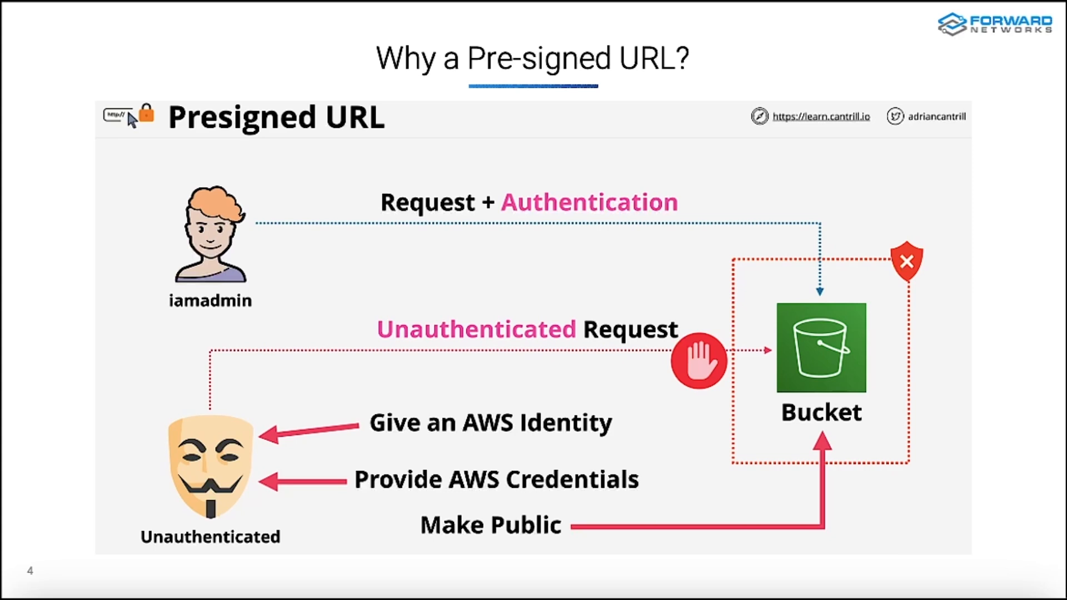
{"action": "mouse_move", "coordinate": [537, 345]}
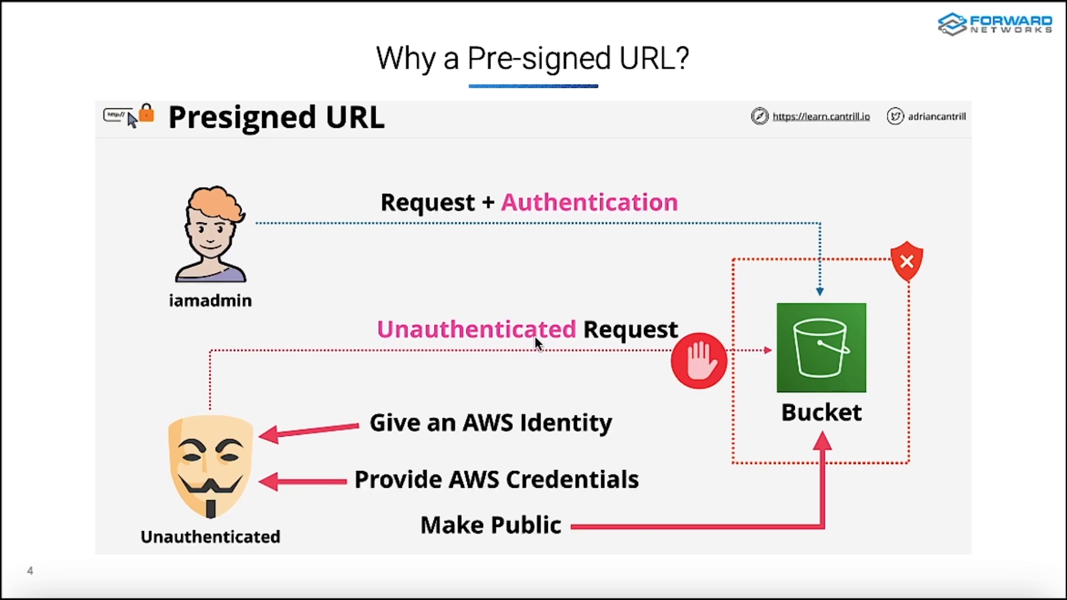
{"action": "mouse_move", "coordinate": [624, 385]}
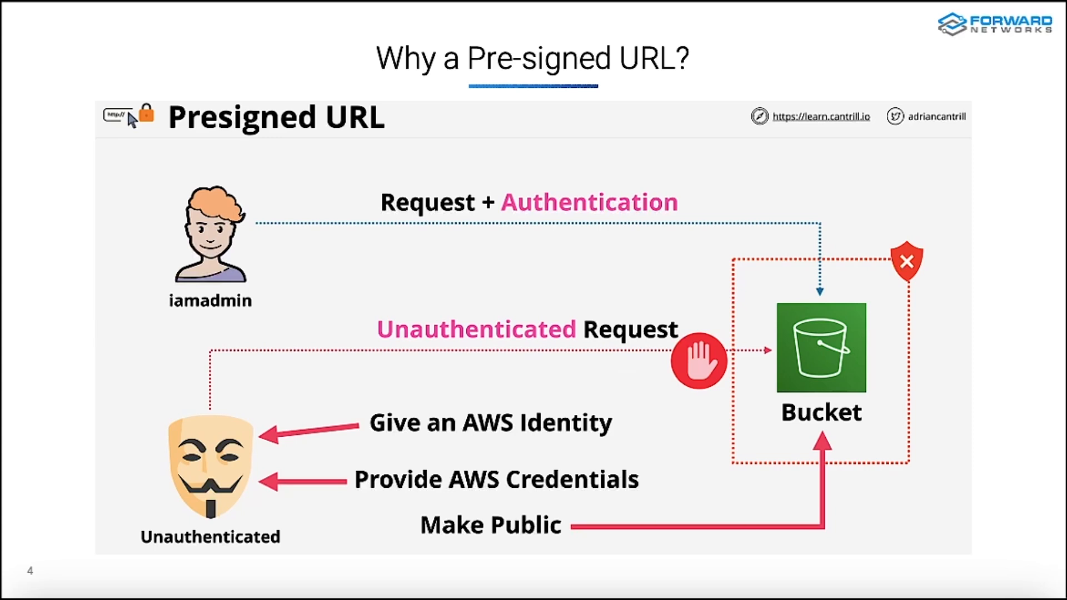
{"action": "mouse_move", "coordinate": [944, 411]}
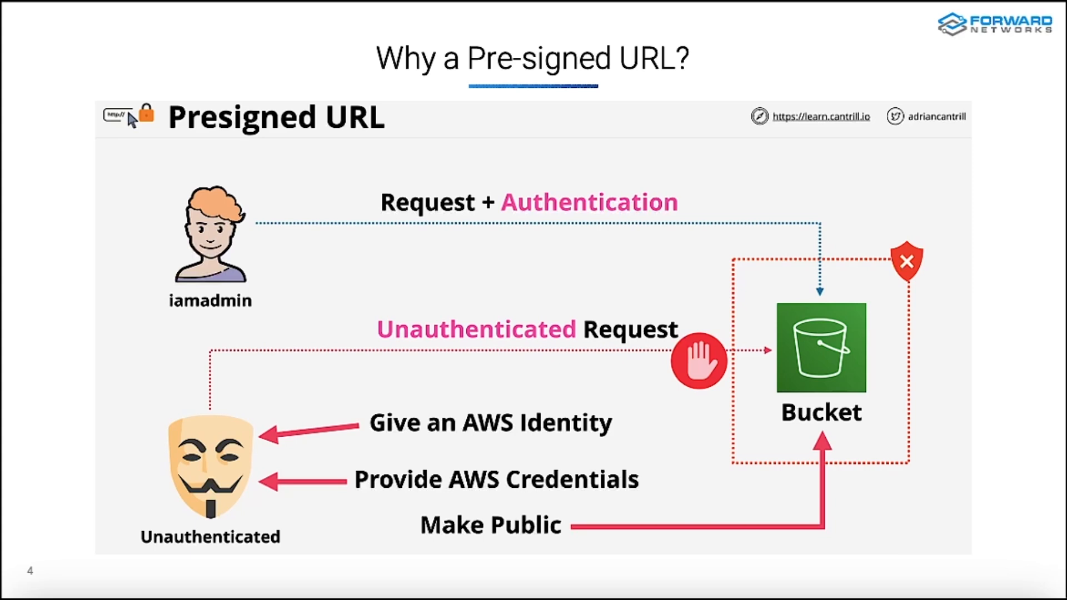
{"action": "mouse_move", "coordinate": [357, 264]}
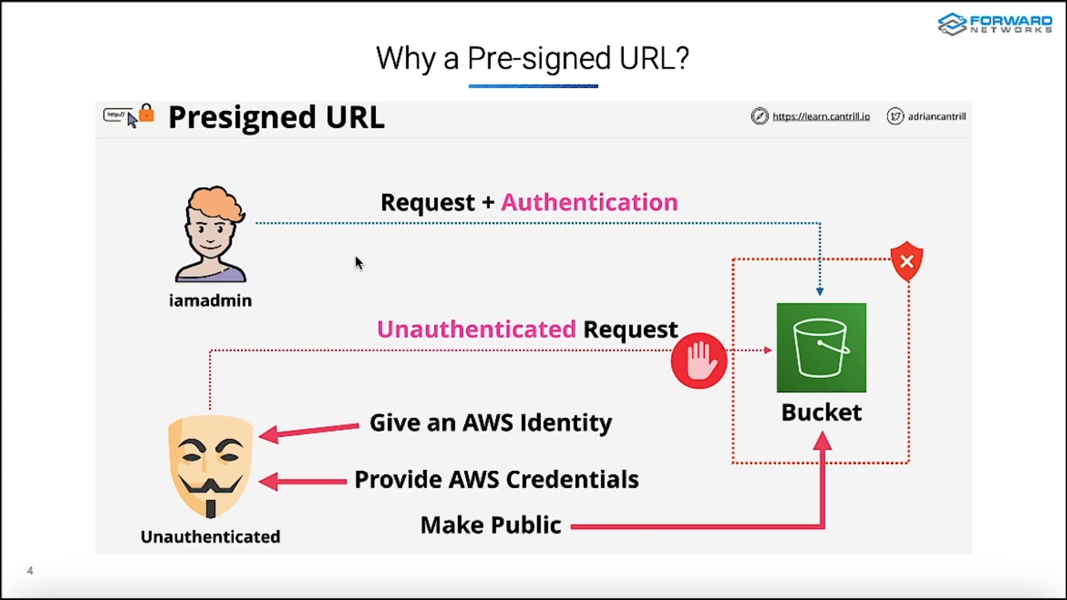
{"action": "mouse_move", "coordinate": [225, 234]}
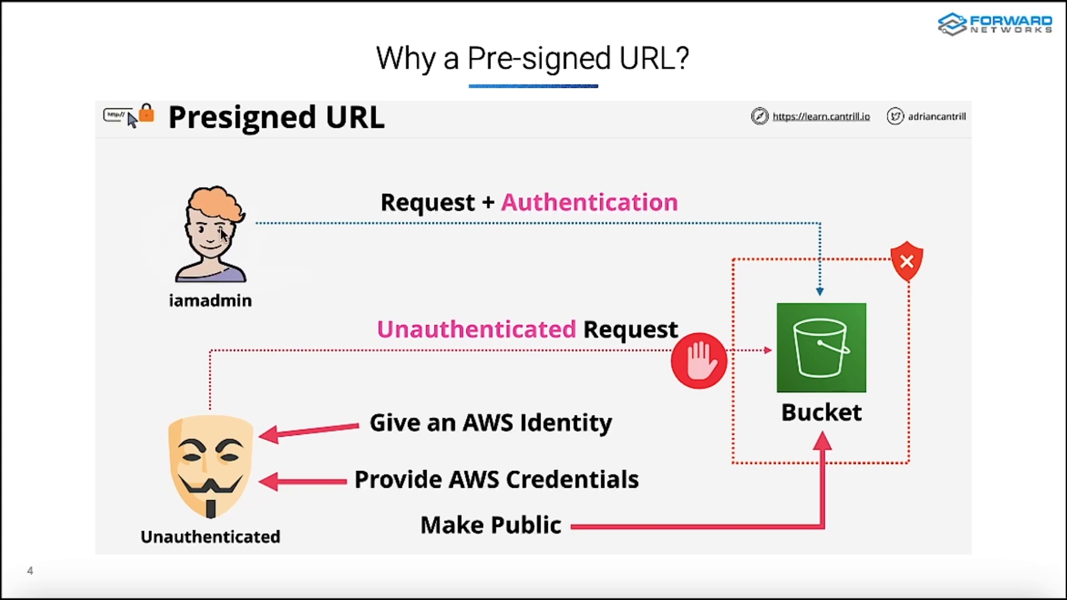
{"action": "mouse_move", "coordinate": [256, 261]}
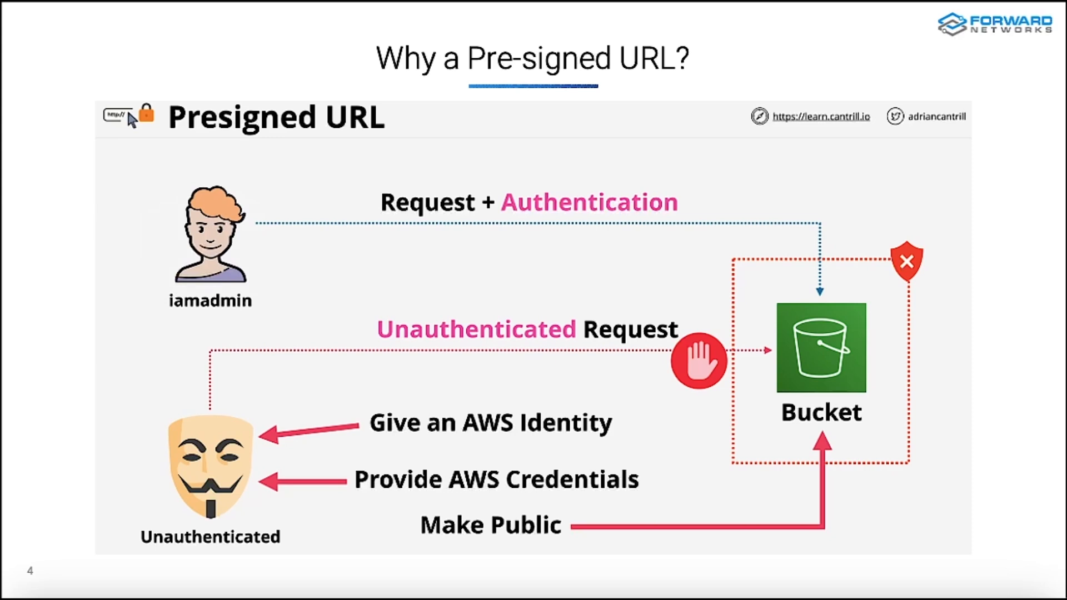
{"action": "mouse_move", "coordinate": [589, 322]}
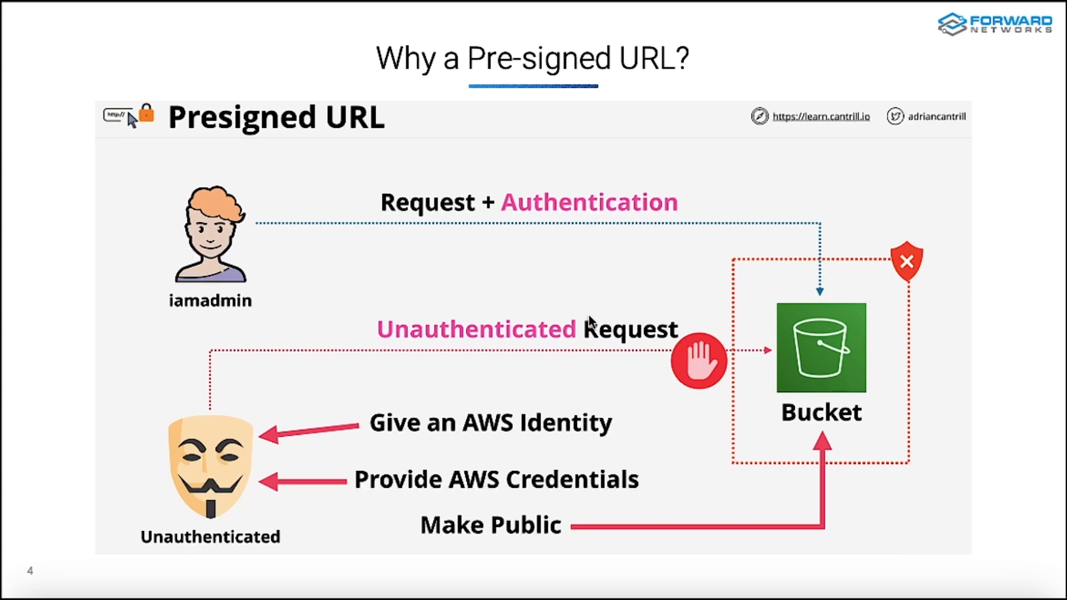
{"action": "mouse_move", "coordinate": [848, 335]}
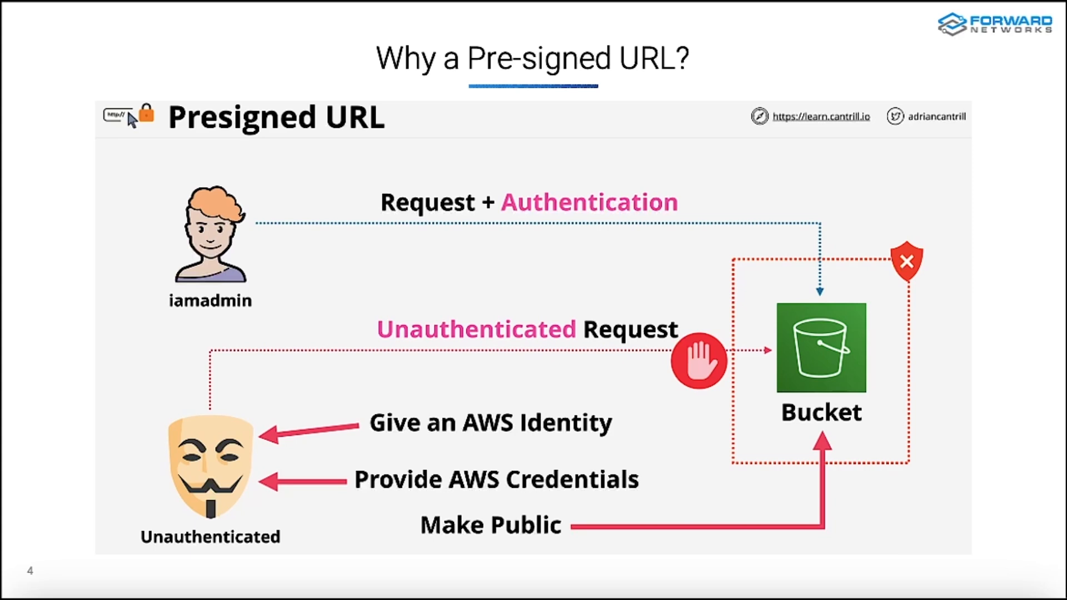
{"action": "mouse_move", "coordinate": [173, 407]}
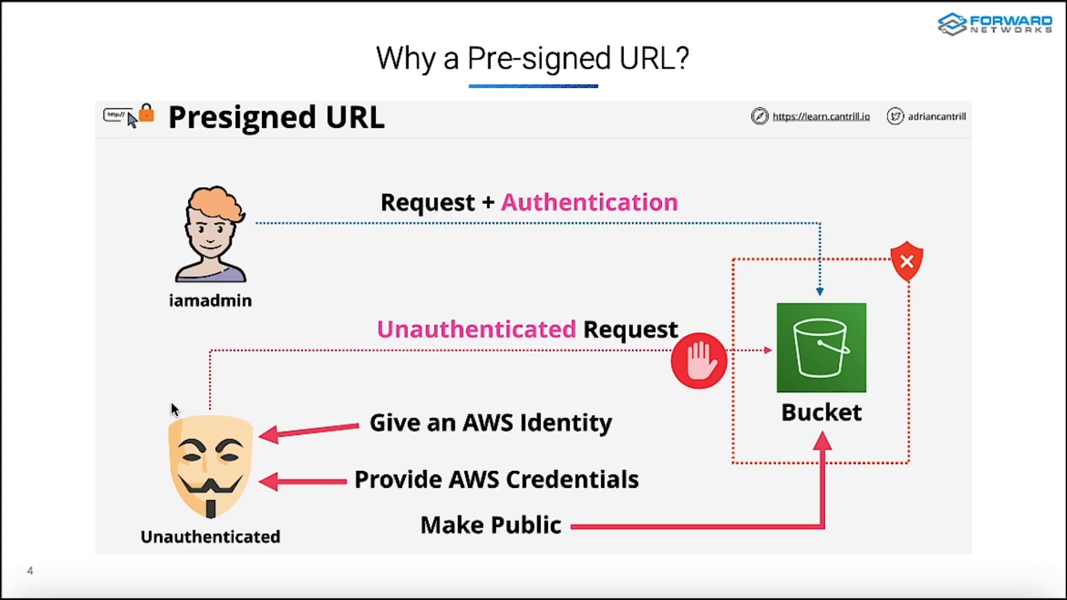
{"action": "mouse_move", "coordinate": [262, 523]}
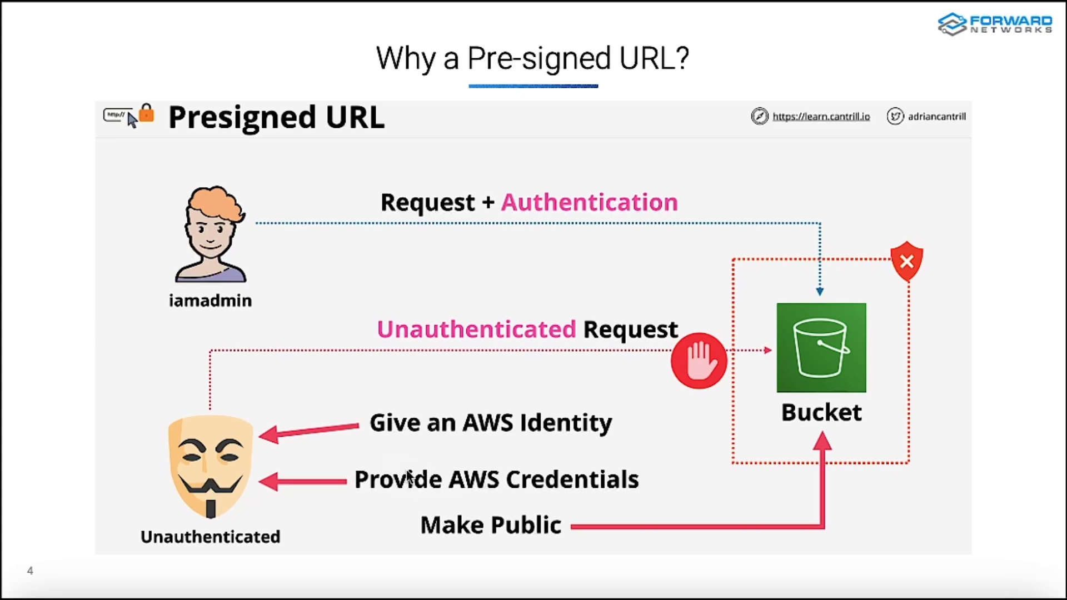
{"action": "mouse_move", "coordinate": [408, 478]}
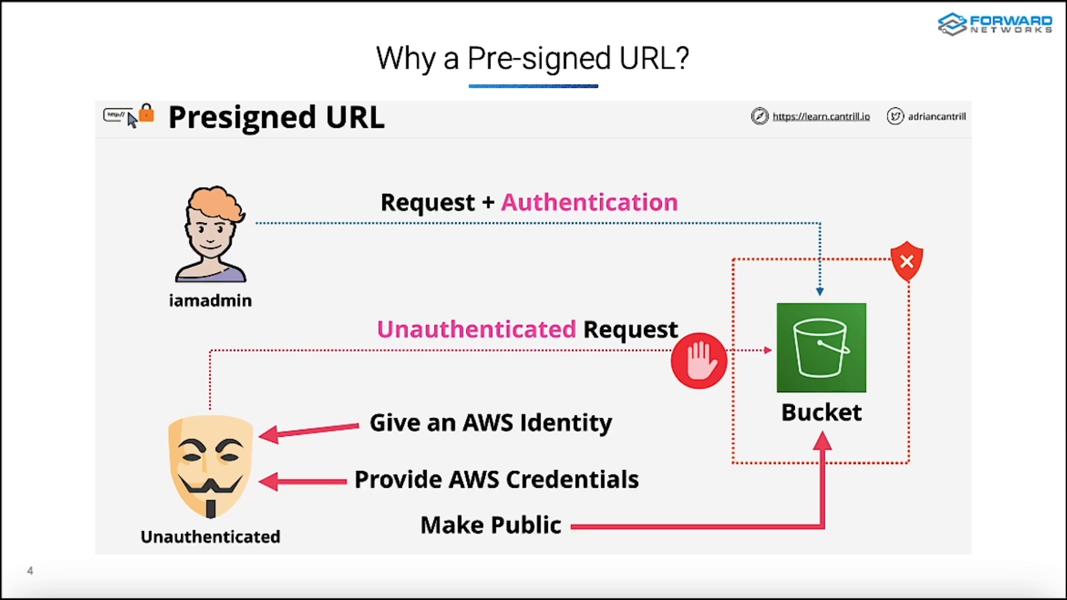
{"action": "mouse_move", "coordinate": [410, 436]}
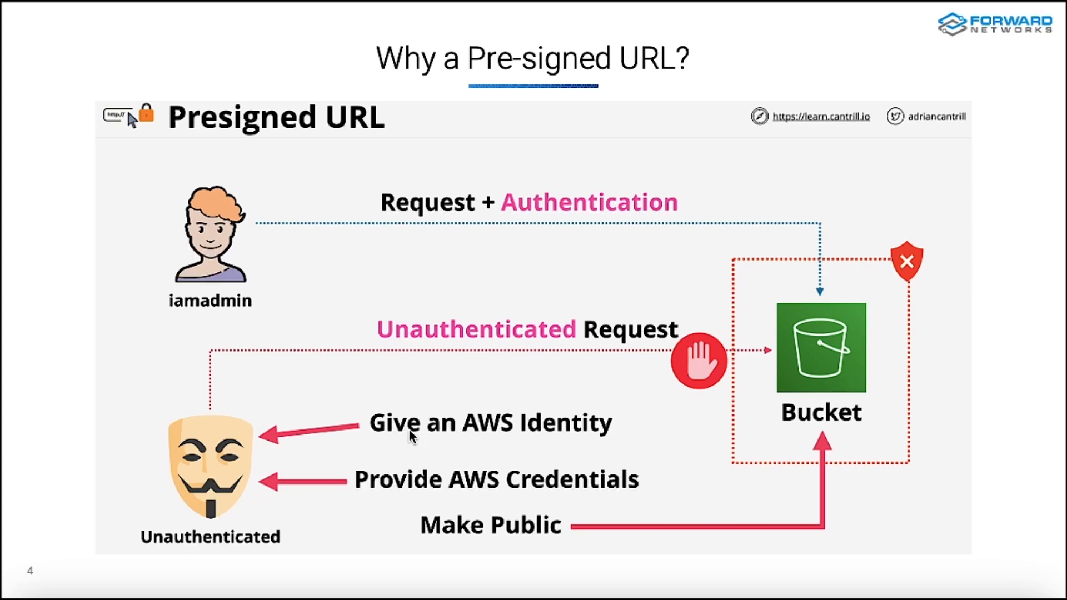
{"action": "mouse_move", "coordinate": [489, 426]}
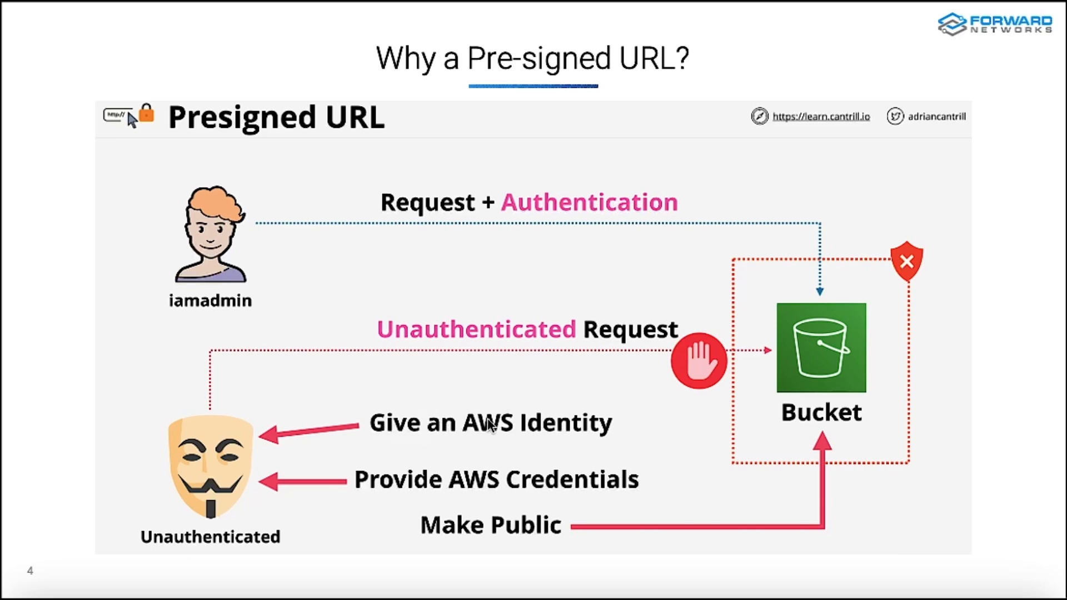
{"action": "mouse_move", "coordinate": [235, 446]}
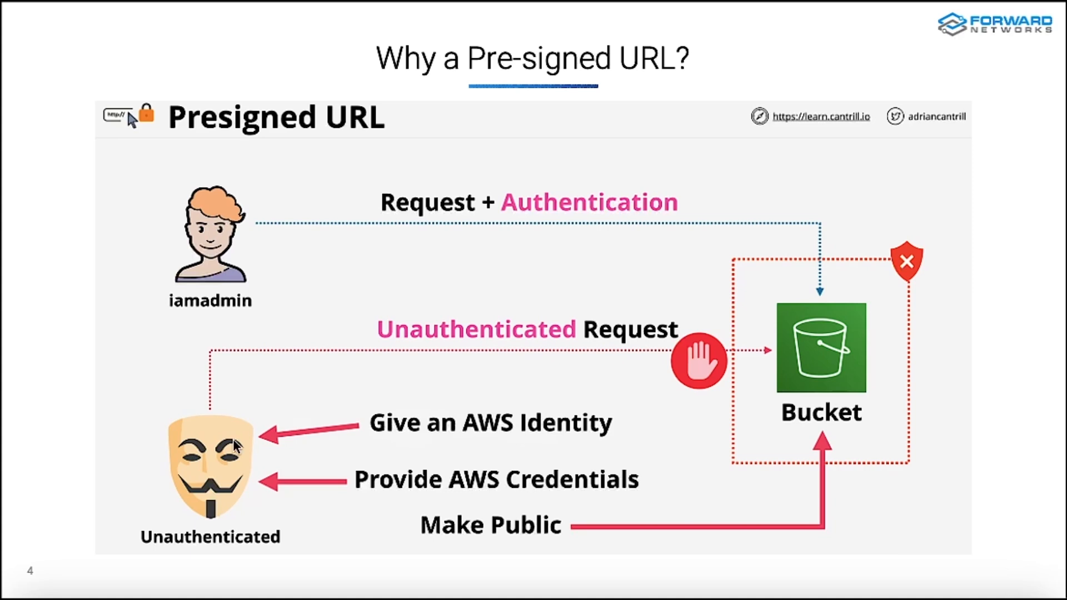
{"action": "mouse_move", "coordinate": [207, 435]}
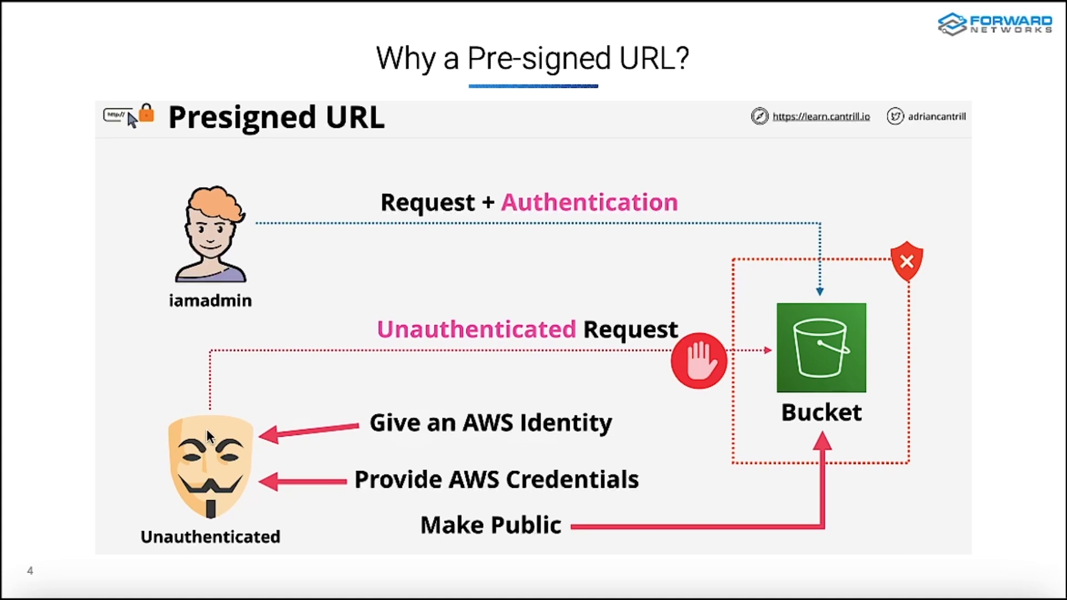
{"action": "mouse_move", "coordinate": [328, 403]}
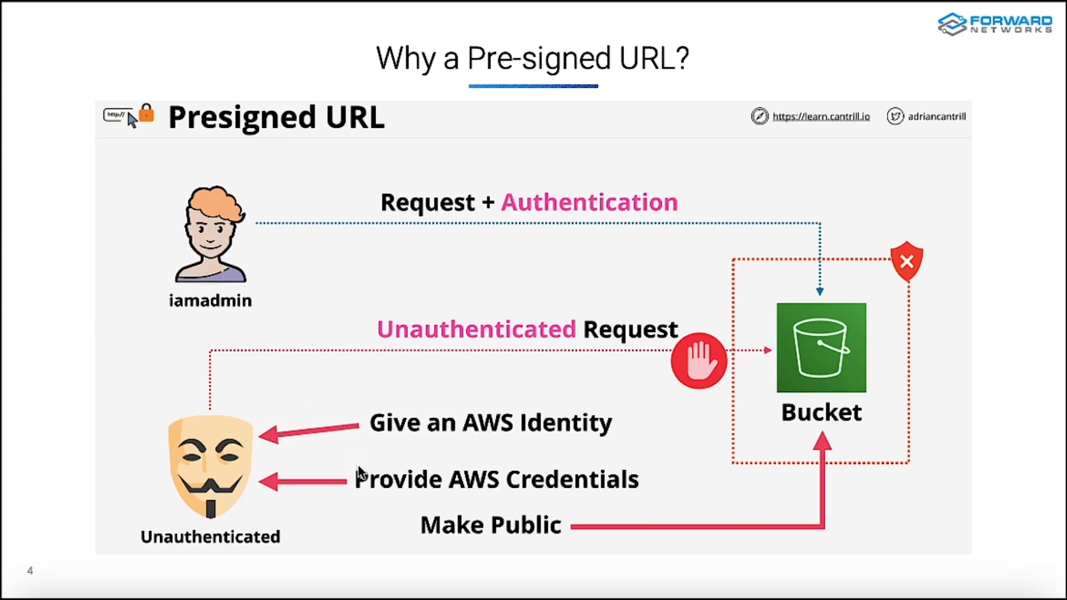
{"action": "mouse_move", "coordinate": [477, 492]}
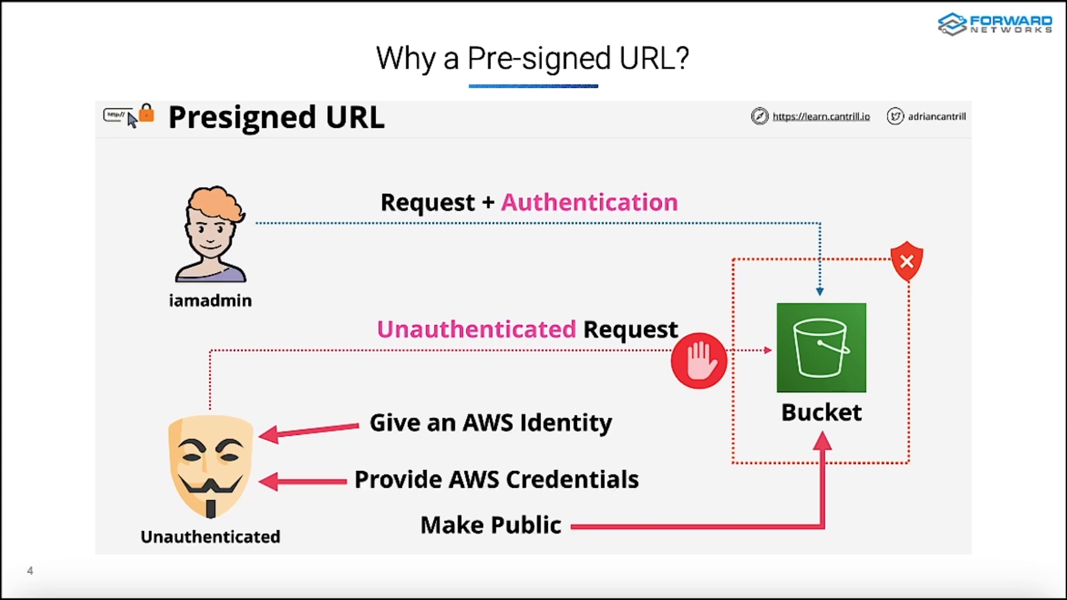
{"action": "mouse_move", "coordinate": [534, 456]}
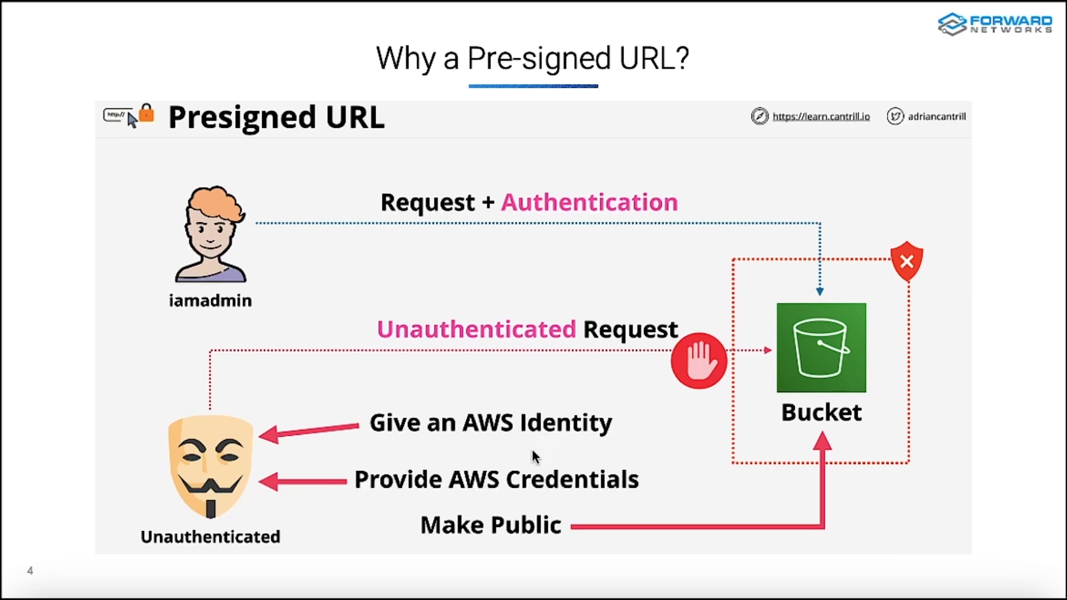
{"action": "mouse_move", "coordinate": [532, 481]}
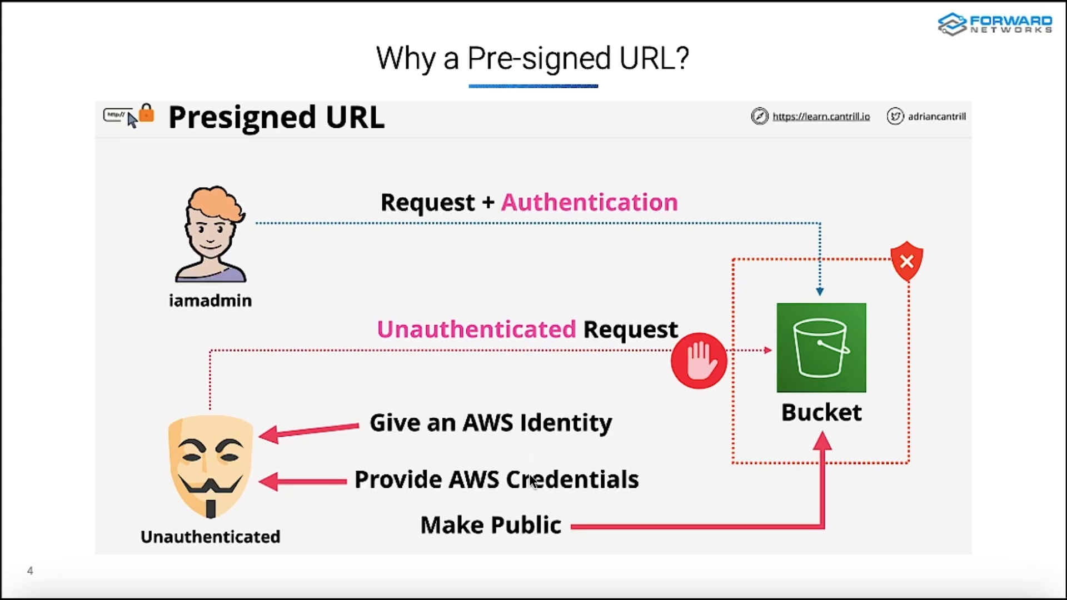
{"action": "mouse_move", "coordinate": [606, 499]}
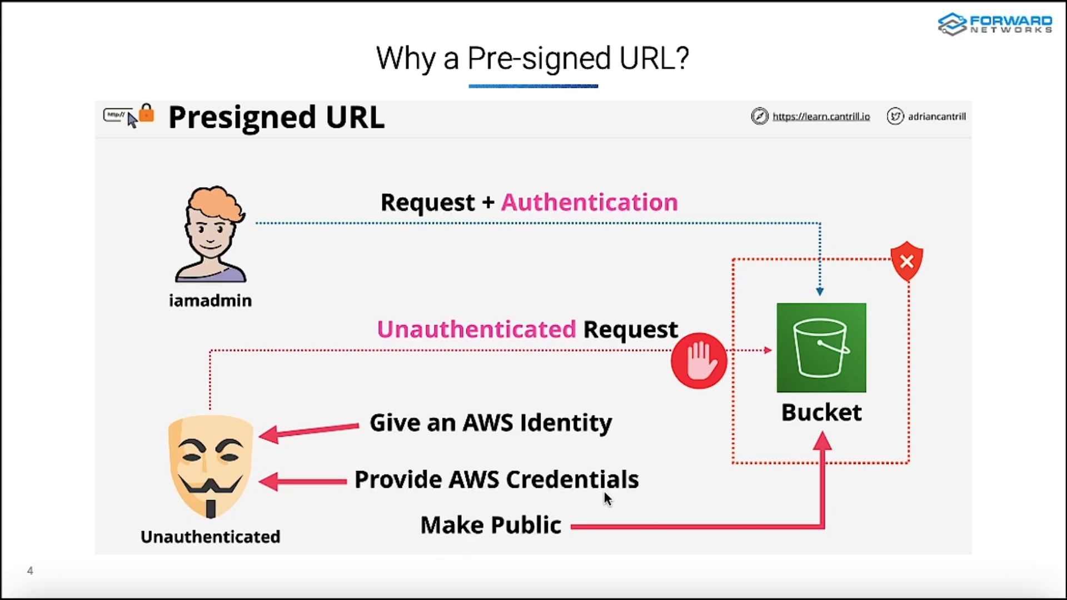
{"action": "mouse_move", "coordinate": [575, 514]}
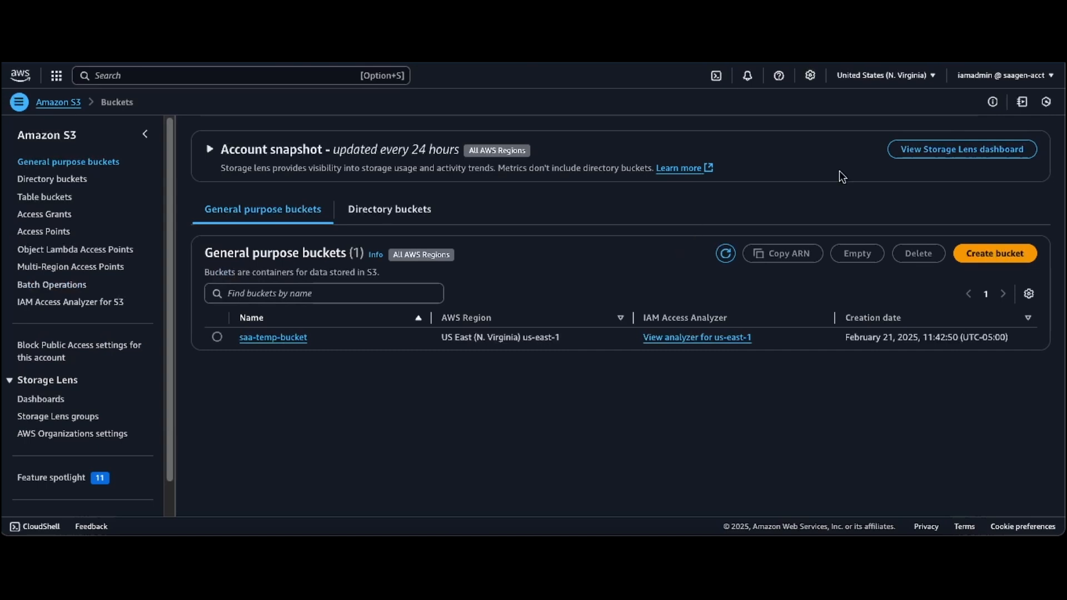
{"action": "mouse_move", "coordinate": [984, 89]}
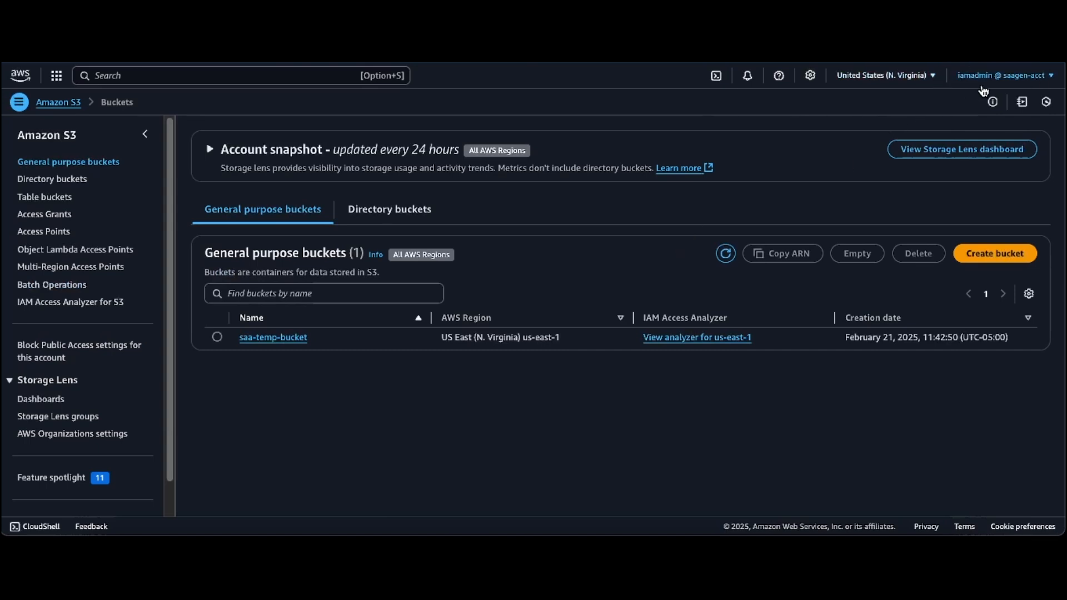
{"action": "mouse_move", "coordinate": [403, 150]}
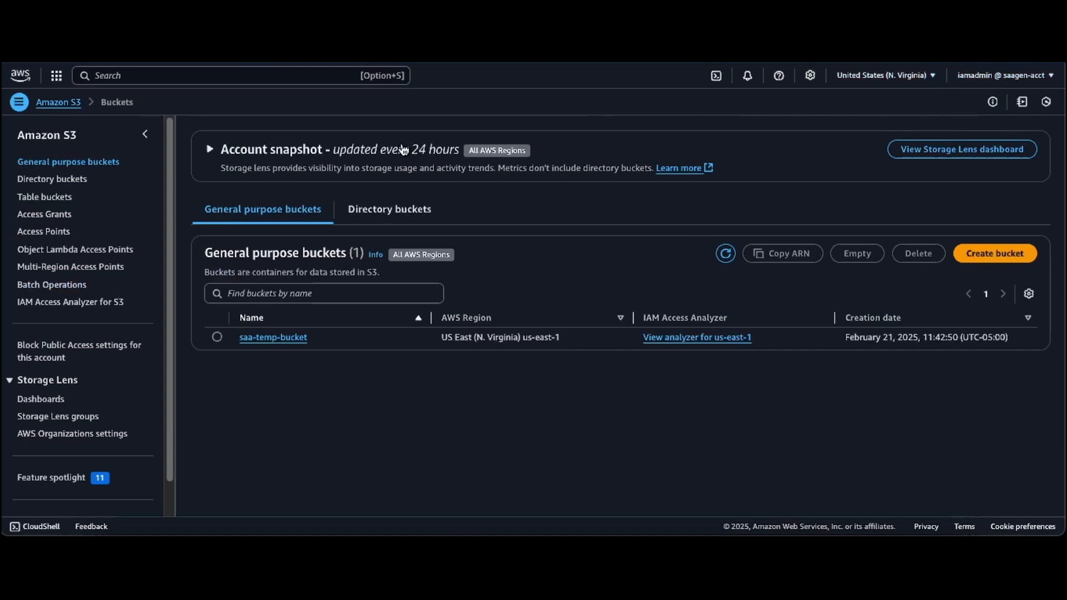
{"action": "mouse_move", "coordinate": [47, 134]}
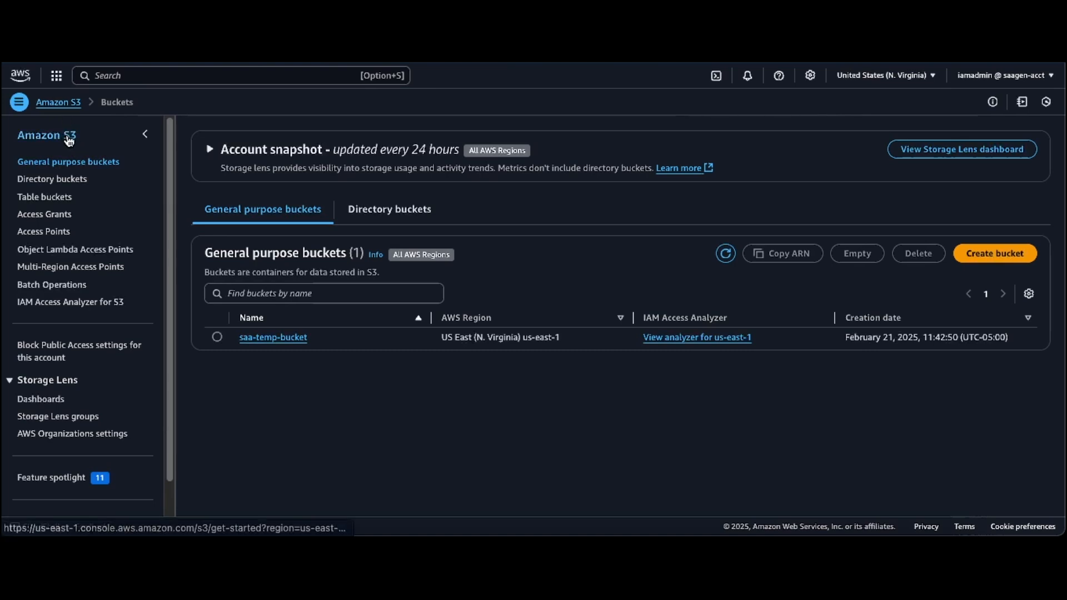
{"action": "mouse_move", "coordinate": [278, 404]}
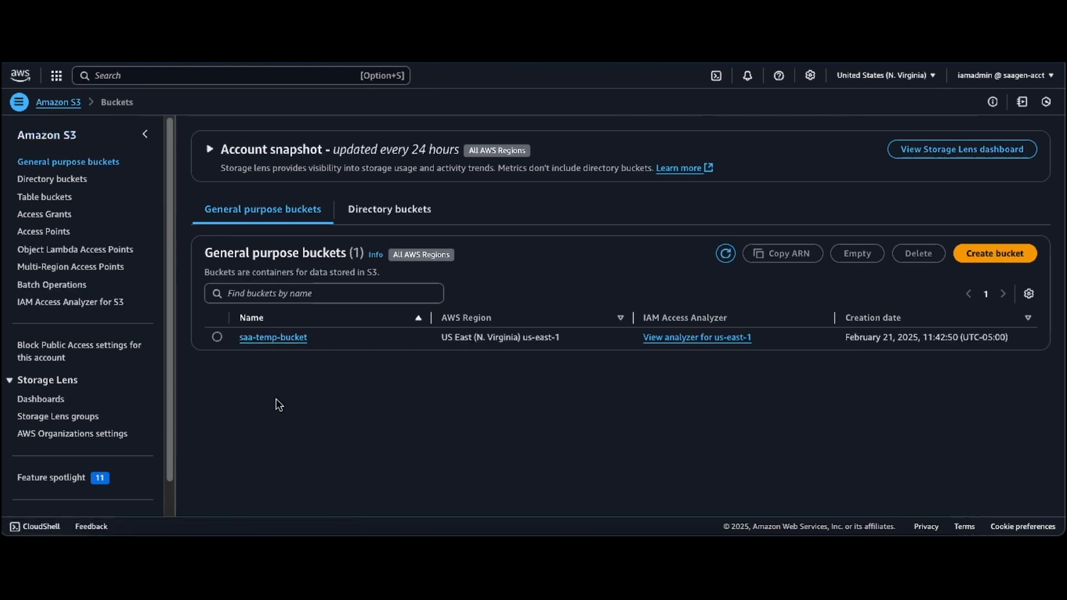
{"action": "mouse_move", "coordinate": [273, 338]}
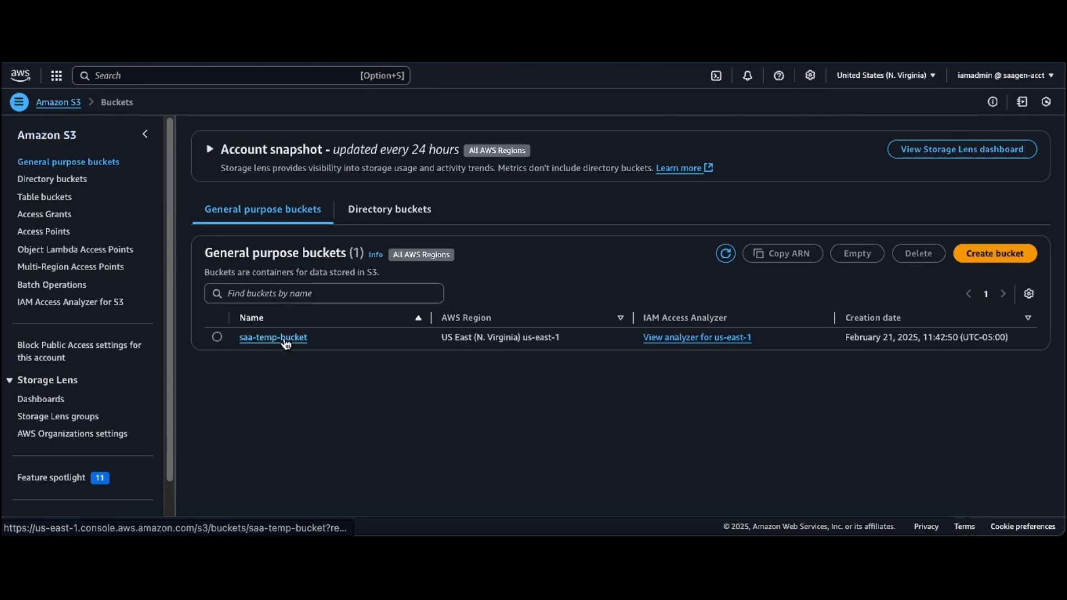
Open saa-temp-bucket from the buckets list to show its single Ibanez QX527PB.jpg object.
{"action": "left_click", "coordinate": [272, 338]}
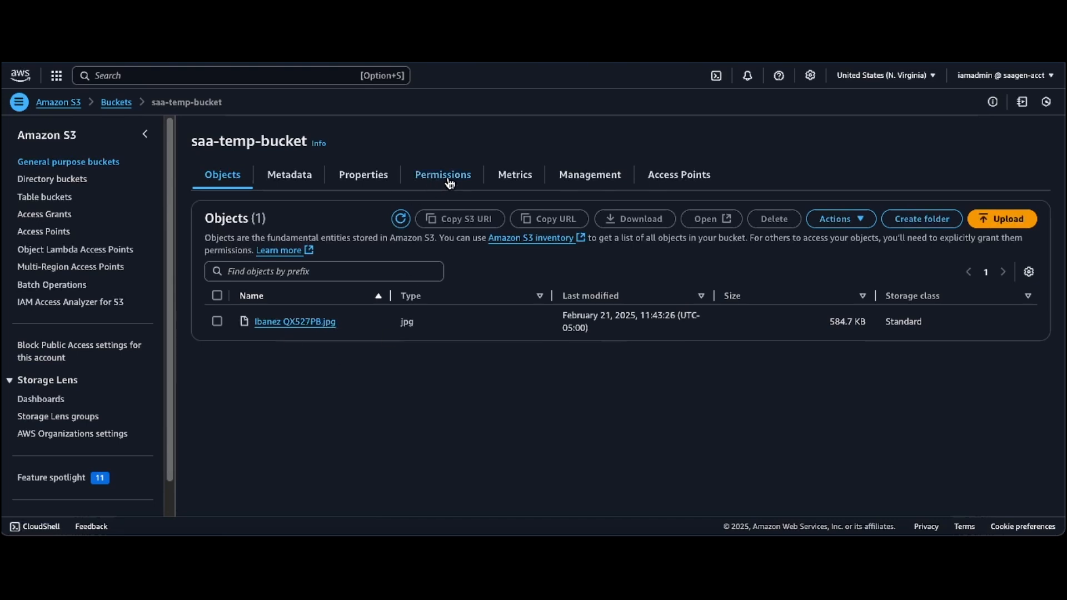
Show saa-temp-bucket's Permissions with Block all public access turned on.
{"action": "left_click", "coordinate": [443, 174]}
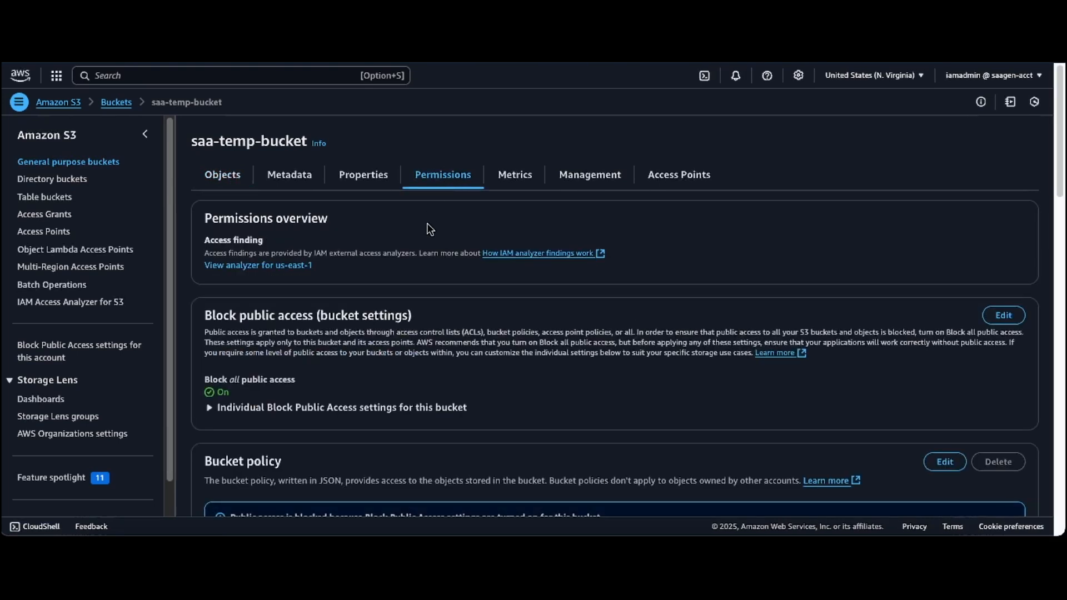
{"action": "mouse_move", "coordinate": [278, 327]}
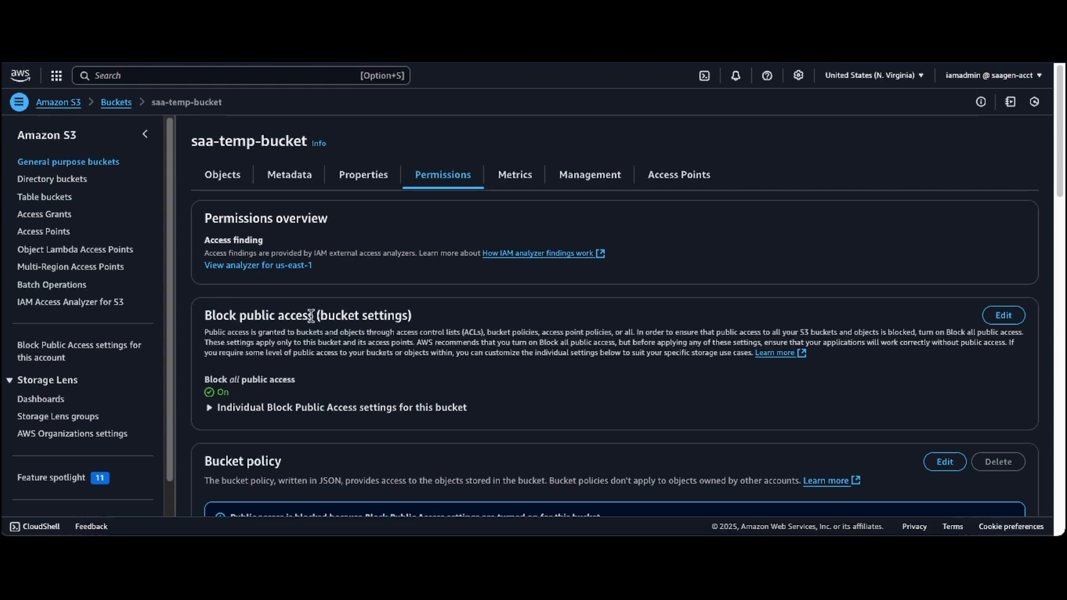
{"action": "mouse_move", "coordinate": [380, 390]}
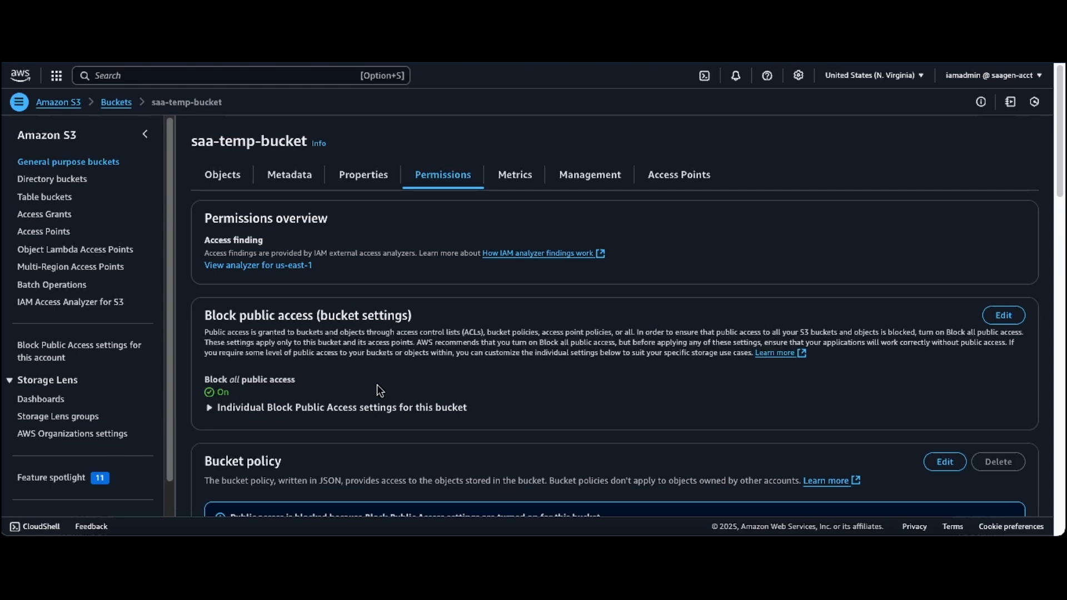
{"action": "mouse_move", "coordinate": [284, 384]}
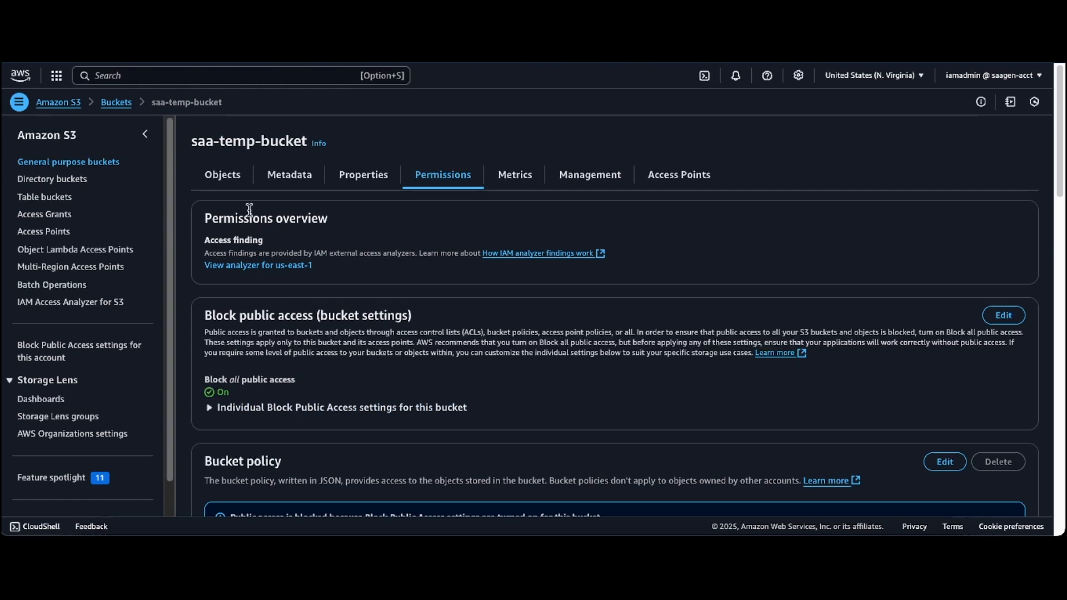
Return to the Objects list and open the Ibanez QX527PB.jpg object overview.
{"action": "left_click", "coordinate": [222, 175]}
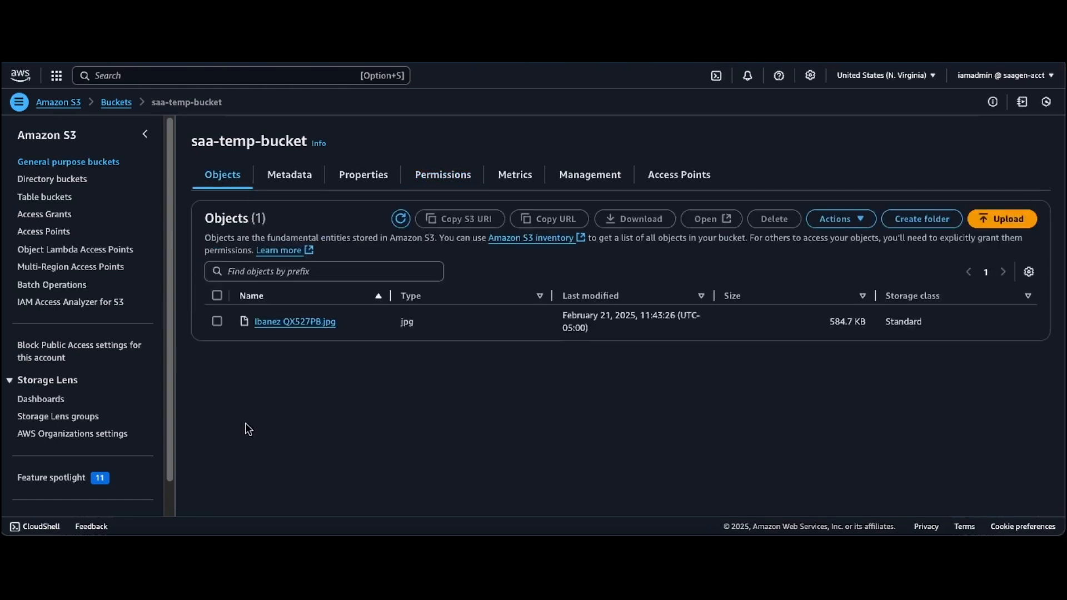
{"action": "mouse_move", "coordinate": [325, 428]}
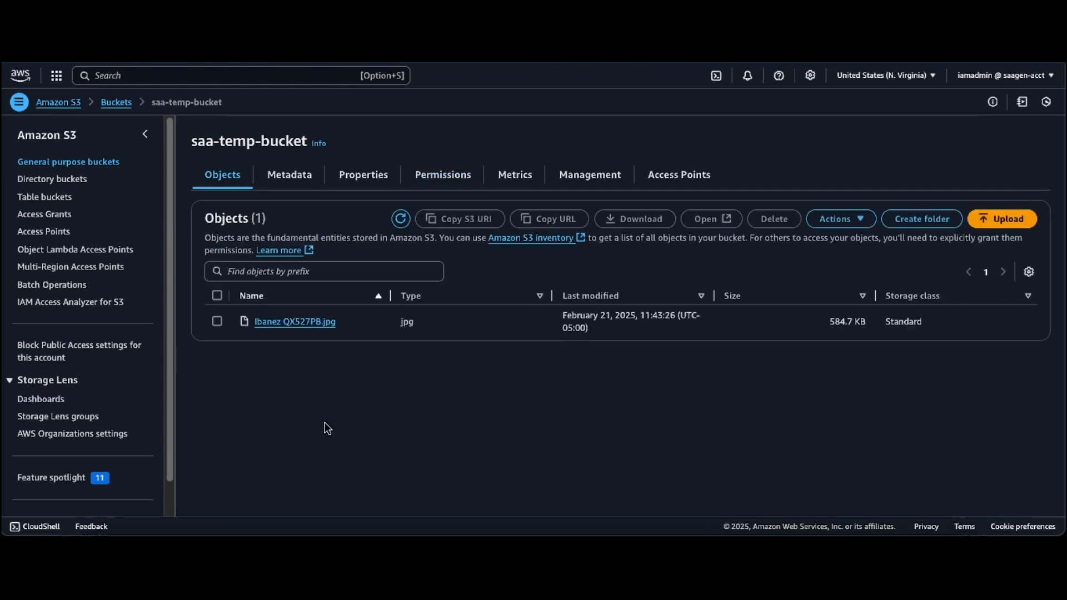
{"action": "mouse_move", "coordinate": [294, 322]}
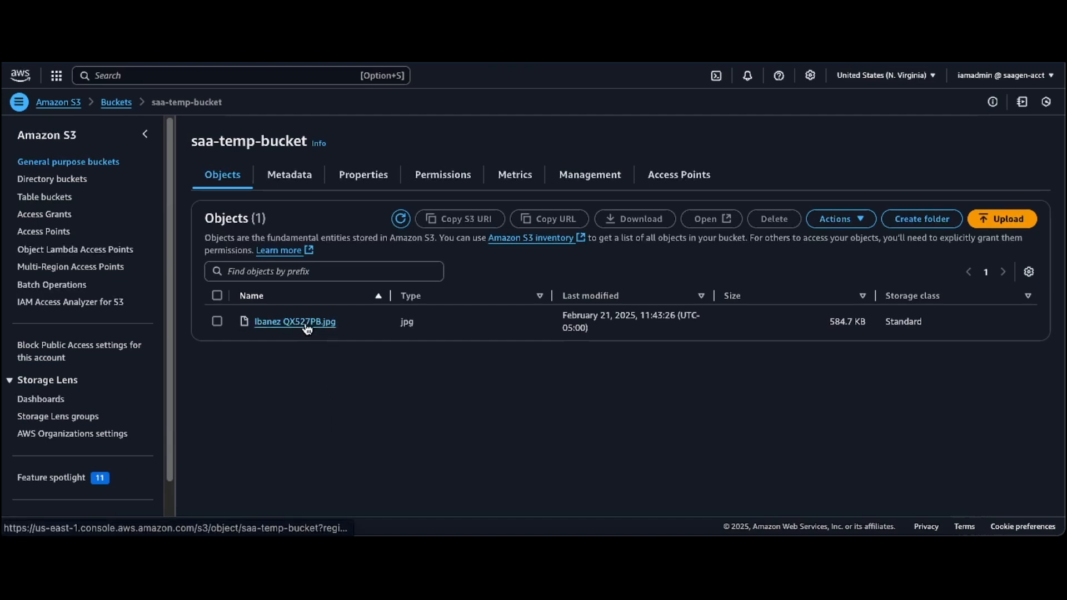
{"action": "left_click", "coordinate": [295, 321]}
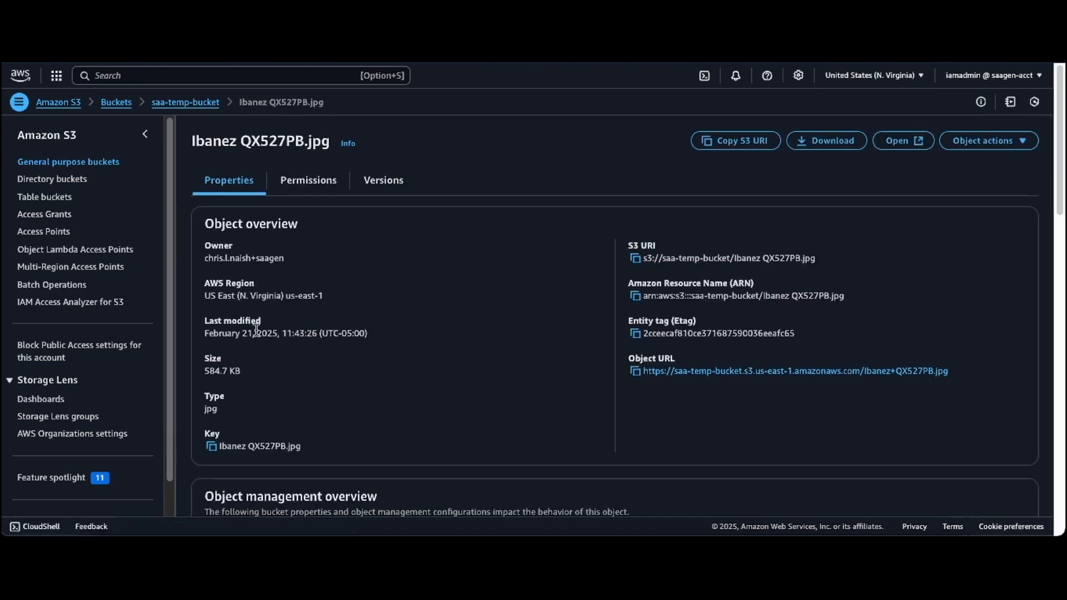
{"action": "mouse_move", "coordinate": [519, 330]}
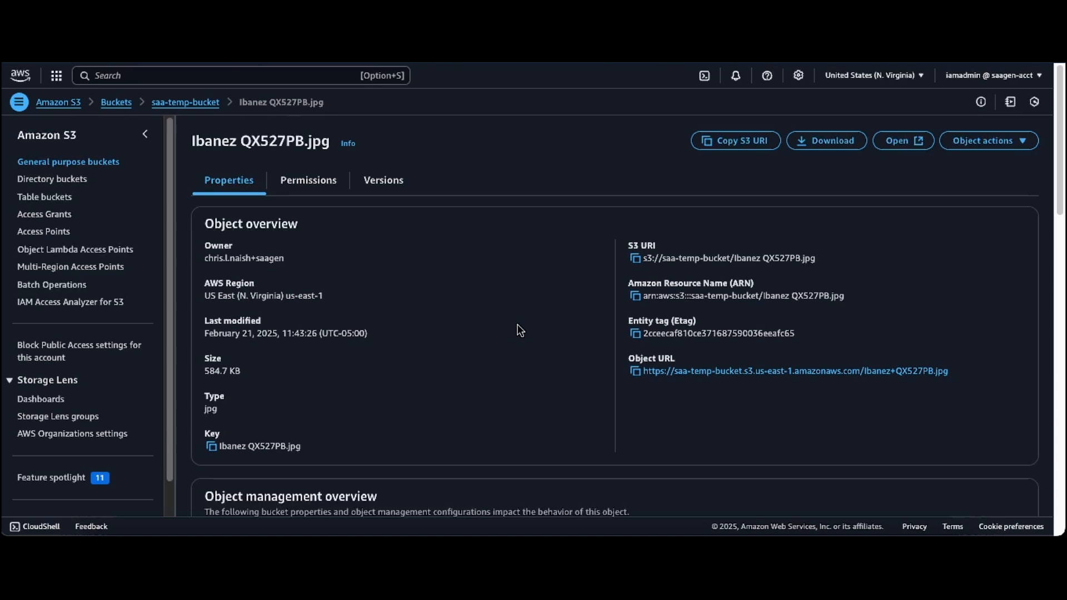
{"action": "mouse_move", "coordinate": [324, 148]}
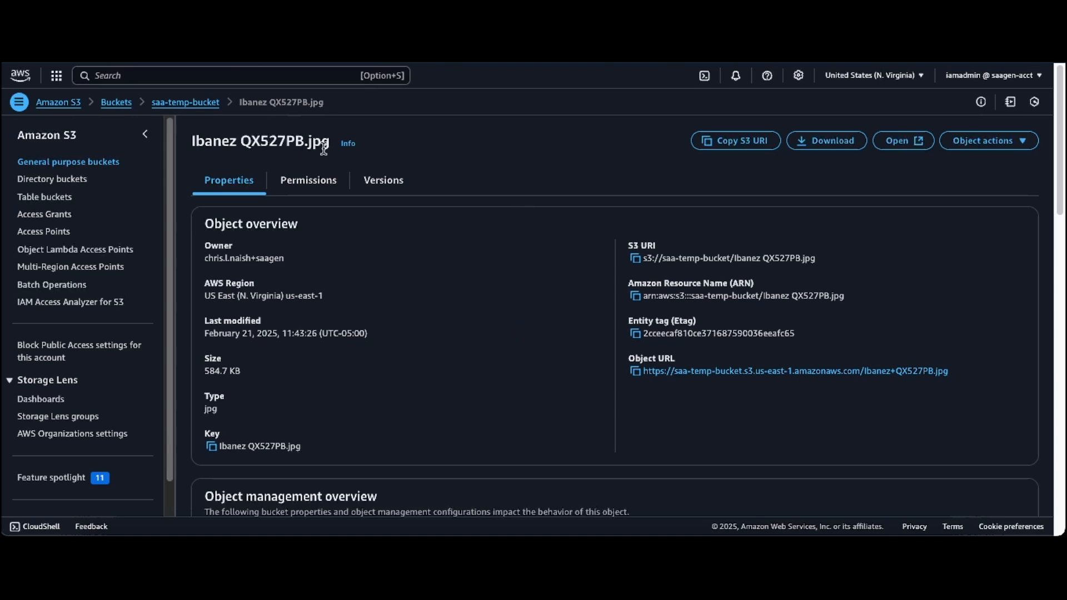
{"action": "mouse_move", "coordinate": [772, 222]}
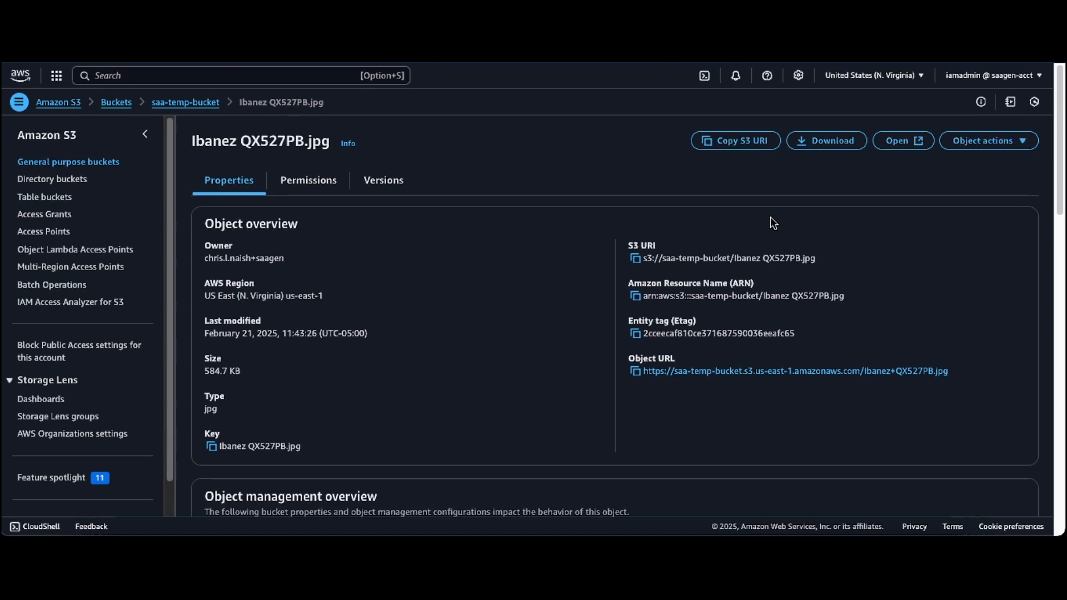
{"action": "mouse_move", "coordinate": [784, 217]}
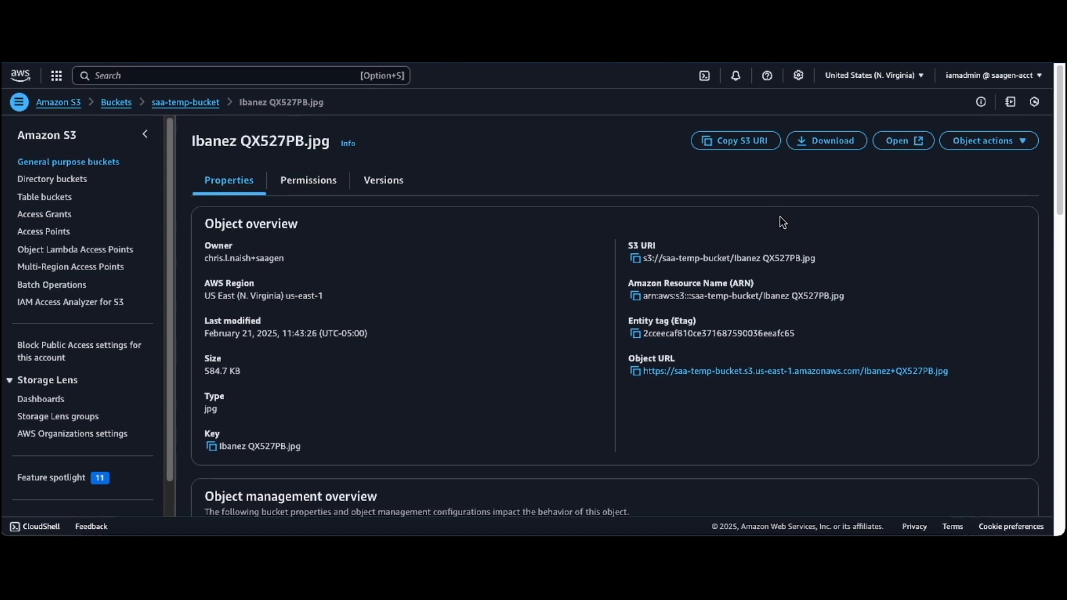
{"action": "mouse_move", "coordinate": [892, 174]}
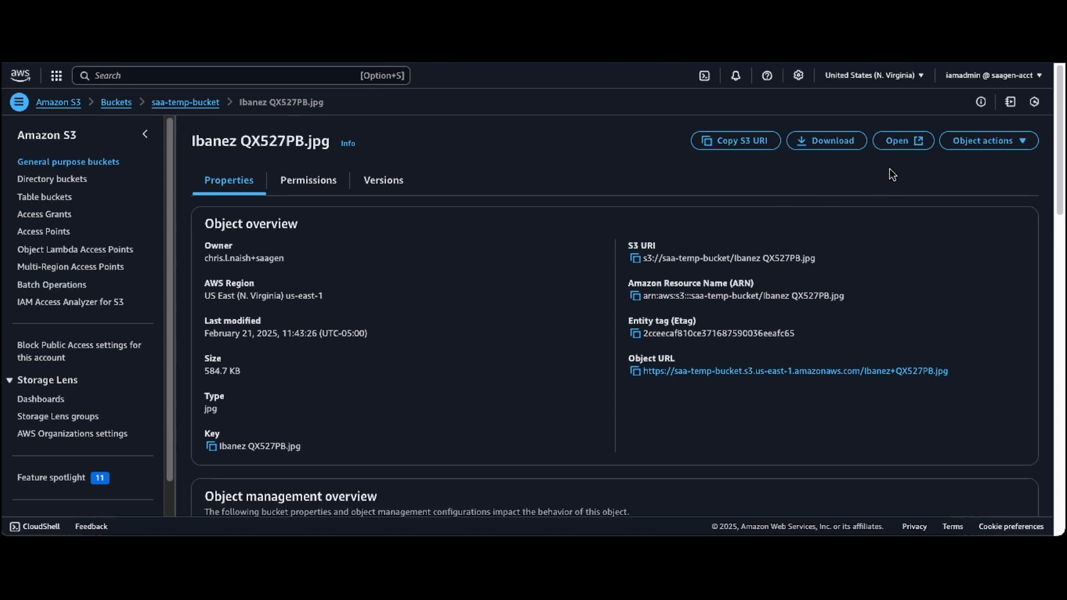
{"action": "mouse_move", "coordinate": [903, 143]}
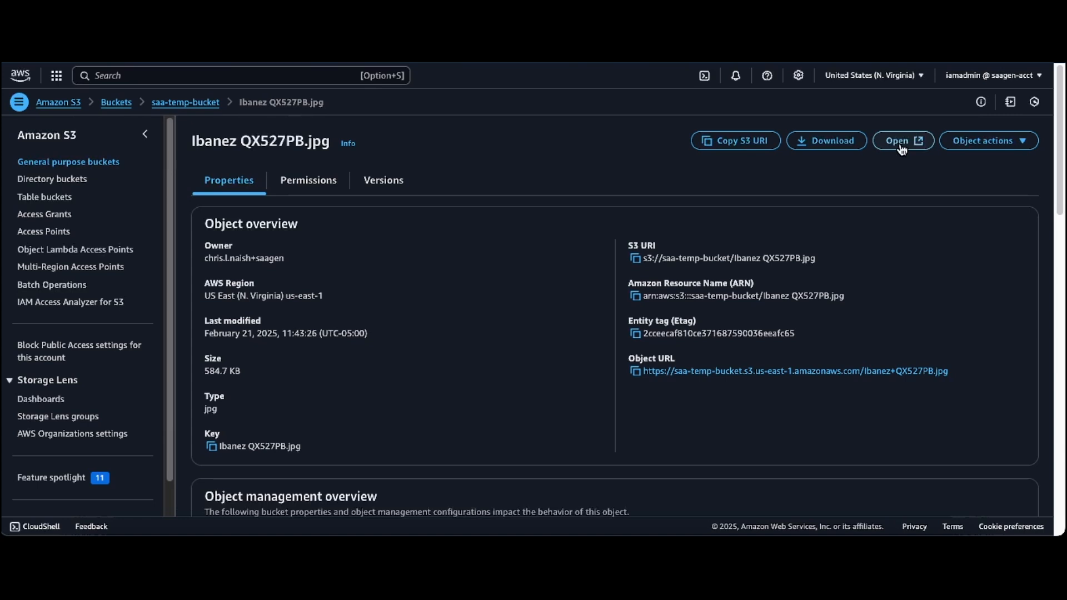
{"action": "mouse_move", "coordinate": [568, 365]}
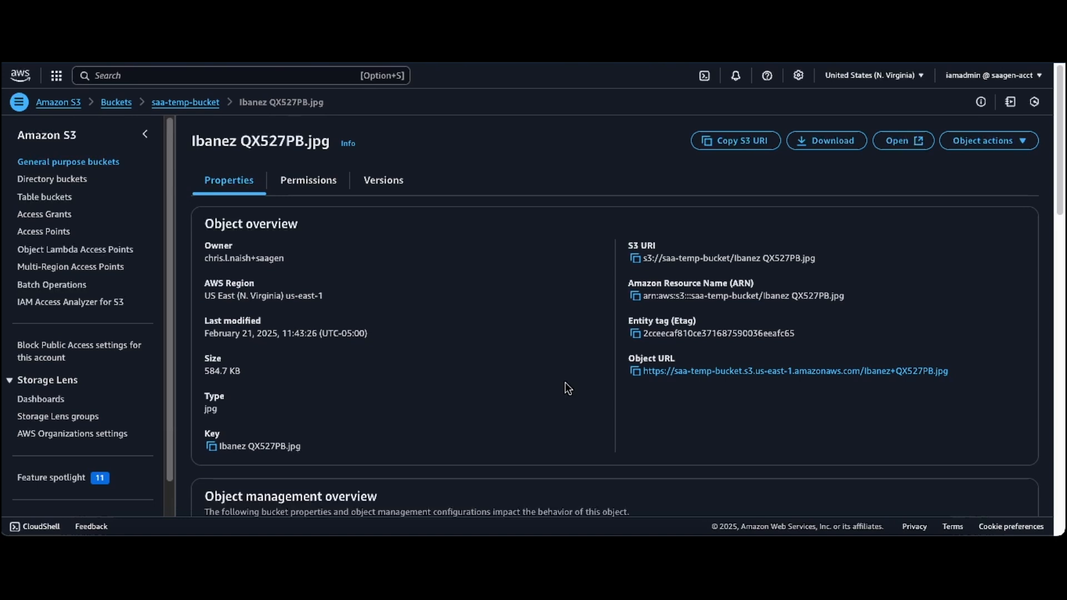
{"action": "mouse_move", "coordinate": [571, 352]}
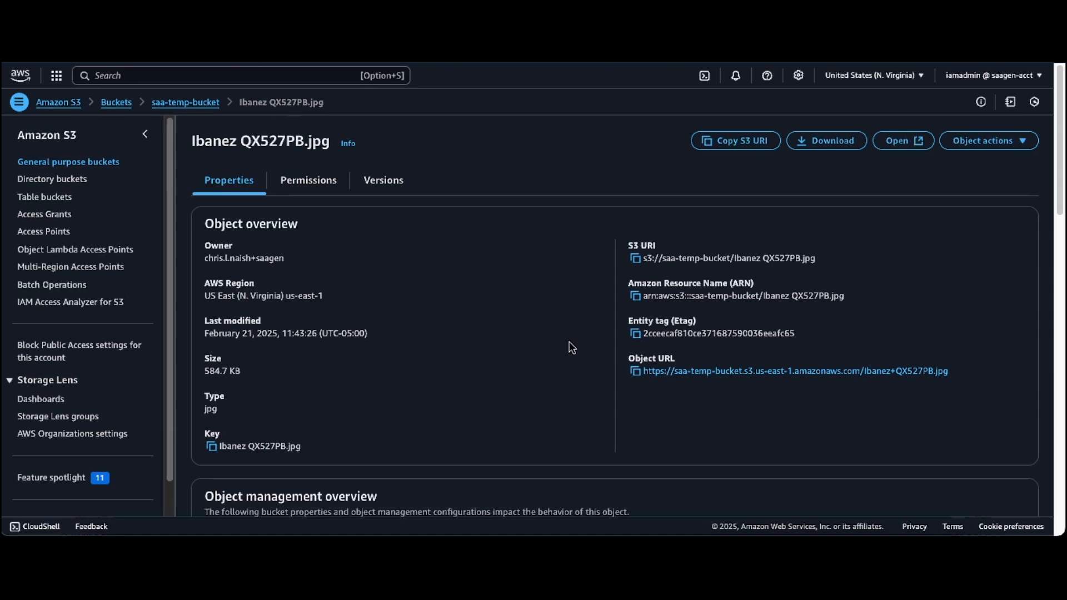
{"action": "mouse_move", "coordinate": [715, 368]}
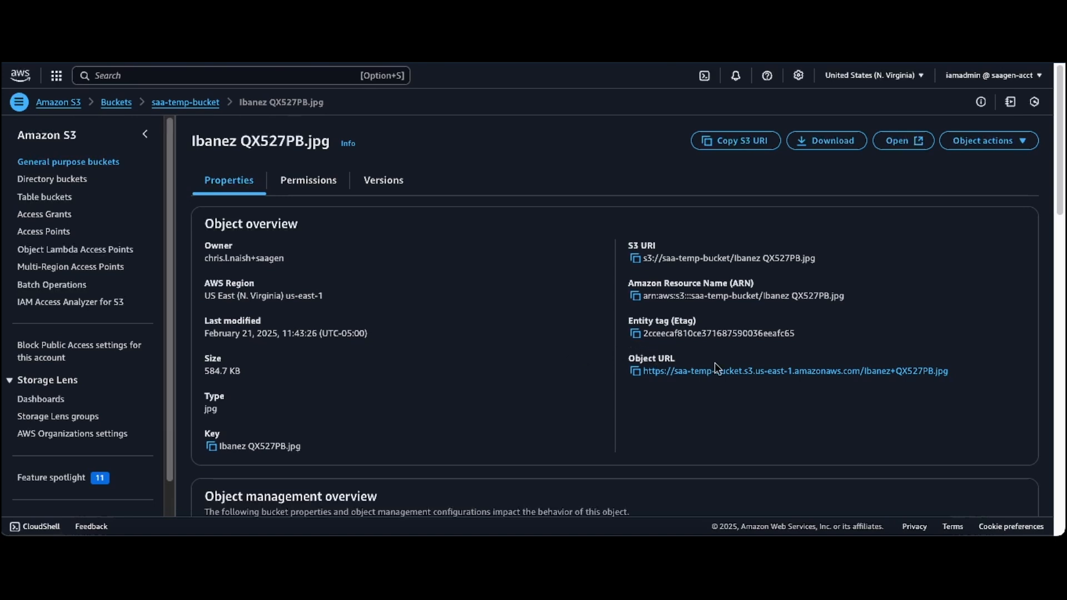
Copy the Ibanez QX527PB.jpg object URL from its overview.
{"action": "left_click", "coordinate": [635, 371]}
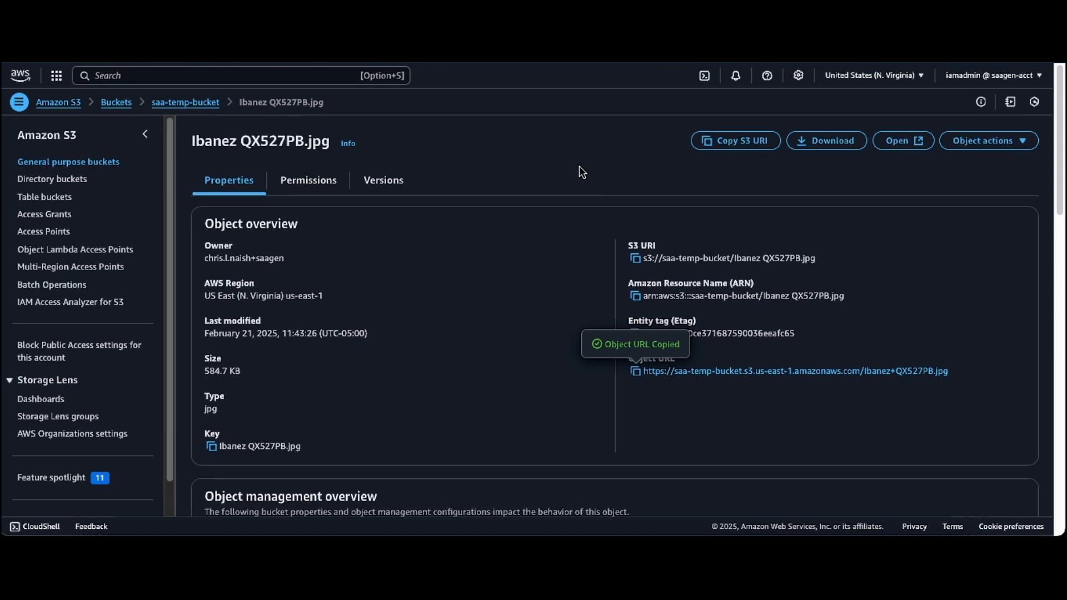
{"action": "mouse_move", "coordinate": [610, 99]}
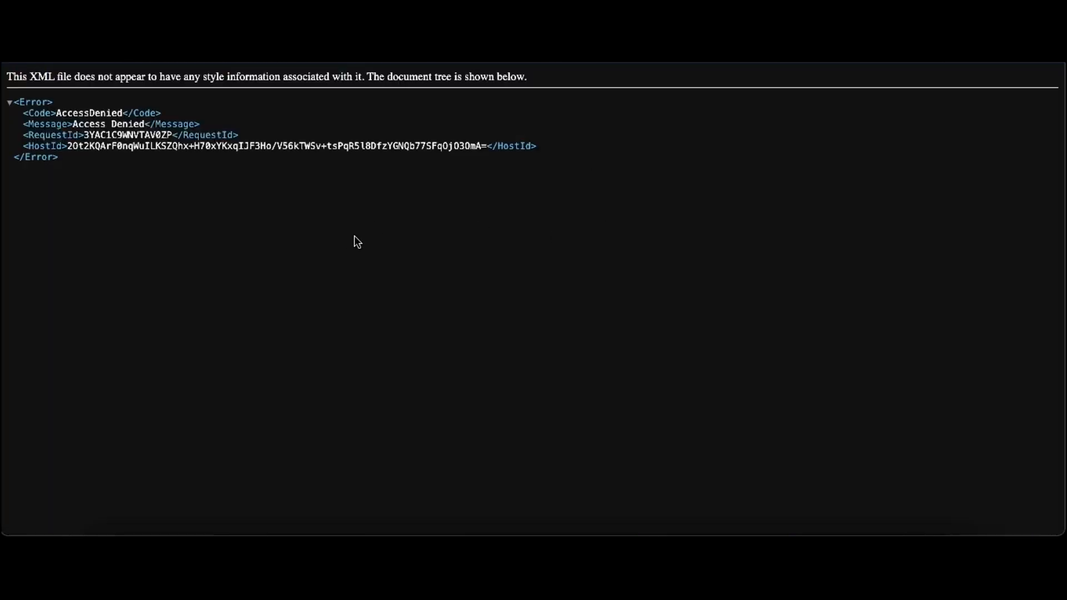
{"action": "mouse_move", "coordinate": [378, 181]}
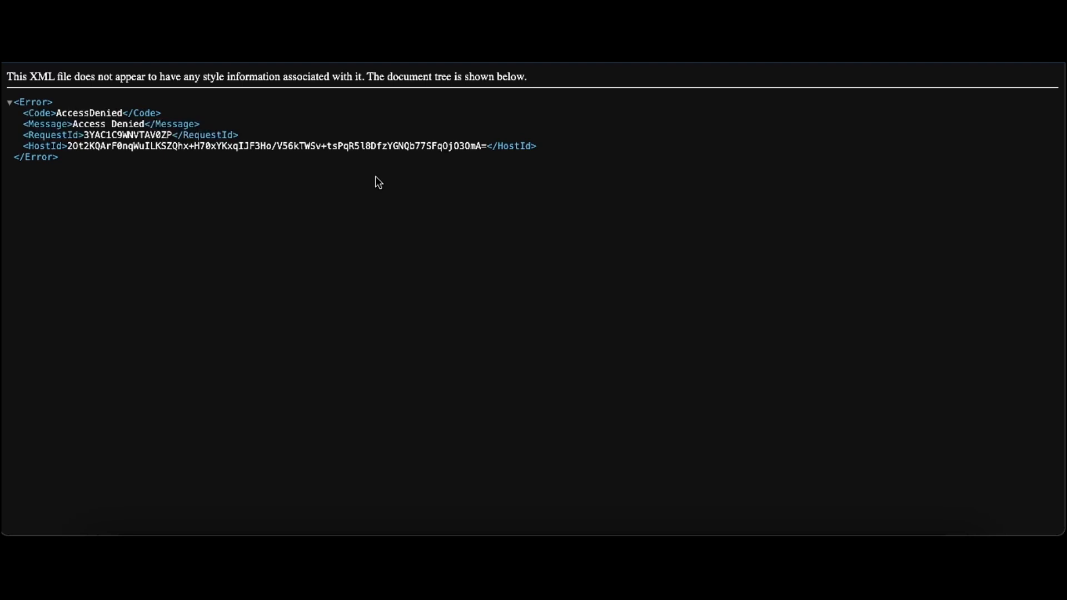
{"action": "mouse_move", "coordinate": [462, 93]}
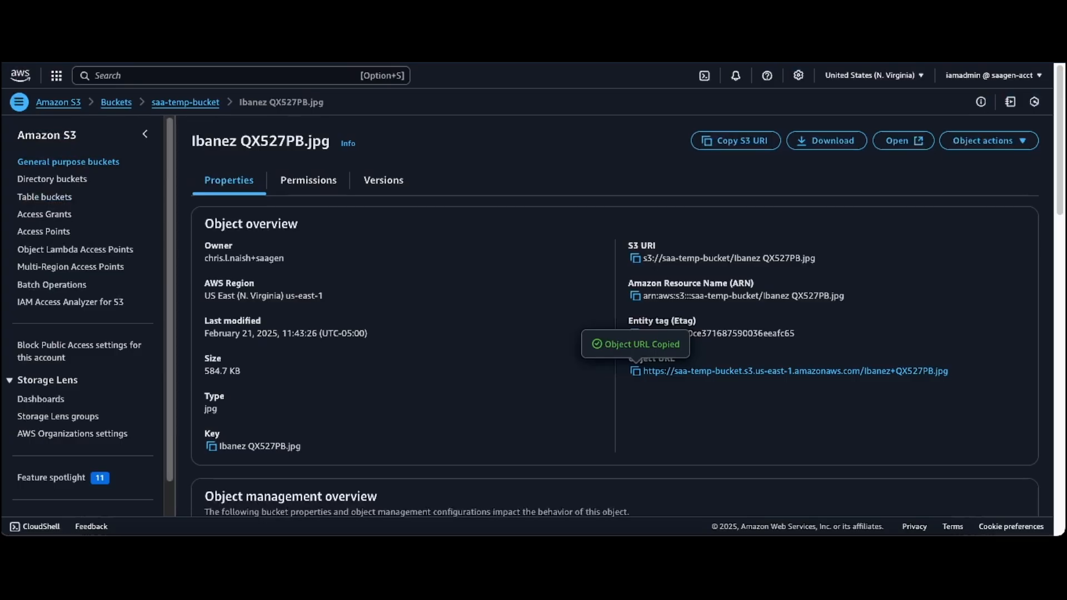
{"action": "mouse_move", "coordinate": [625, 211]}
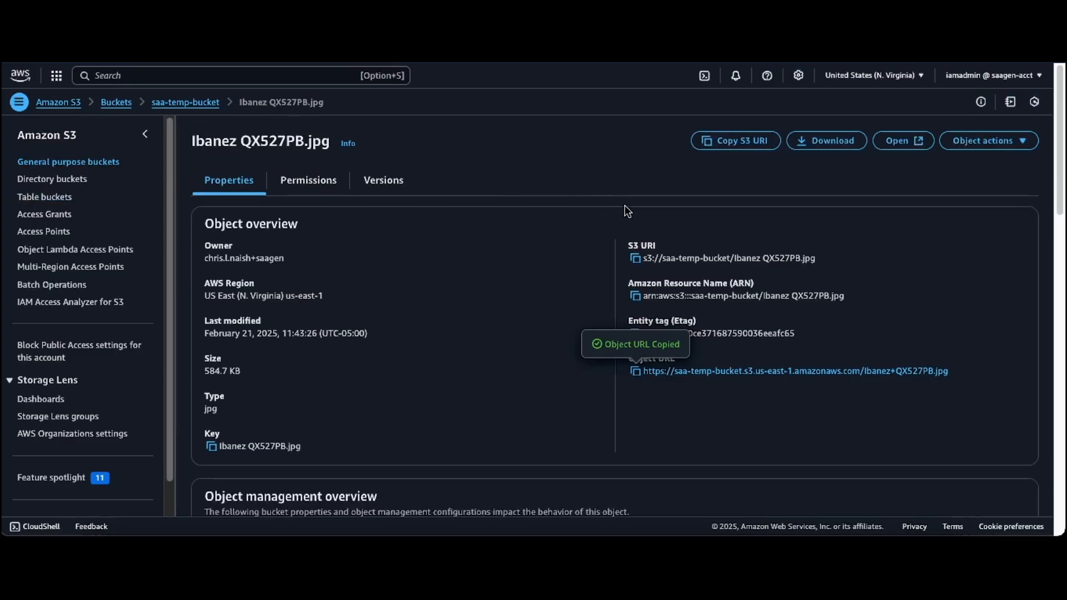
{"action": "mouse_move", "coordinate": [859, 208]}
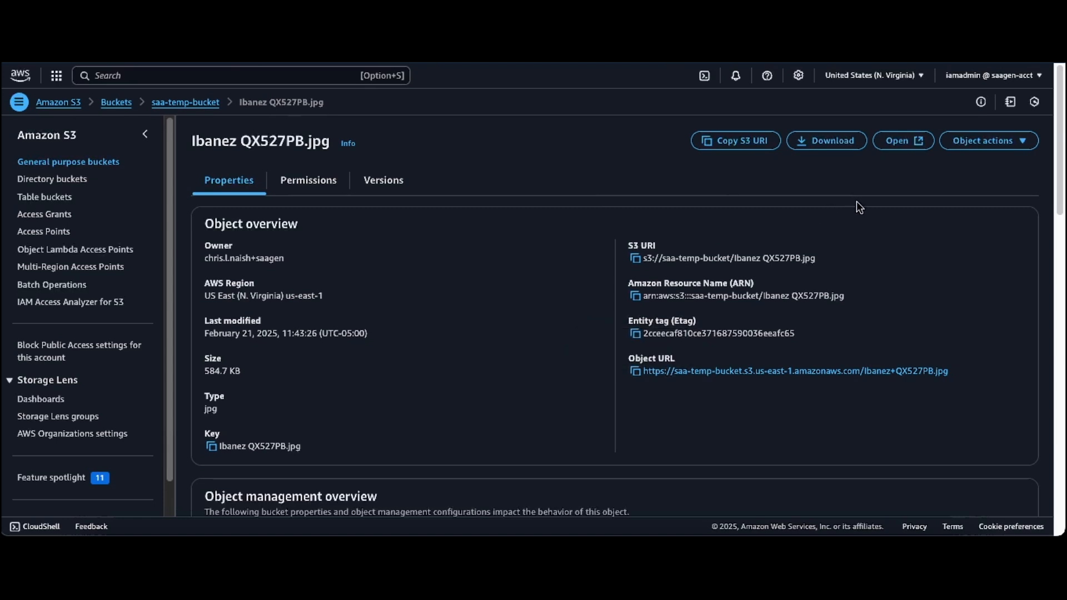
{"action": "mouse_move", "coordinate": [489, 223]}
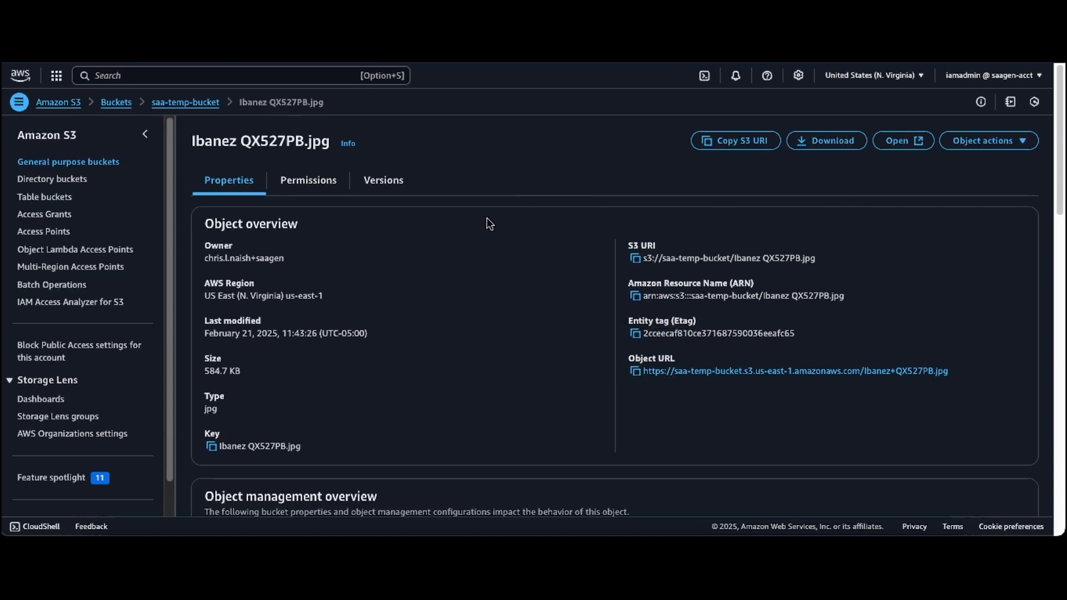
{"action": "mouse_move", "coordinate": [482, 295]}
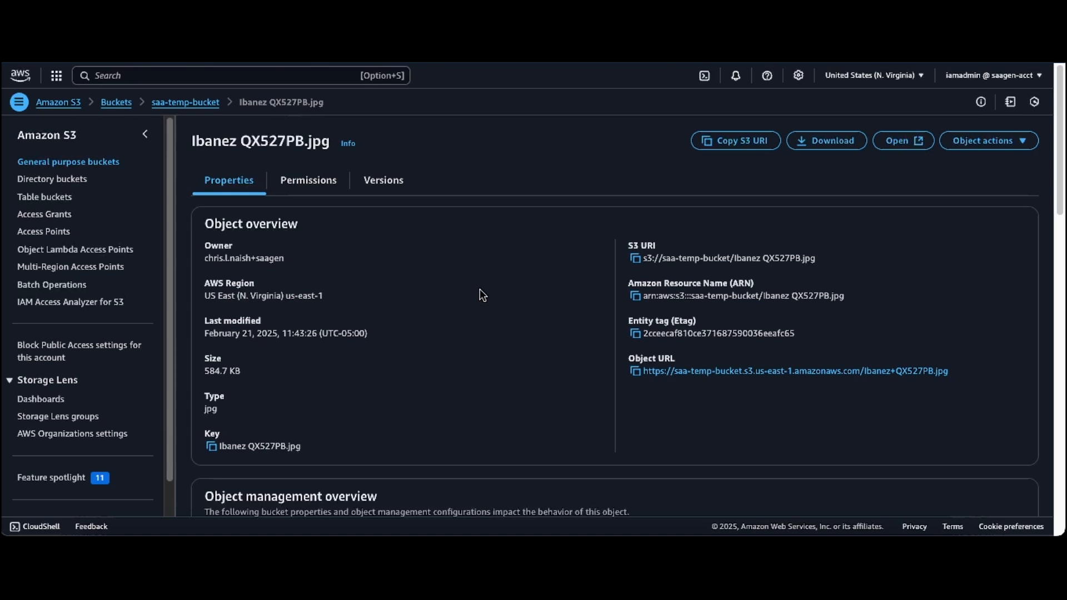
{"action": "mouse_move", "coordinate": [587, 233]}
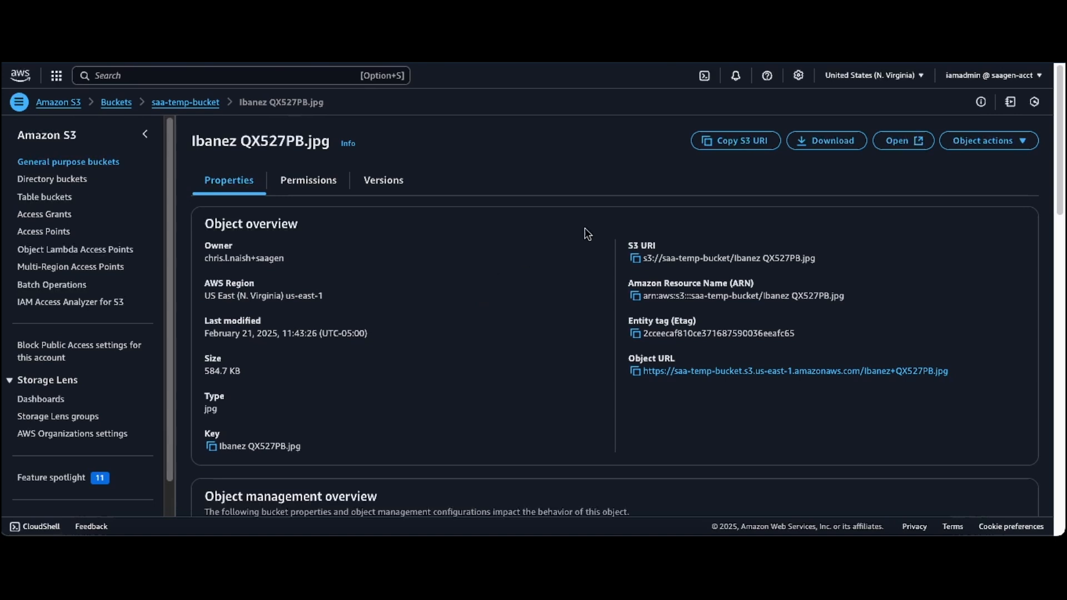
{"action": "mouse_move", "coordinate": [1004, 147]}
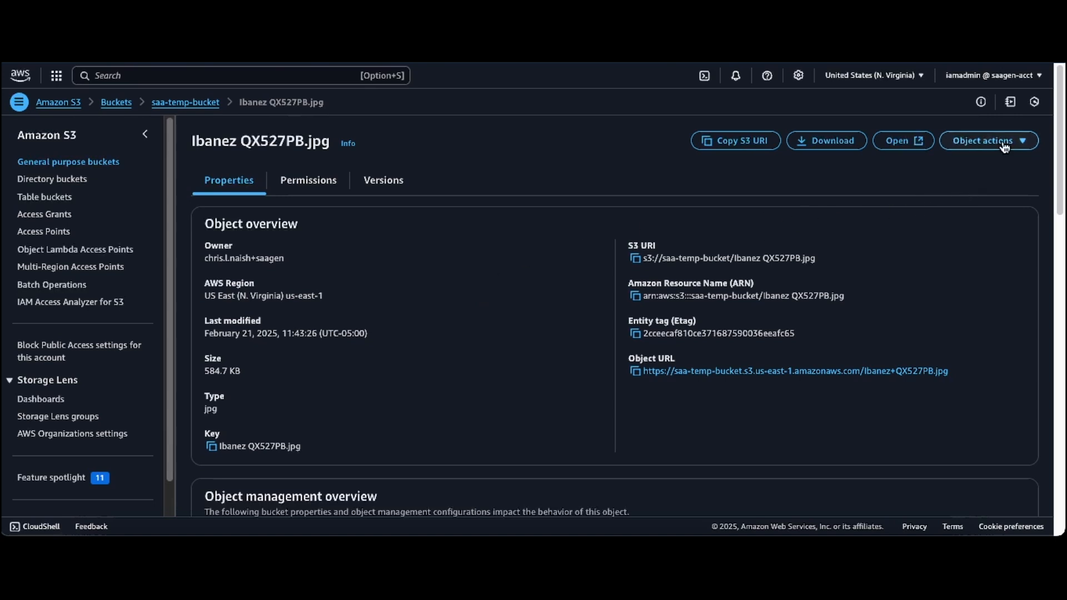
Share Ibanez QX527PB.jpg with a presigned URL expiring after 1 minute and copy it.
{"action": "left_click", "coordinate": [987, 140]}
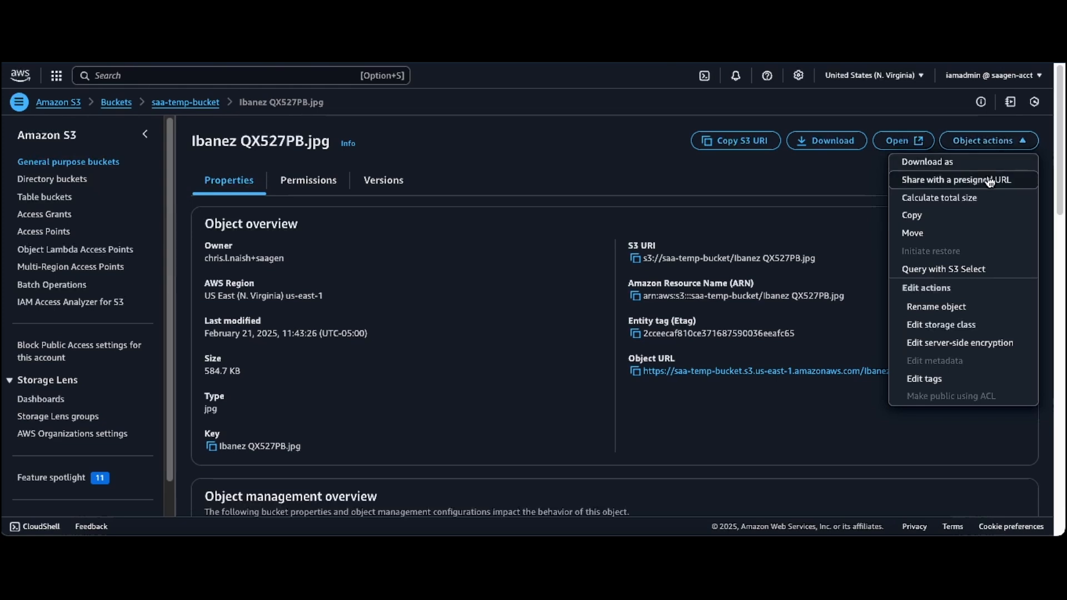
{"action": "left_click", "coordinate": [957, 180]}
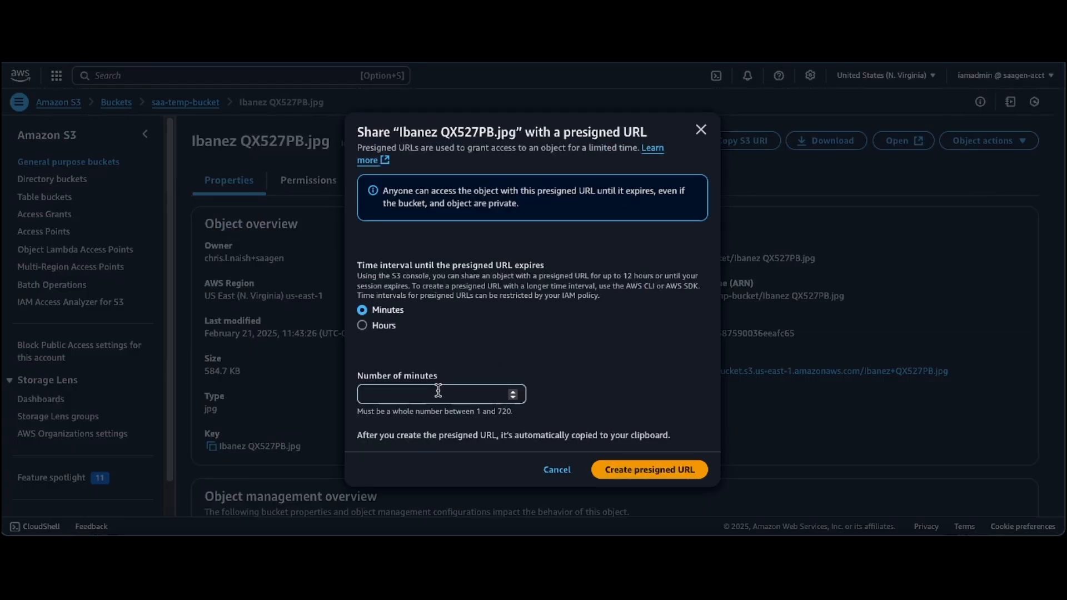
{"action": "left_click", "coordinate": [436, 393]}
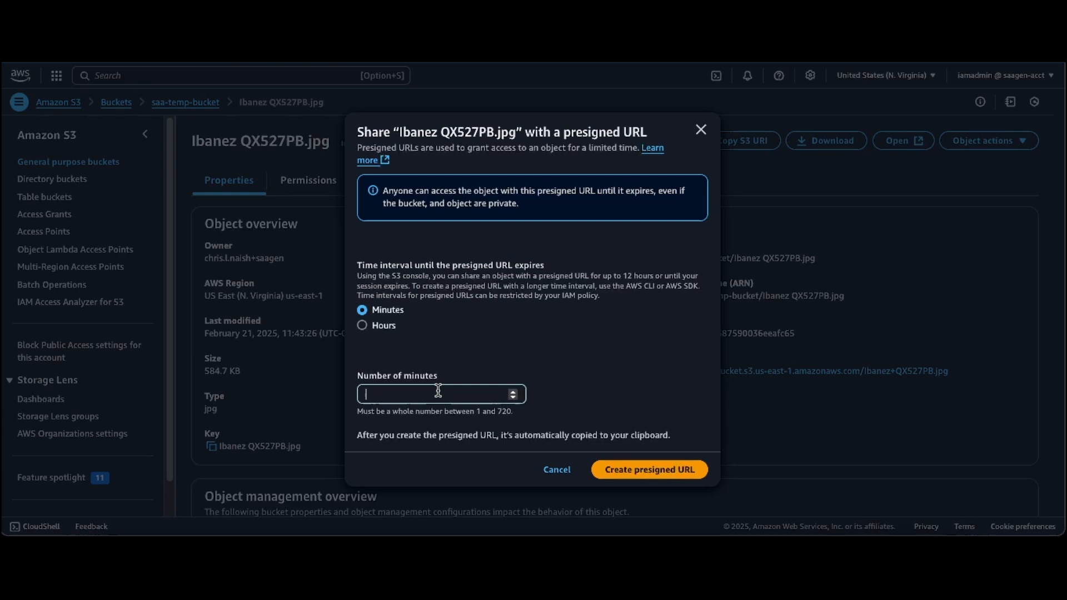
{"action": "type", "text": "1"}
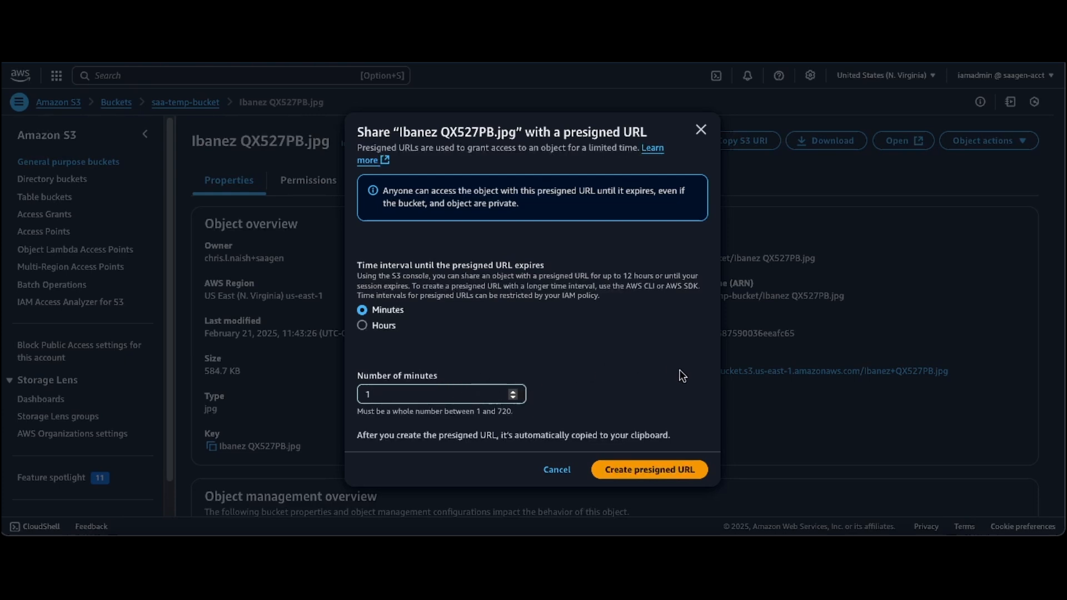
{"action": "mouse_move", "coordinate": [701, 439]}
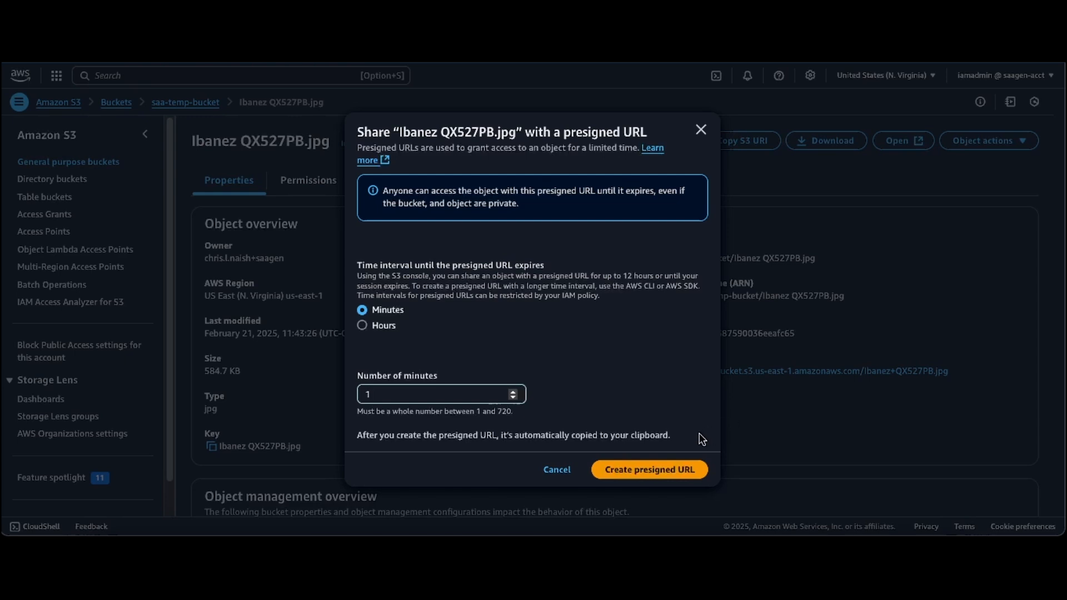
{"action": "left_click", "coordinate": [648, 470]}
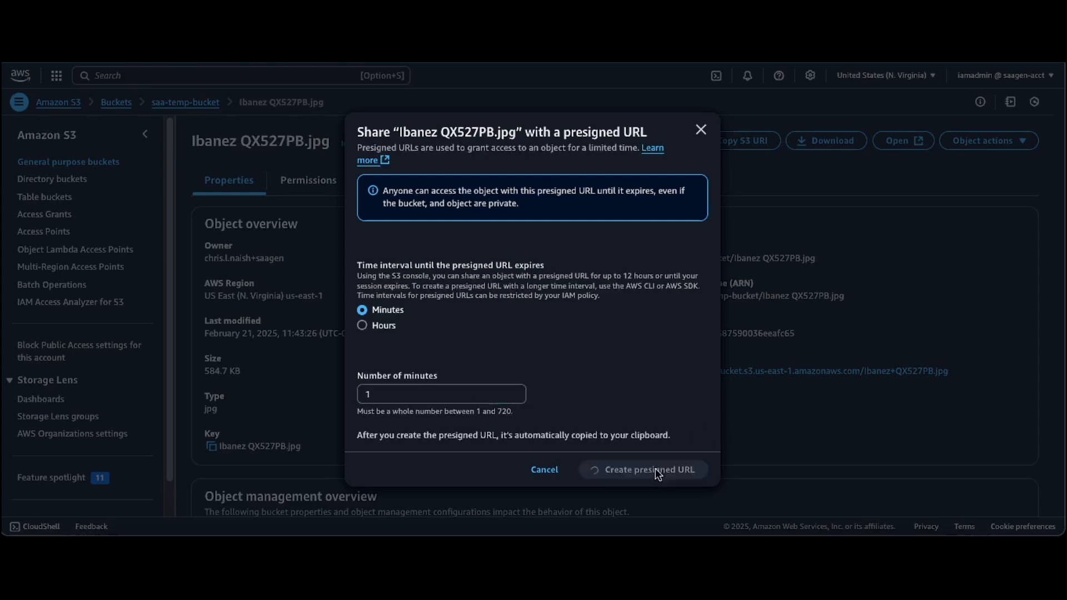
{"action": "left_click", "coordinate": [651, 469]}
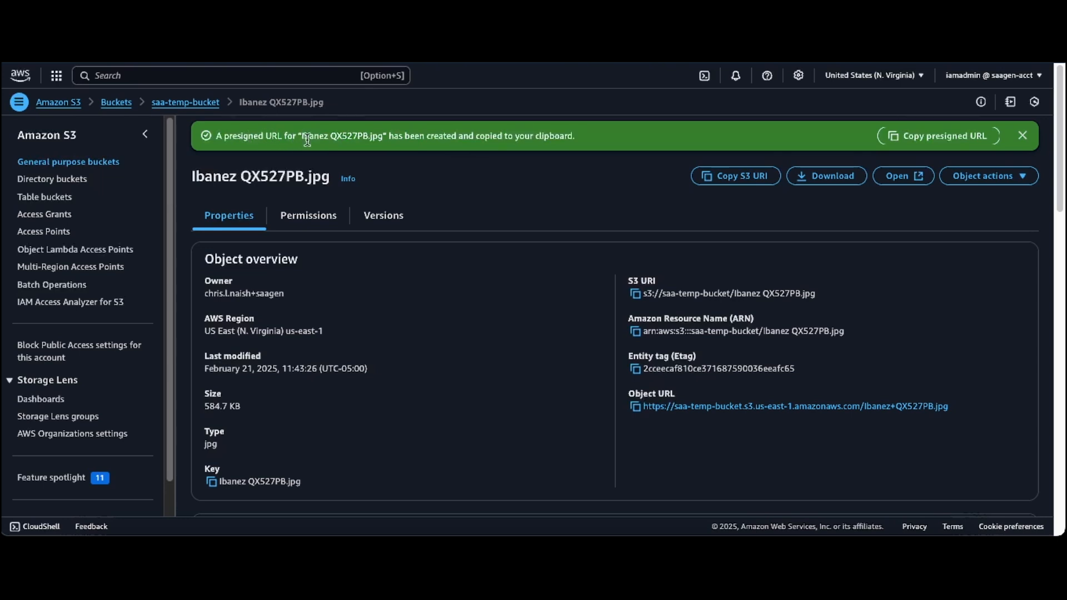
{"action": "mouse_move", "coordinate": [520, 141]}
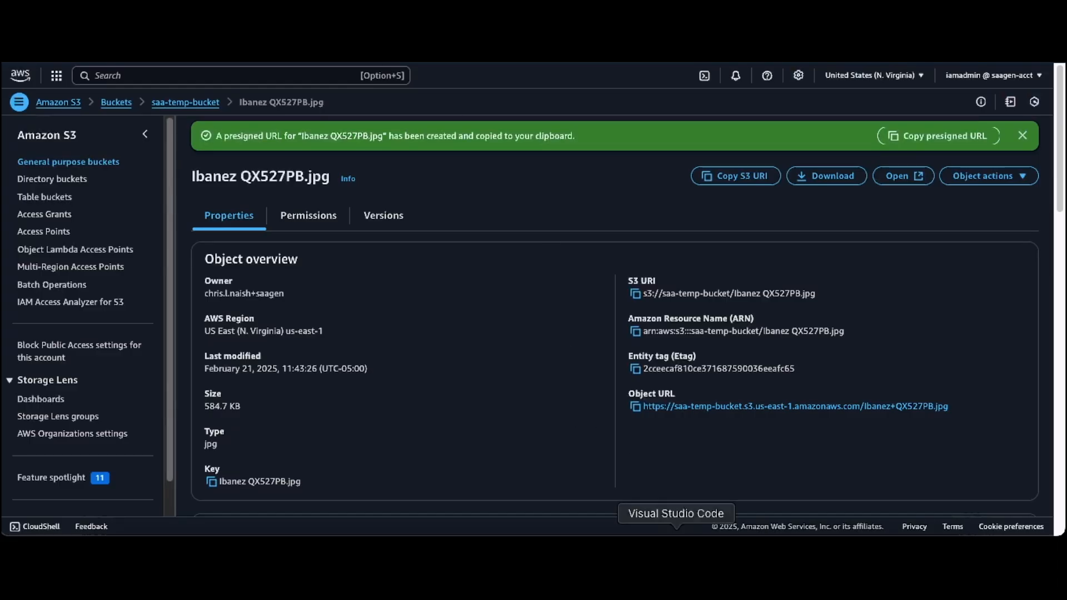
Break the pasted URL so X-Amz-Credential, X-Amz-Date and X-Amz-Signature each sit on their own line.
{"action": "left_click", "coordinate": [674, 513]}
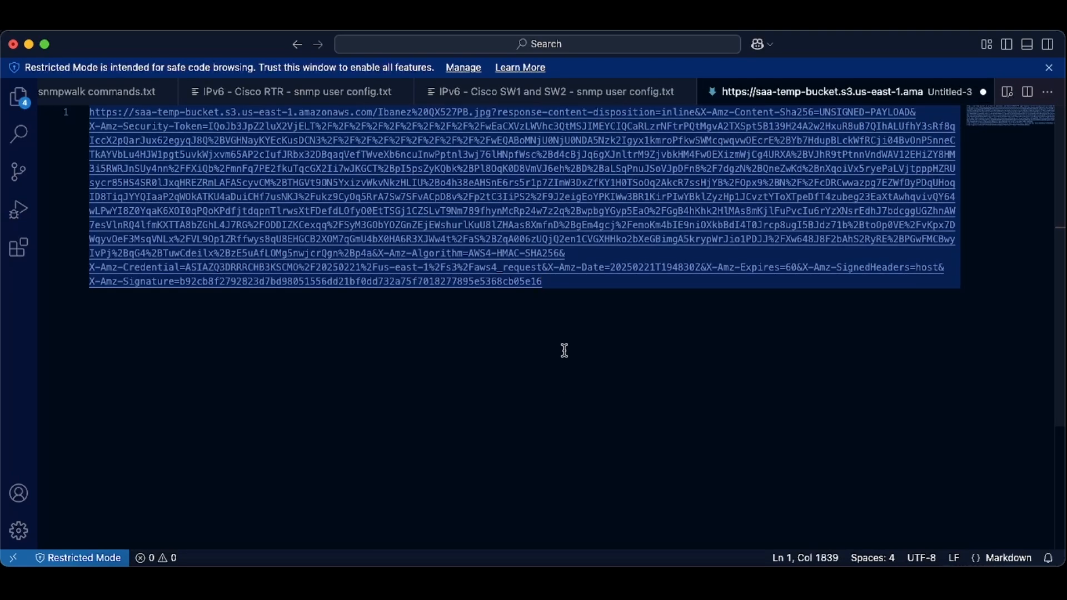
{"action": "mouse_move", "coordinate": [706, 122]}
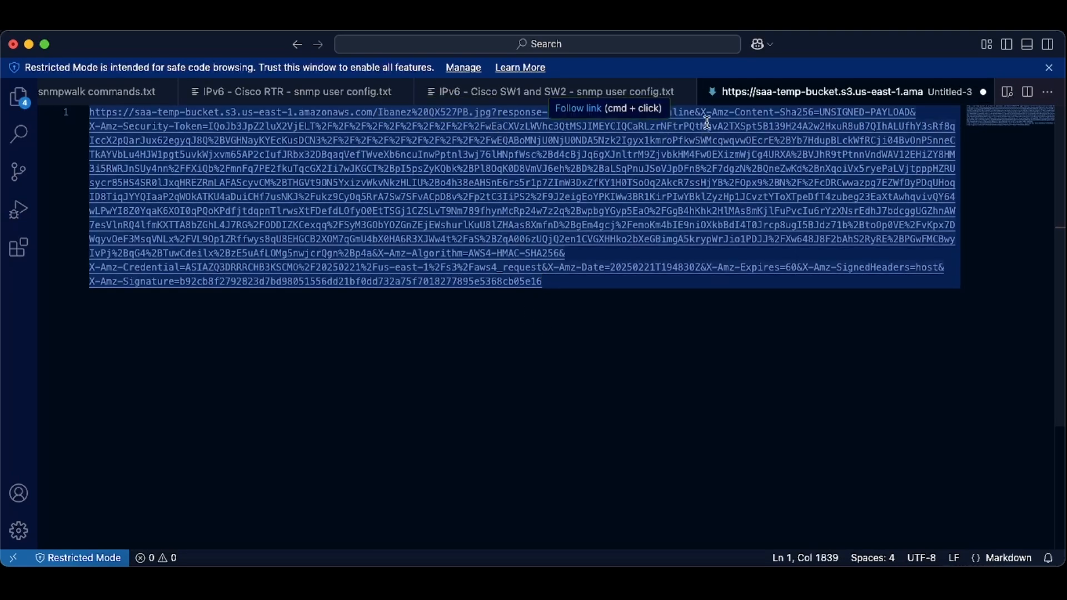
{"action": "mouse_move", "coordinate": [677, 484]}
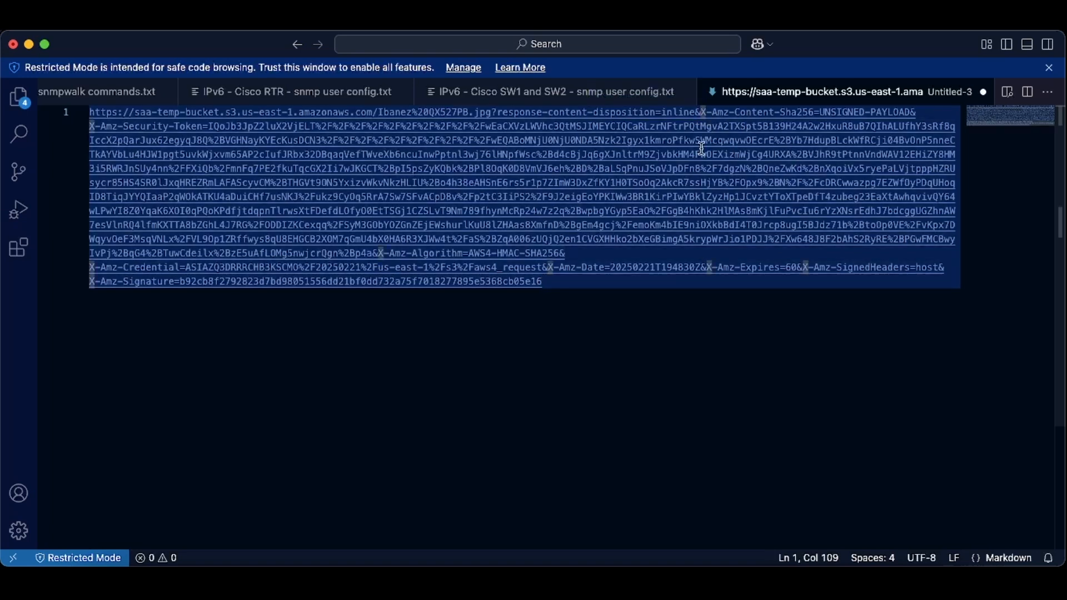
{"action": "key", "text": "Enter"}
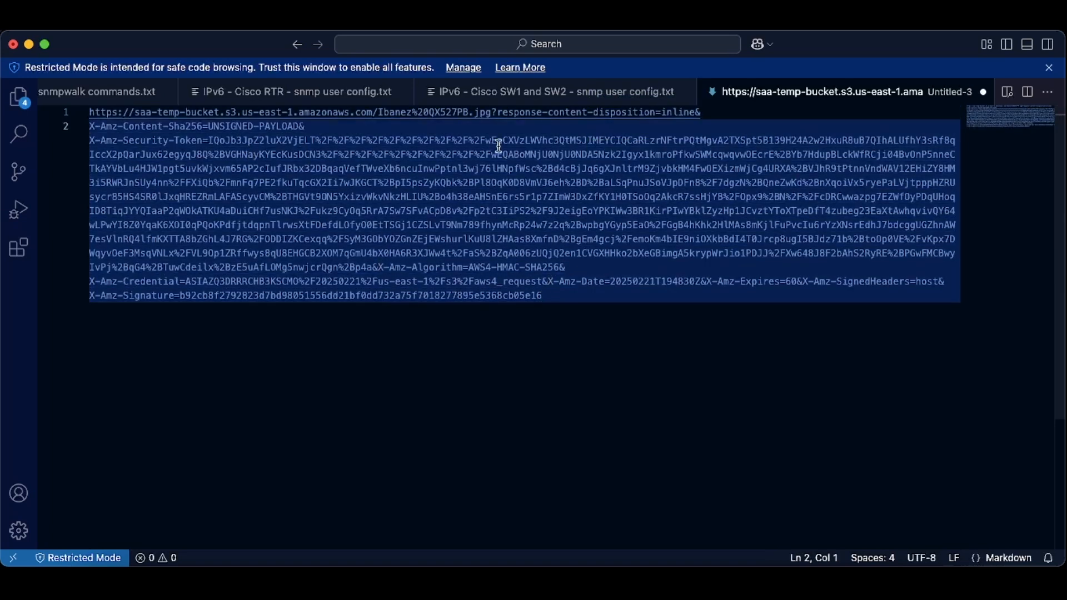
{"action": "mouse_move", "coordinate": [374, 292]}
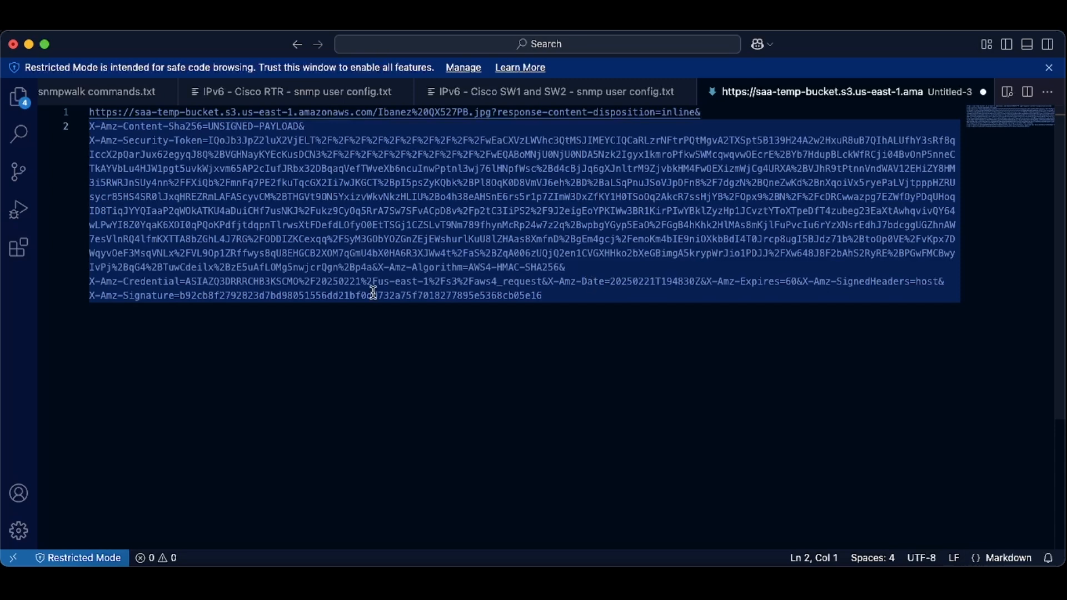
{"action": "mouse_move", "coordinate": [379, 267]}
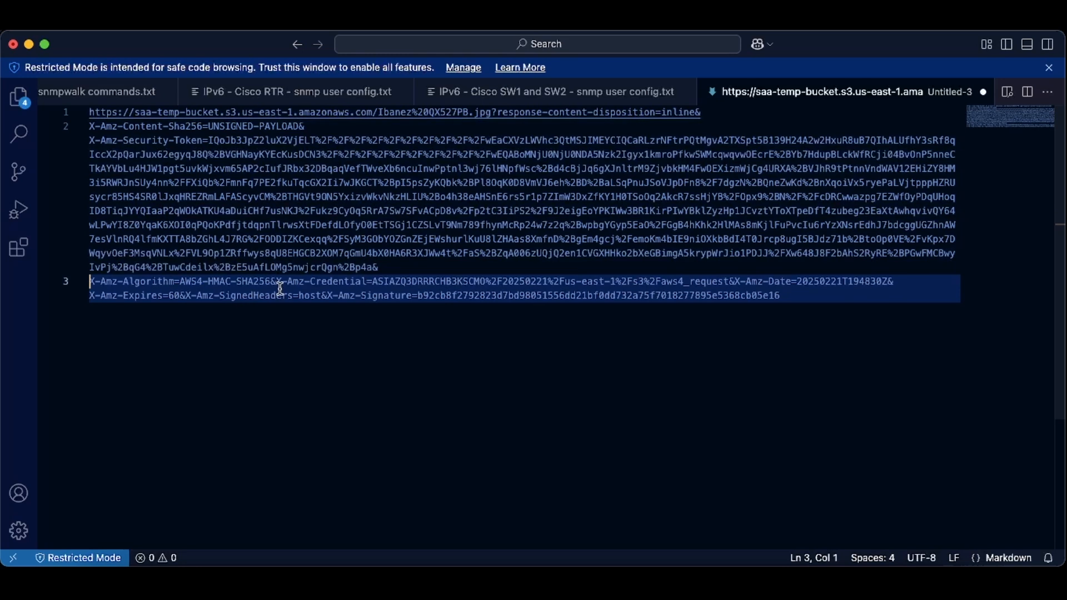
{"action": "key", "text": "Enter"}
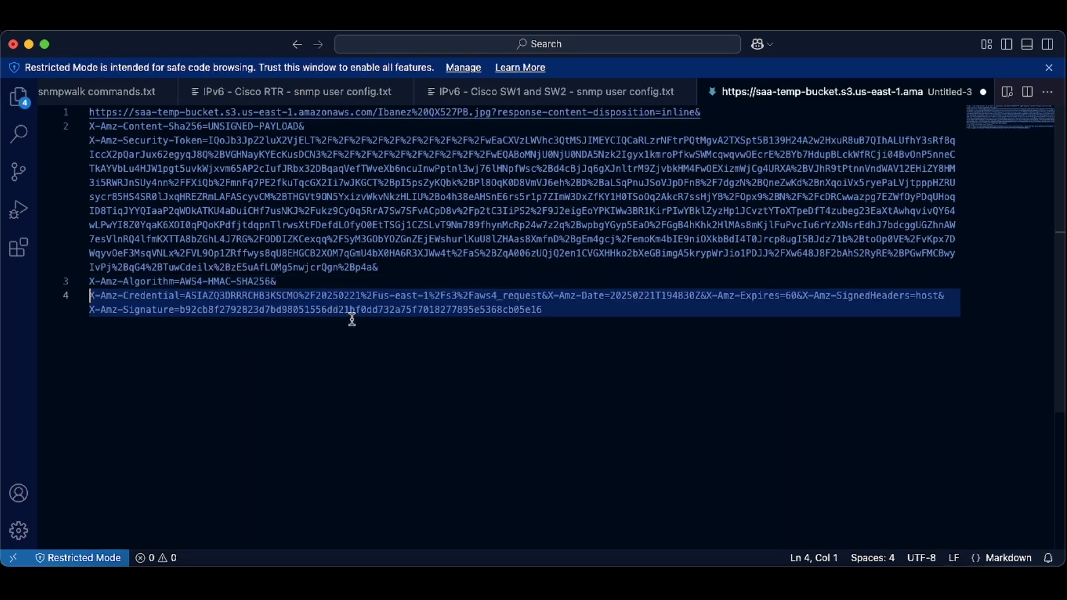
{"action": "left_click", "coordinate": [547, 298]}
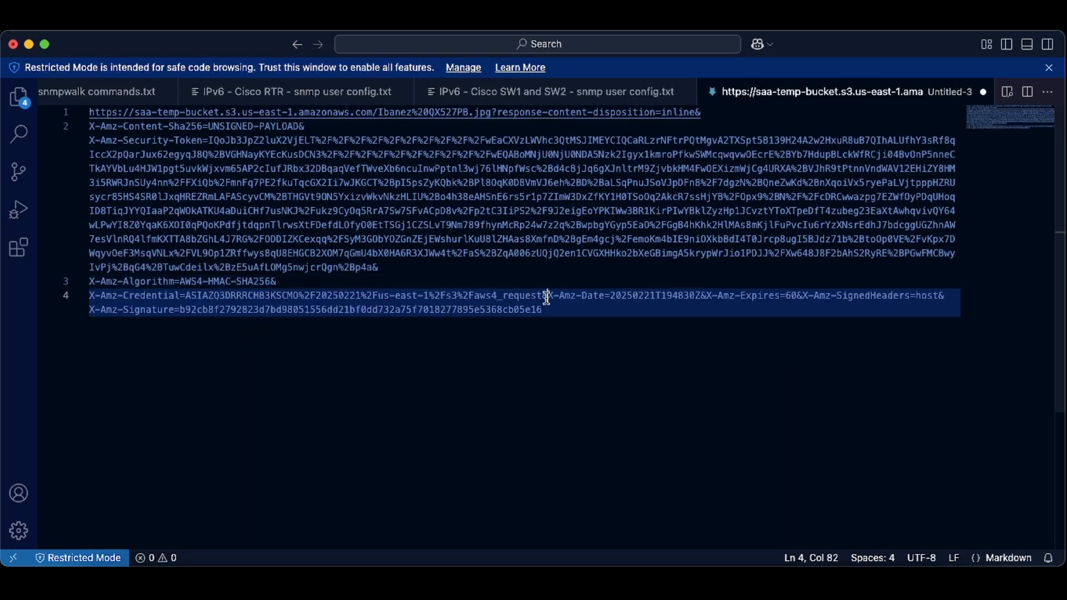
{"action": "key", "text": "Enter"}
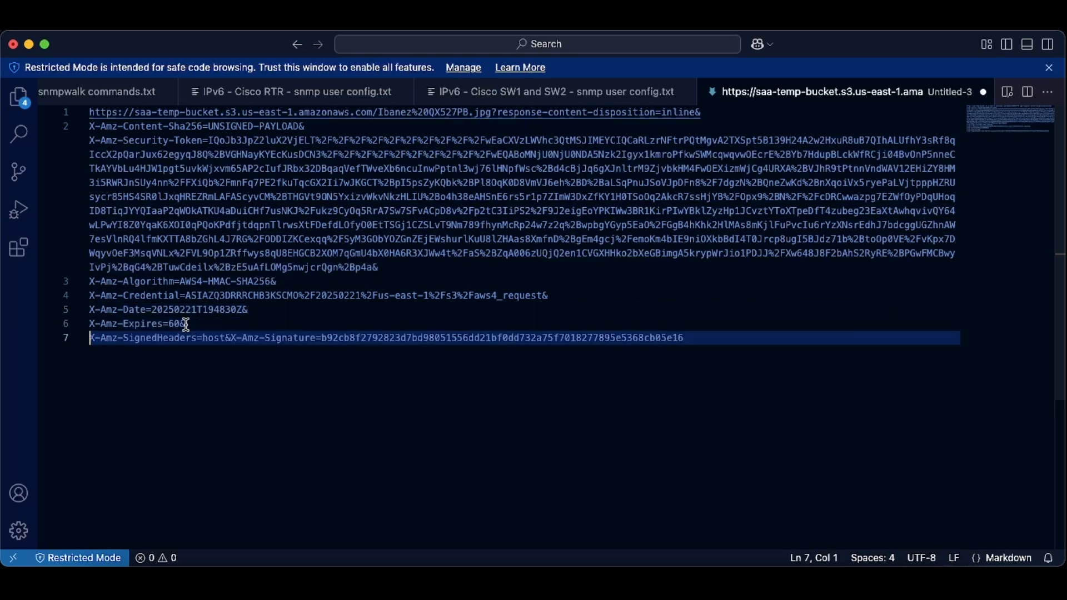
{"action": "mouse_move", "coordinate": [229, 338]}
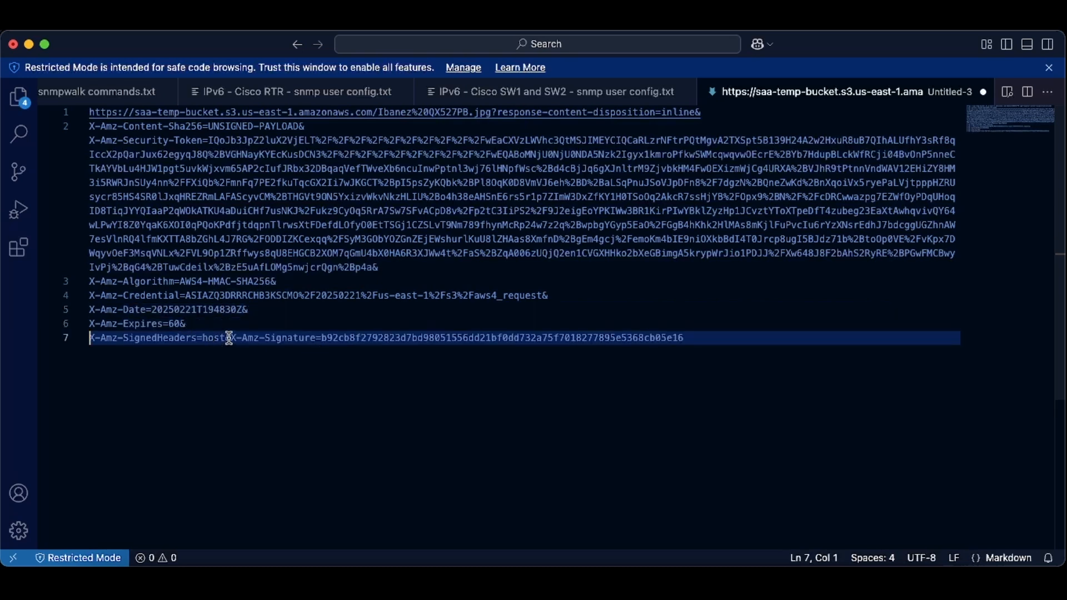
{"action": "key", "text": "Enter"}
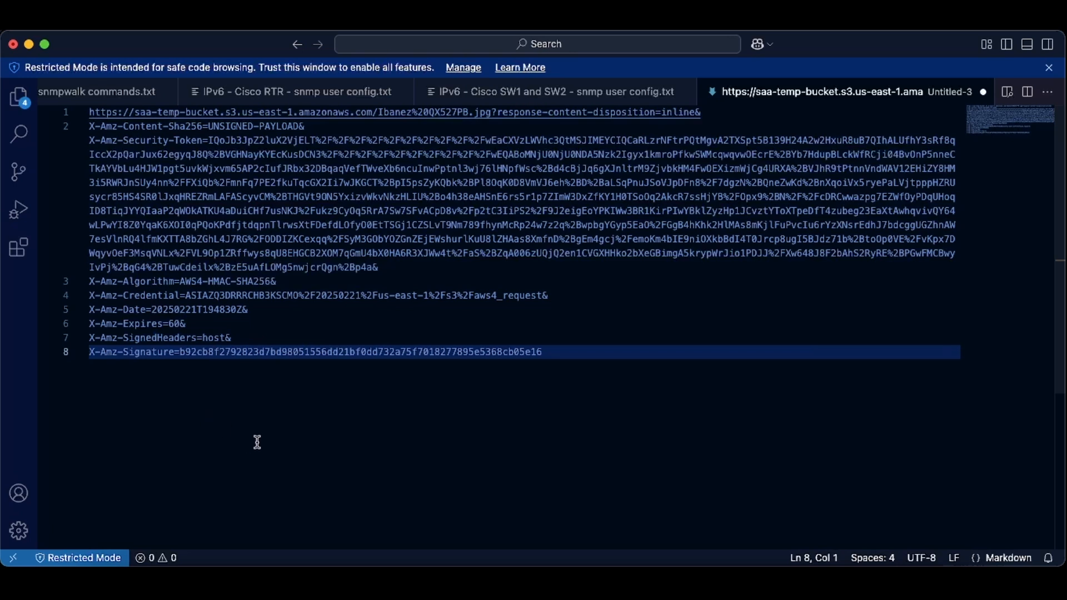
{"action": "mouse_move", "coordinate": [202, 116]}
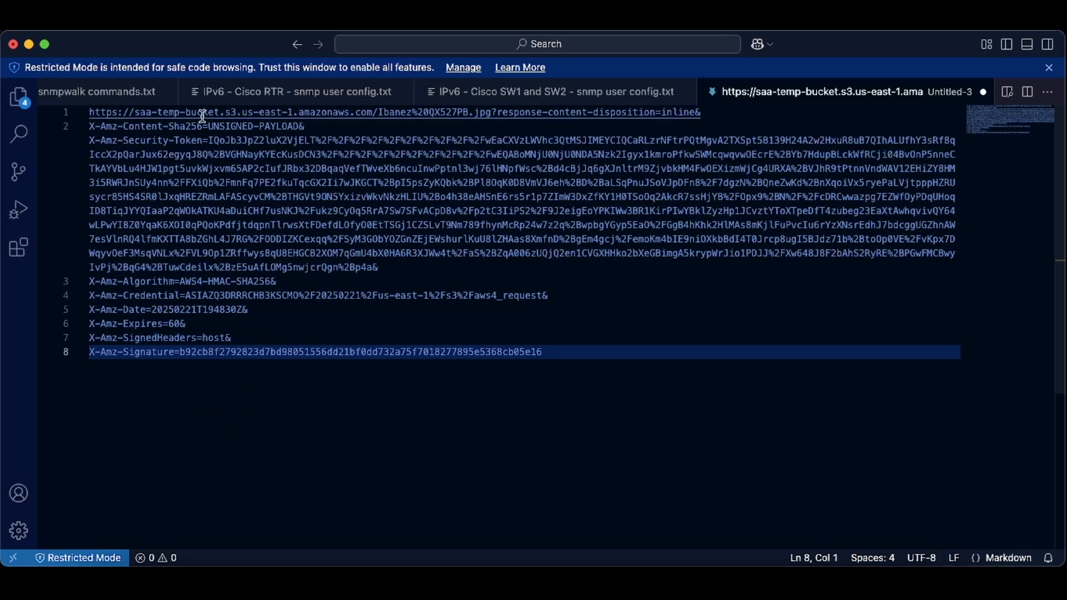
{"action": "mouse_move", "coordinate": [421, 113]}
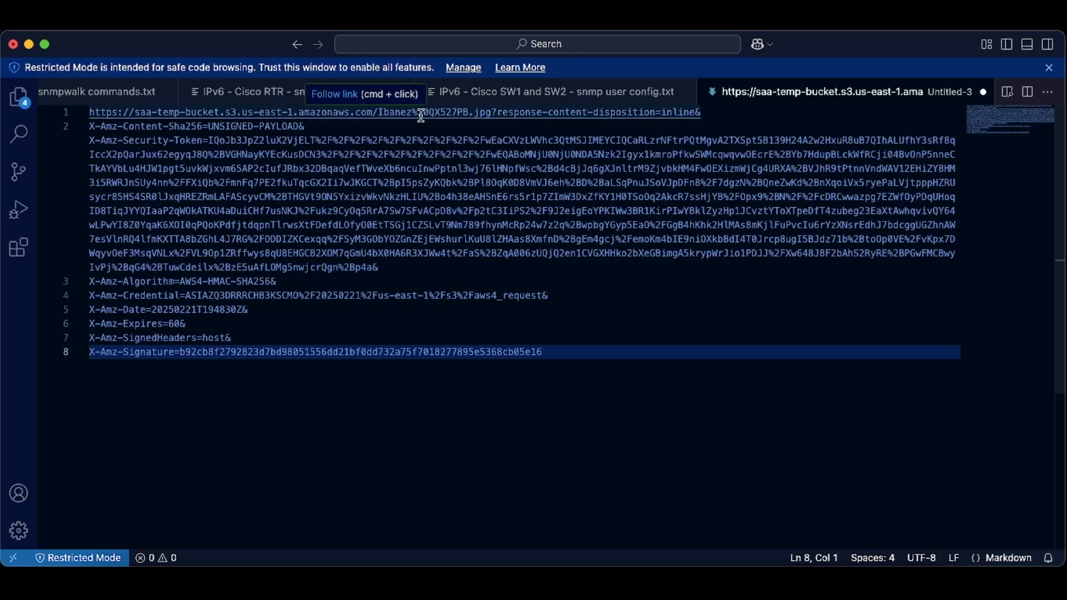
{"action": "mouse_move", "coordinate": [135, 155]}
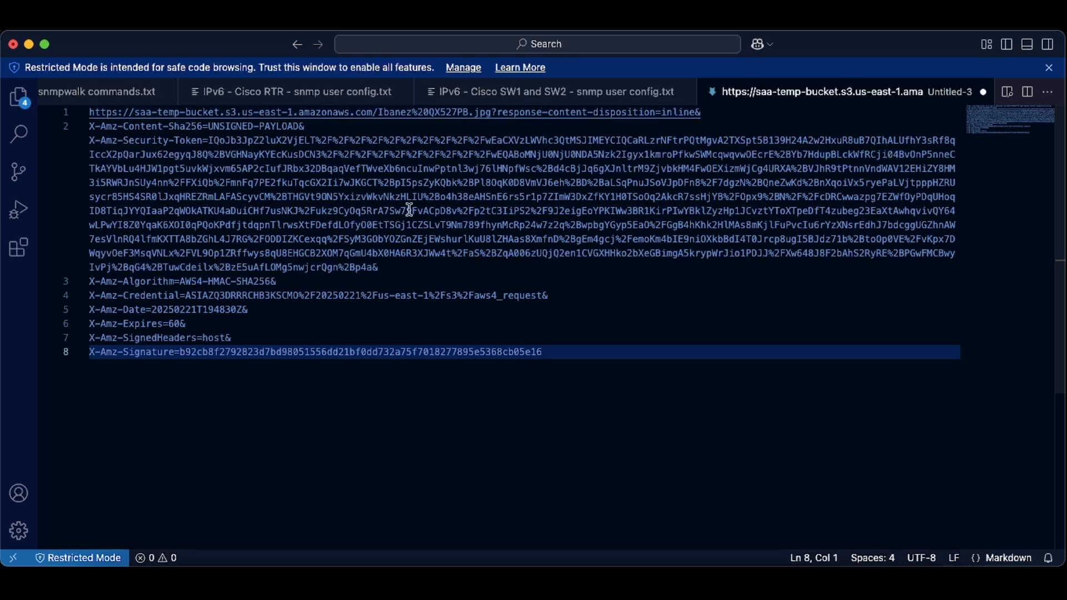
{"action": "mouse_move", "coordinate": [665, 296]}
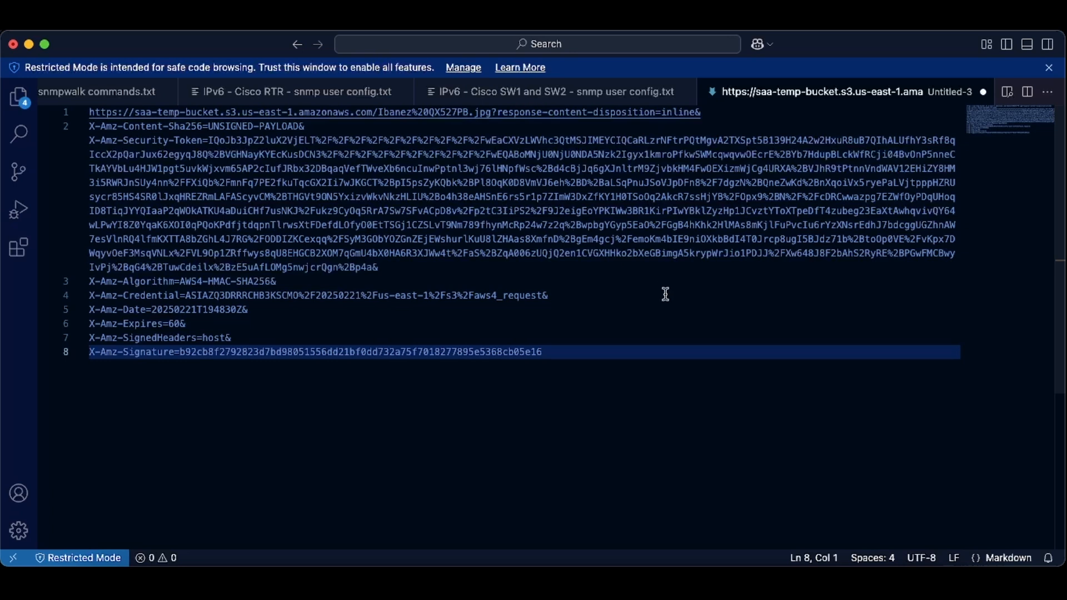
{"action": "mouse_move", "coordinate": [400, 327]}
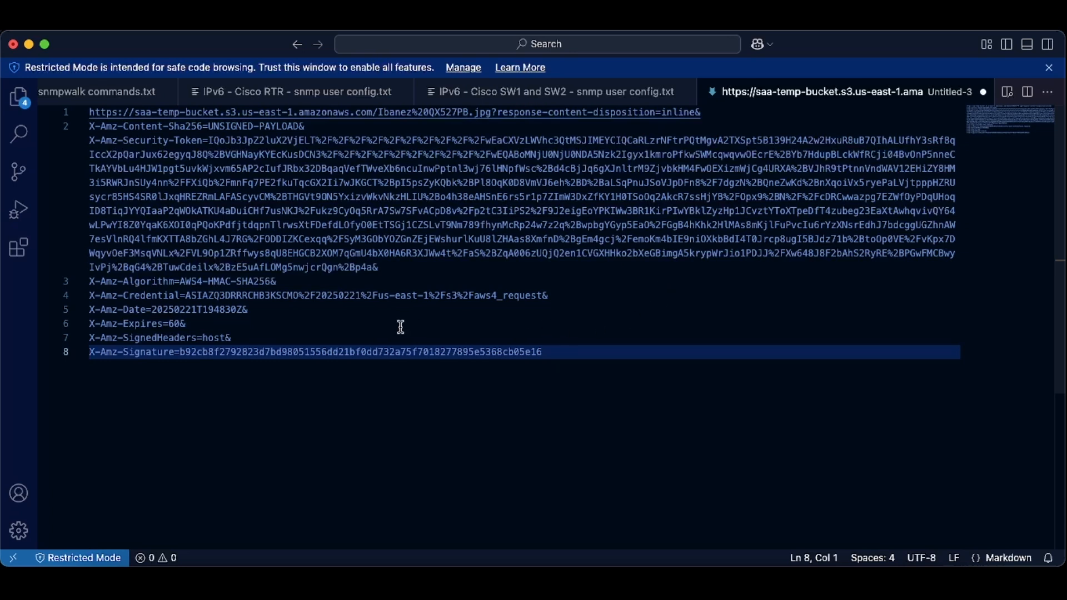
{"action": "mouse_move", "coordinate": [301, 330]}
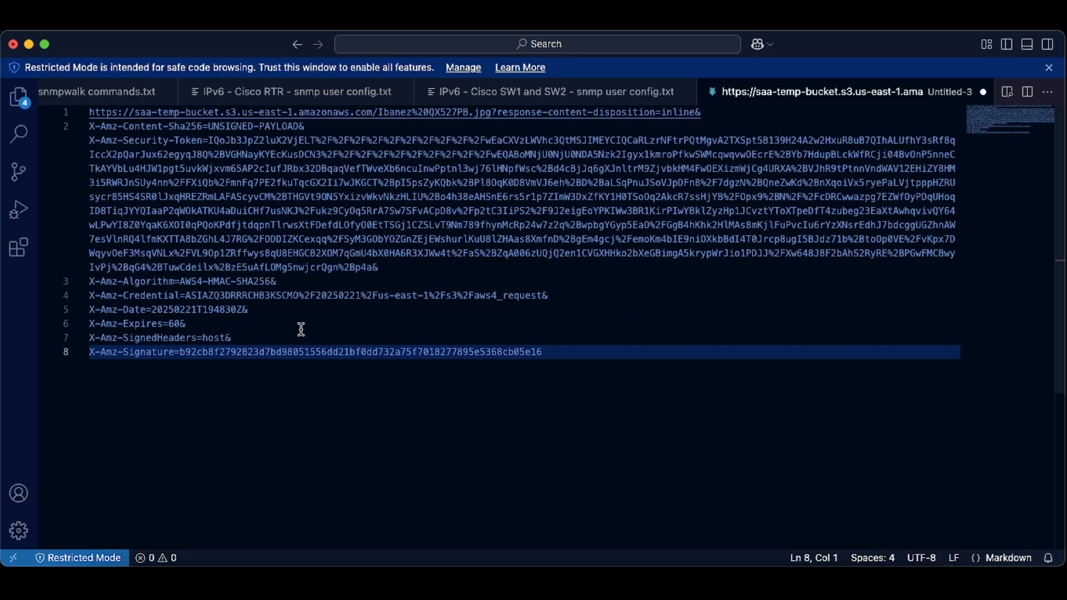
{"action": "mouse_move", "coordinate": [286, 330]}
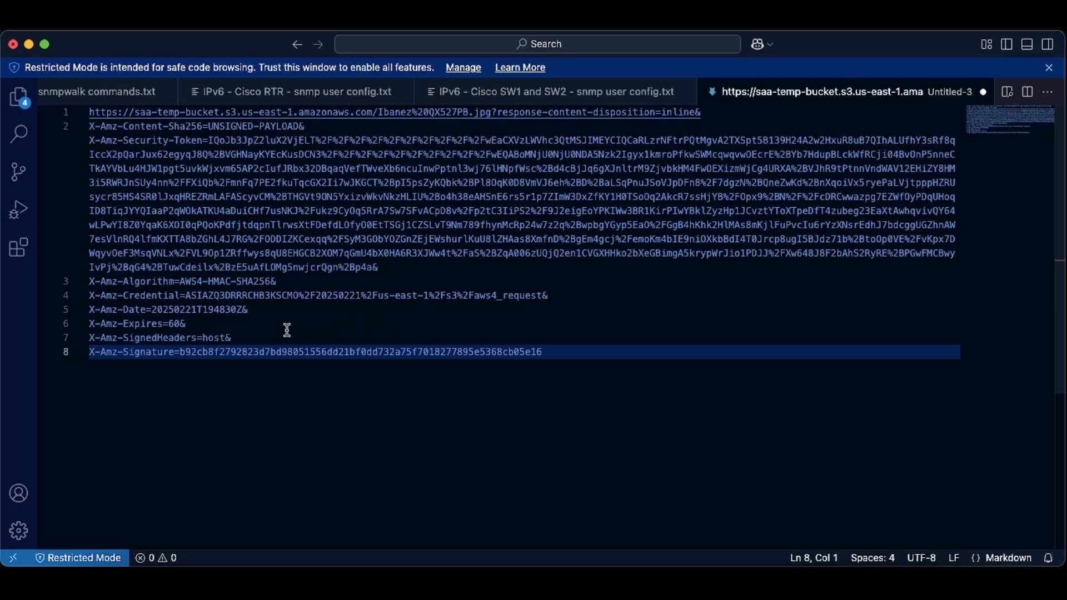
{"action": "mouse_move", "coordinate": [112, 308]}
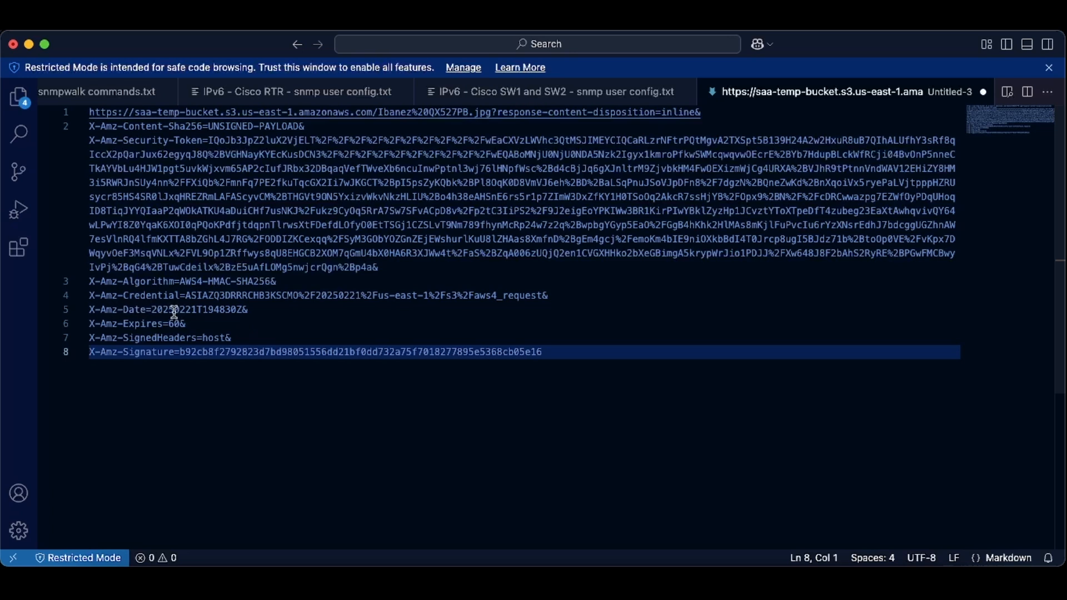
{"action": "mouse_move", "coordinate": [202, 311]}
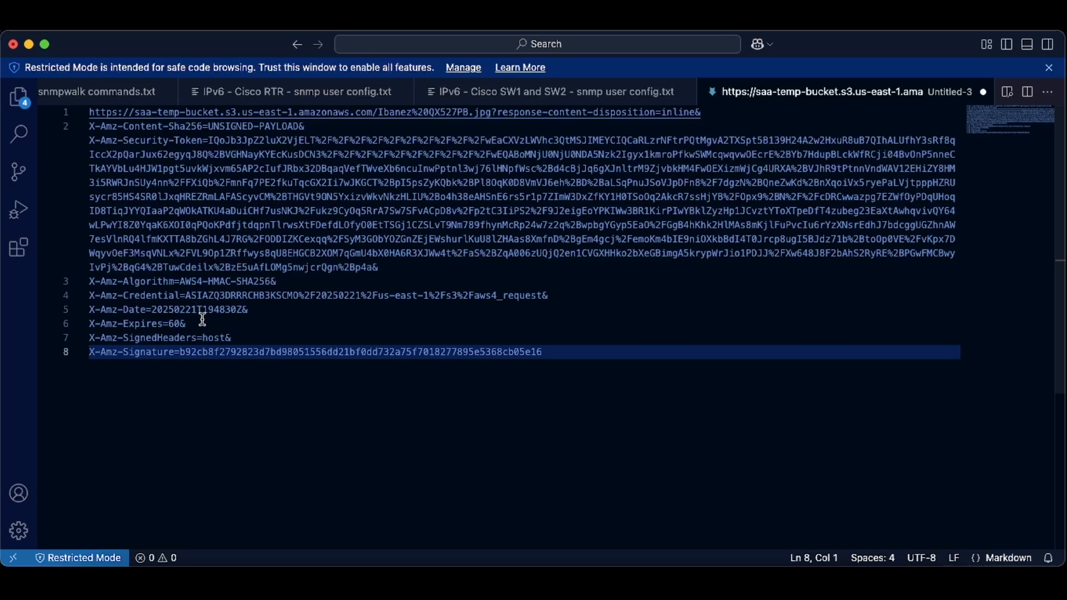
{"action": "mouse_move", "coordinate": [216, 310]}
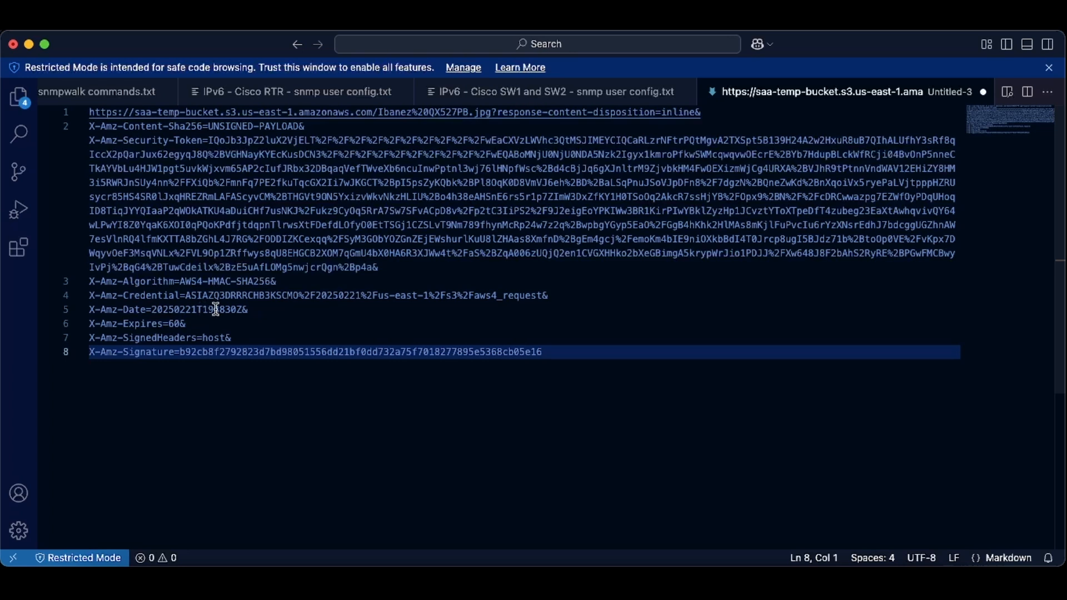
{"action": "mouse_move", "coordinate": [227, 320]}
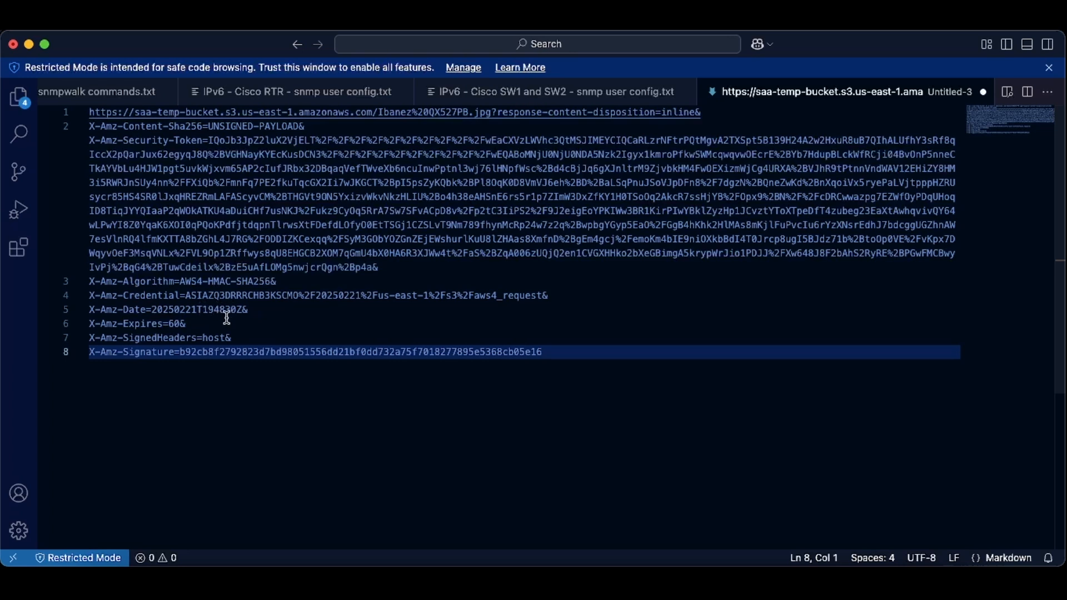
{"action": "mouse_move", "coordinate": [261, 313]}
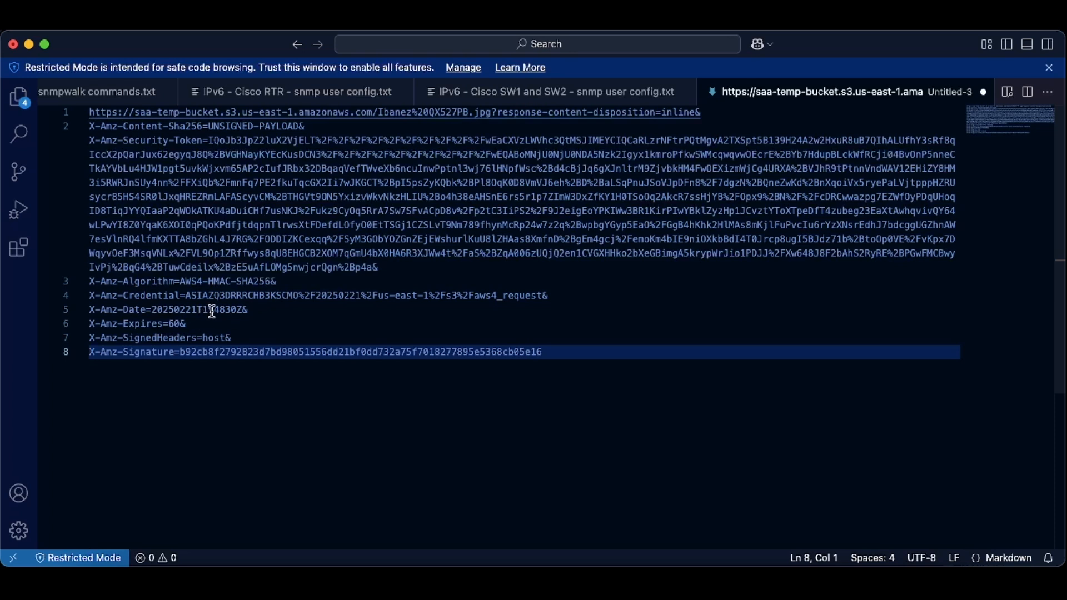
{"action": "mouse_move", "coordinate": [257, 311]}
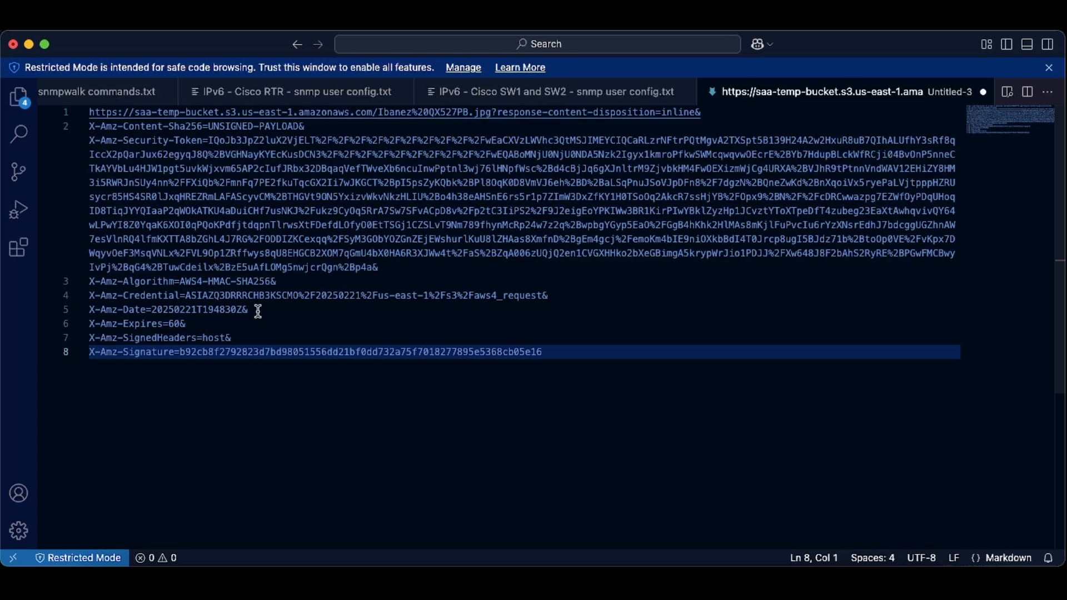
{"action": "mouse_move", "coordinate": [116, 320]}
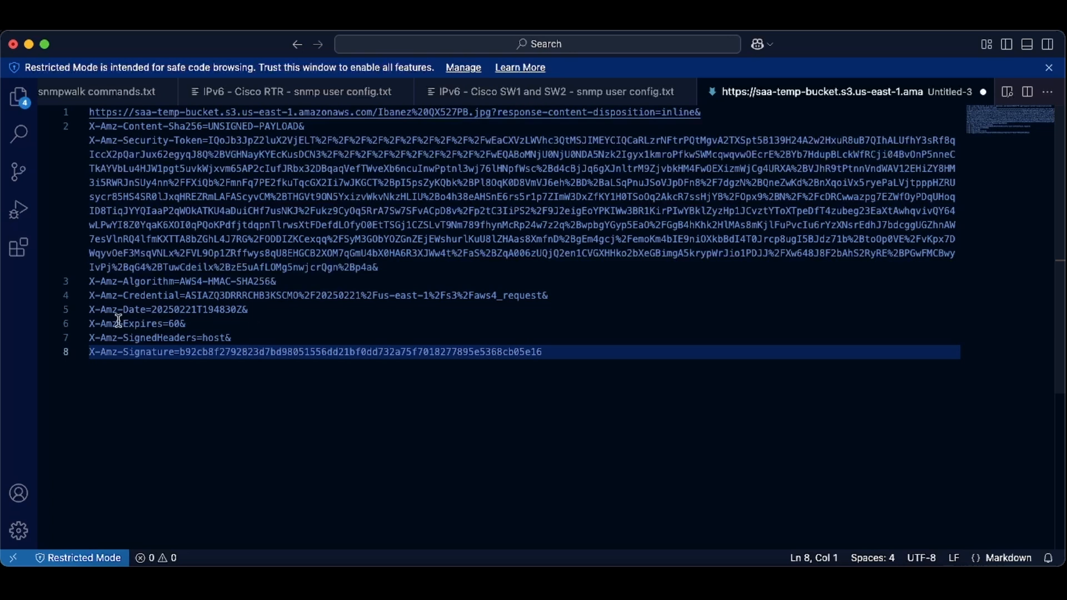
{"action": "mouse_move", "coordinate": [224, 326]}
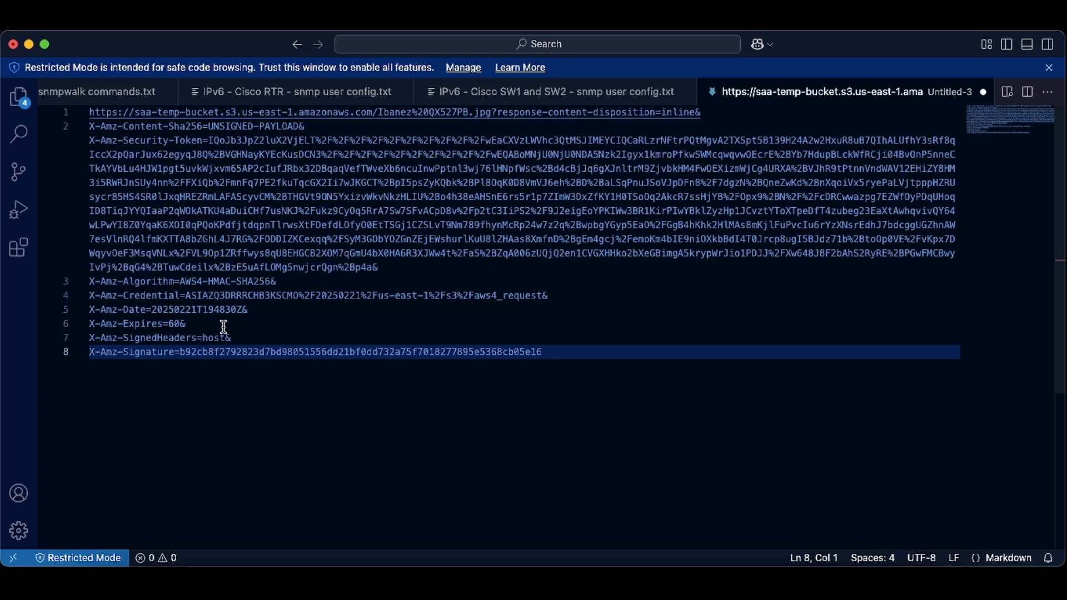
{"action": "mouse_move", "coordinate": [95, 326]}
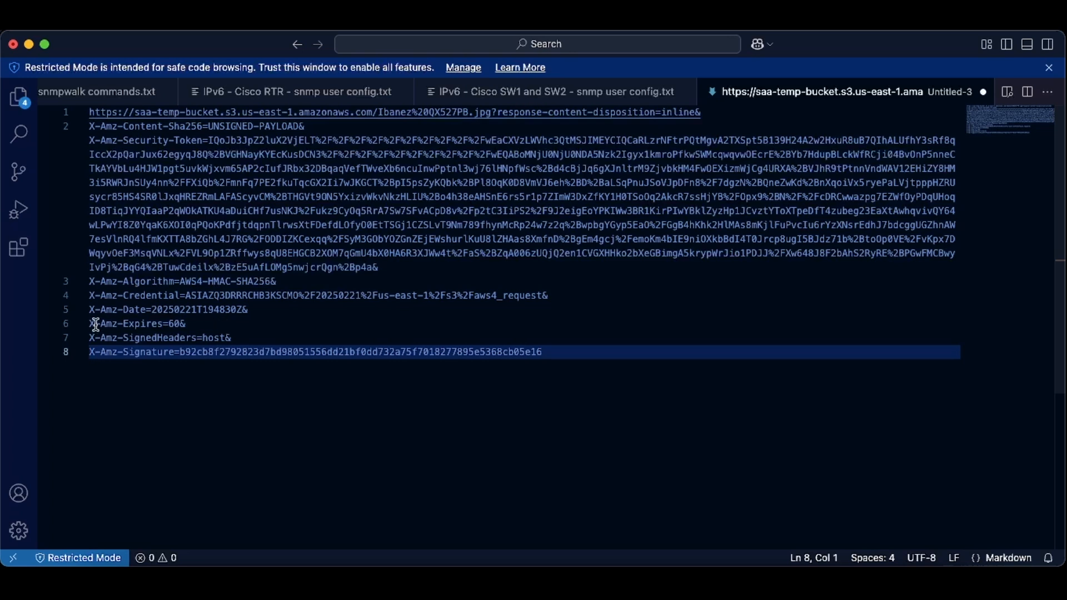
{"action": "mouse_move", "coordinate": [102, 324]}
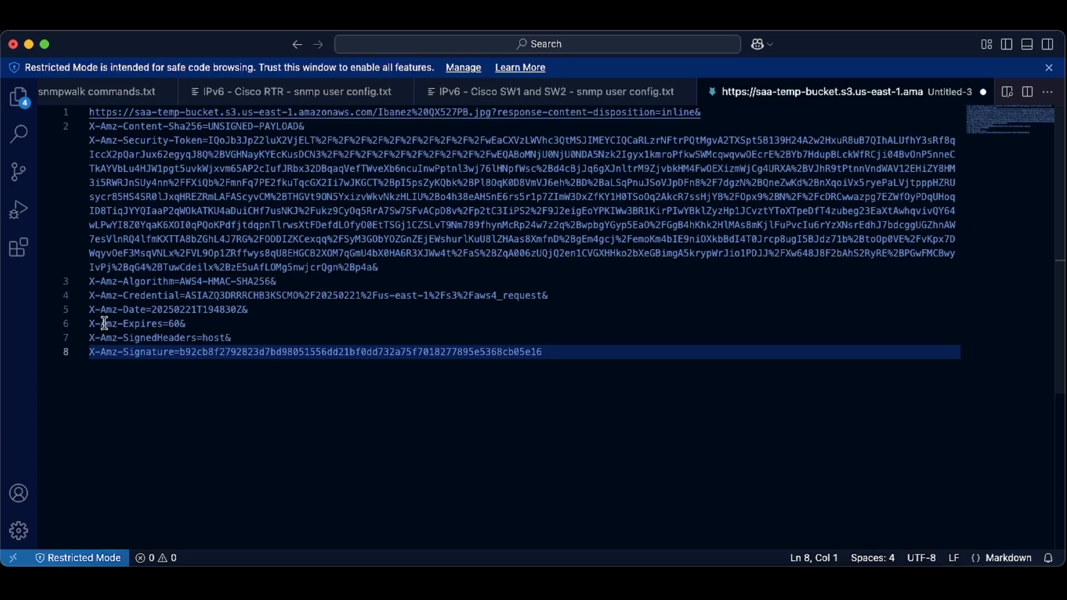
{"action": "mouse_move", "coordinate": [171, 325]}
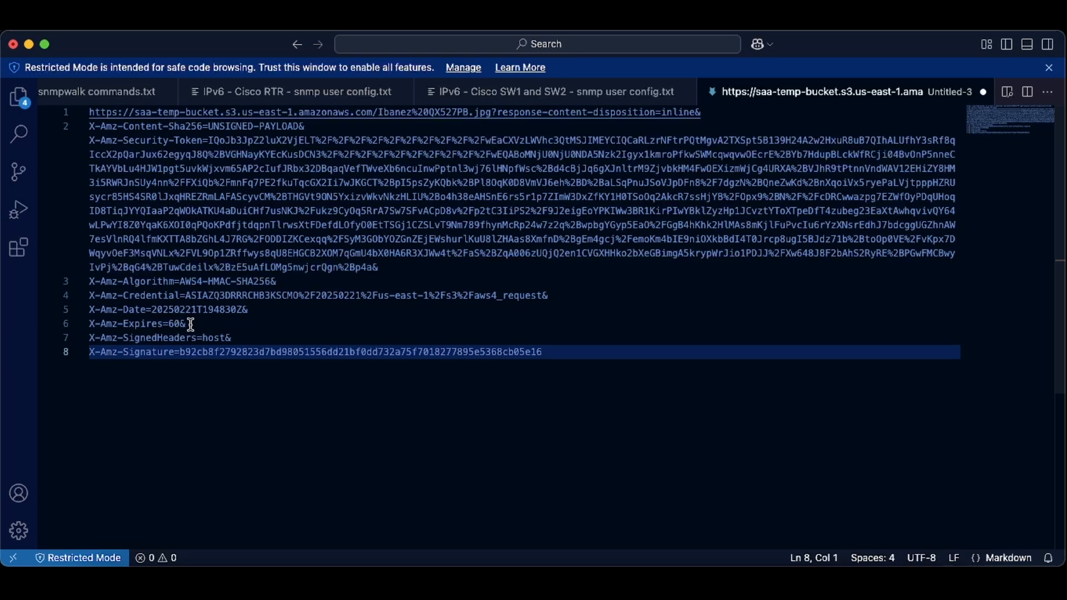
{"action": "mouse_move", "coordinate": [236, 331]}
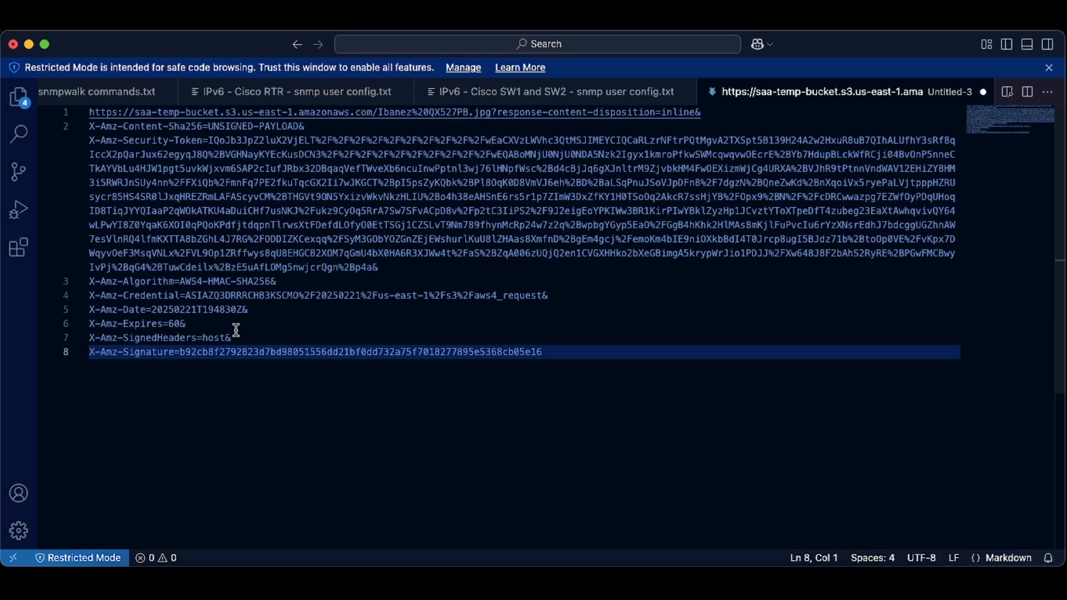
{"action": "mouse_move", "coordinate": [452, 436]}
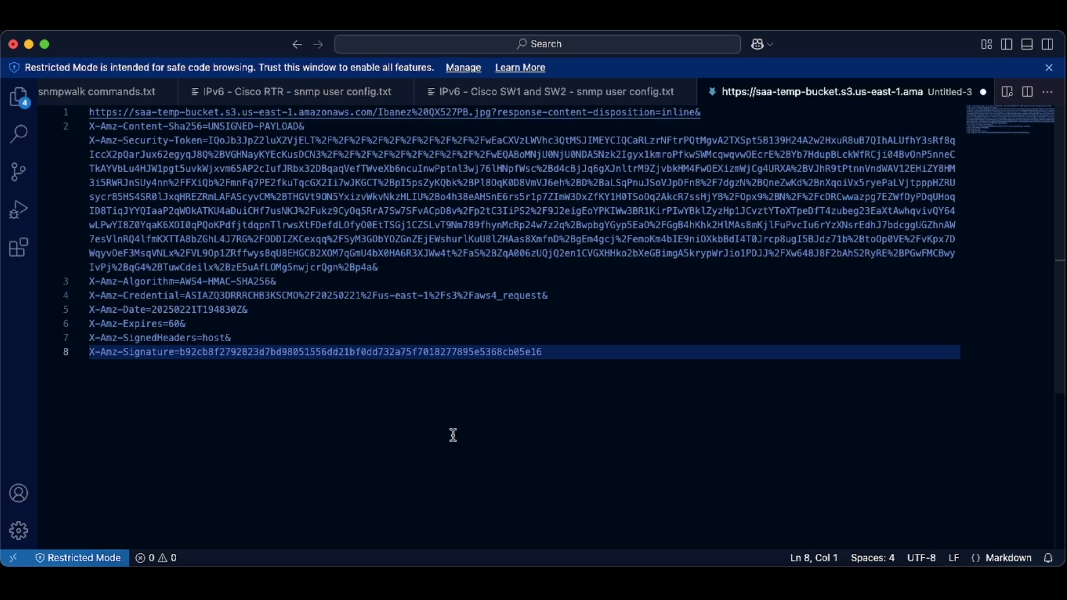
{"action": "mouse_move", "coordinate": [531, 439]}
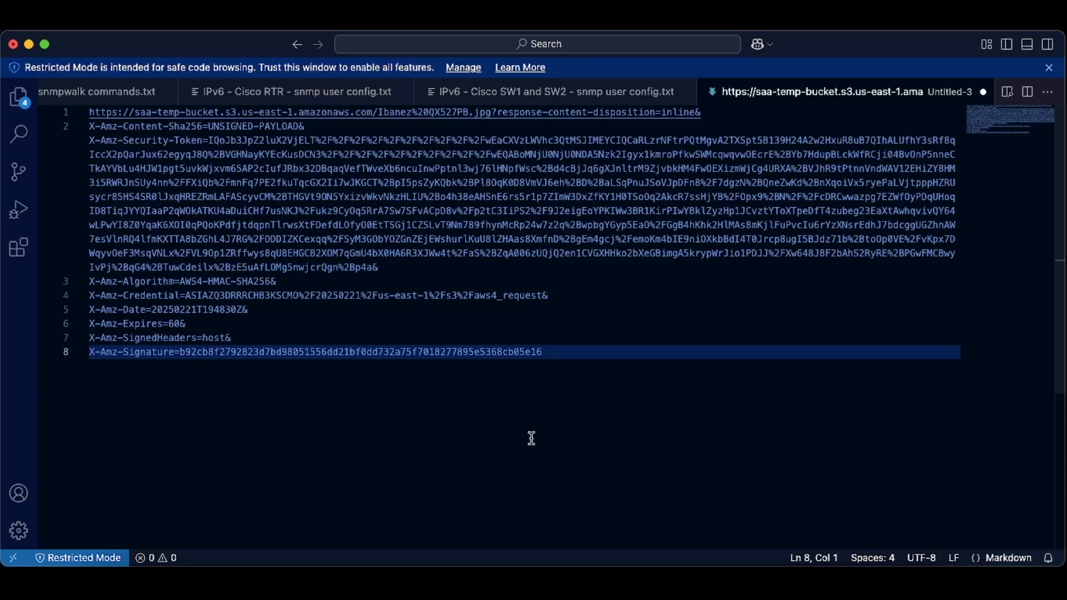
{"action": "mouse_move", "coordinate": [686, 452]}
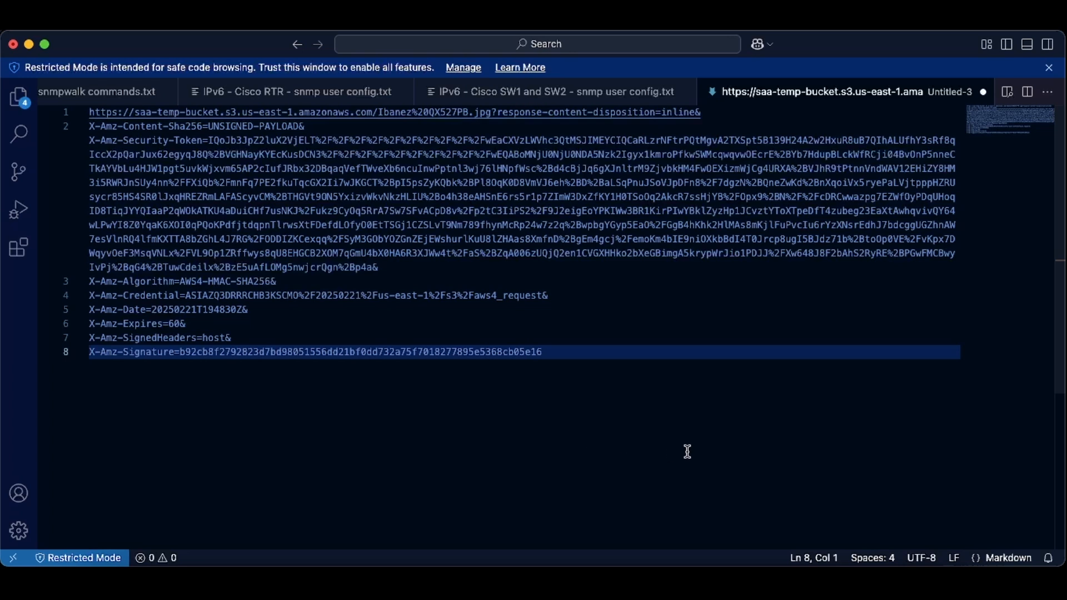
{"action": "mouse_move", "coordinate": [416, 422]}
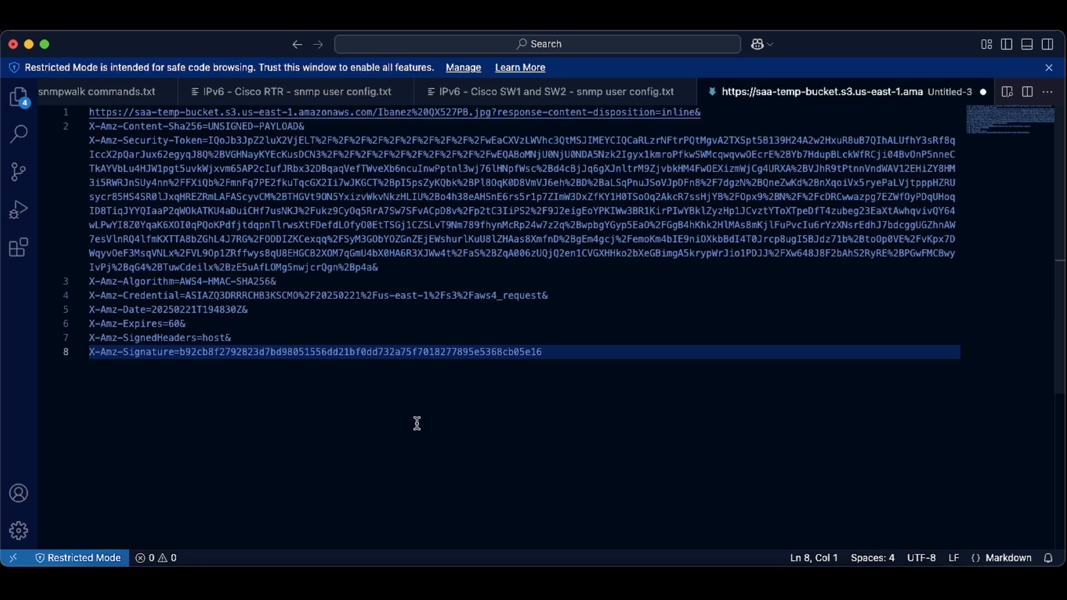
{"action": "mouse_move", "coordinate": [321, 320]}
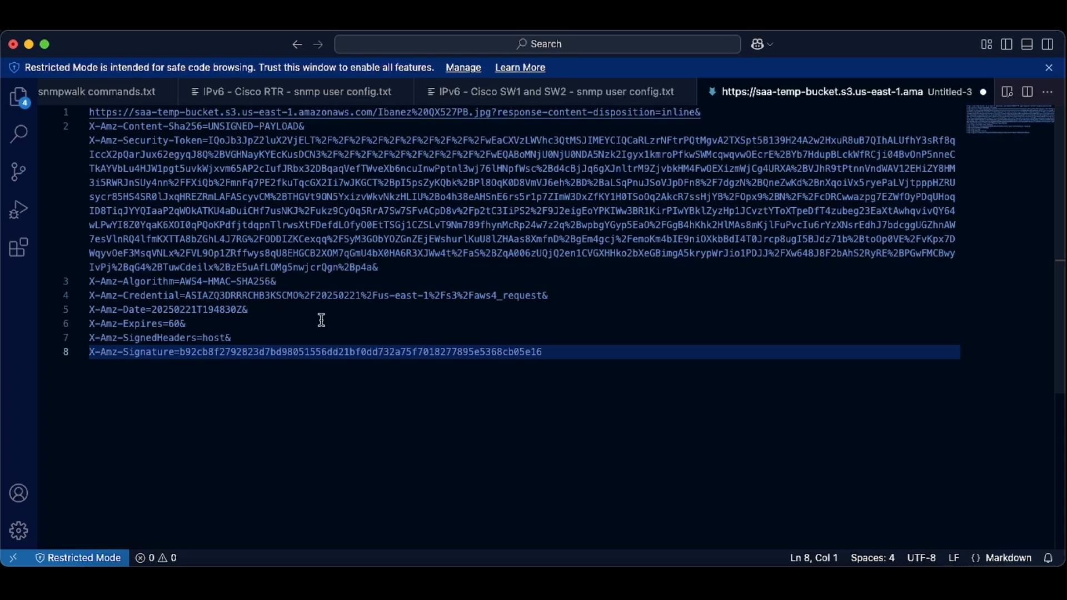
{"action": "mouse_move", "coordinate": [705, 523]}
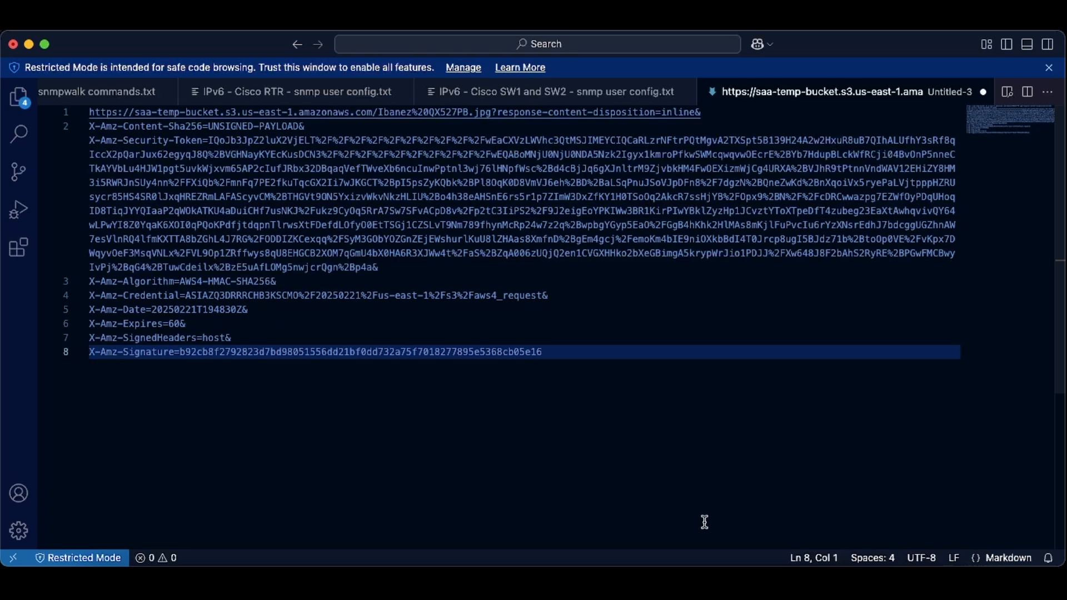
{"action": "mouse_move", "coordinate": [743, 544]}
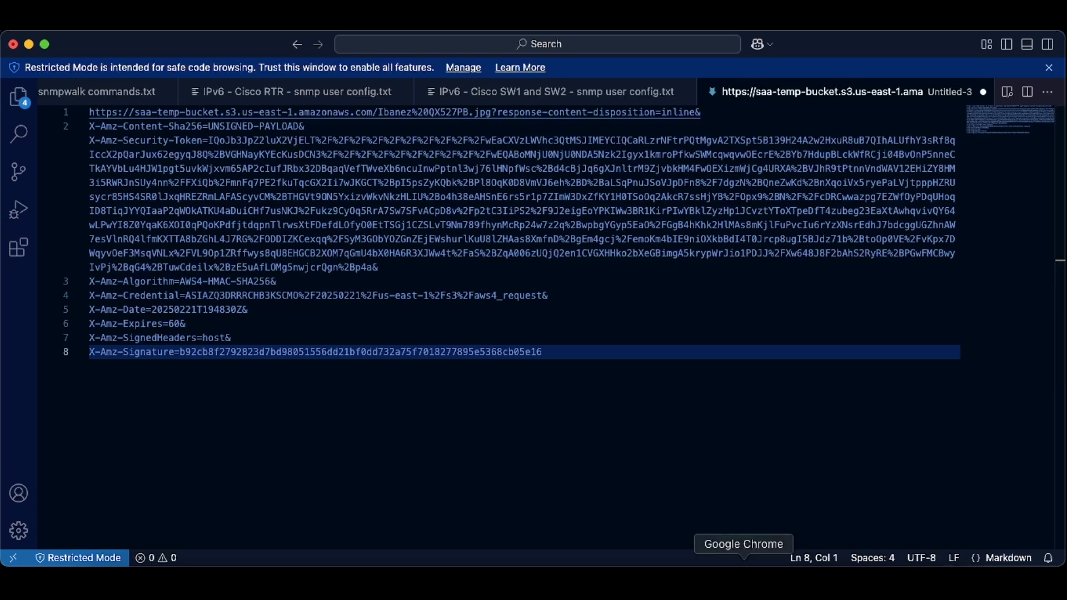
{"action": "mouse_move", "coordinate": [495, 560]}
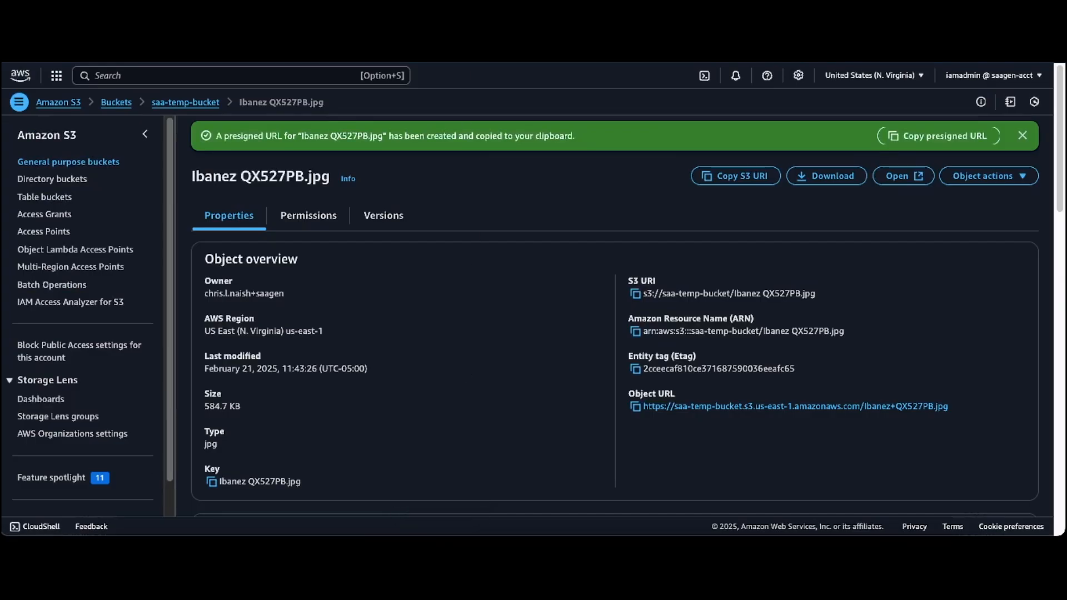
Load the expired presigned link in Chrome, getting AccessDenied: Request has expired.
{"action": "left_click", "coordinate": [792, 407]}
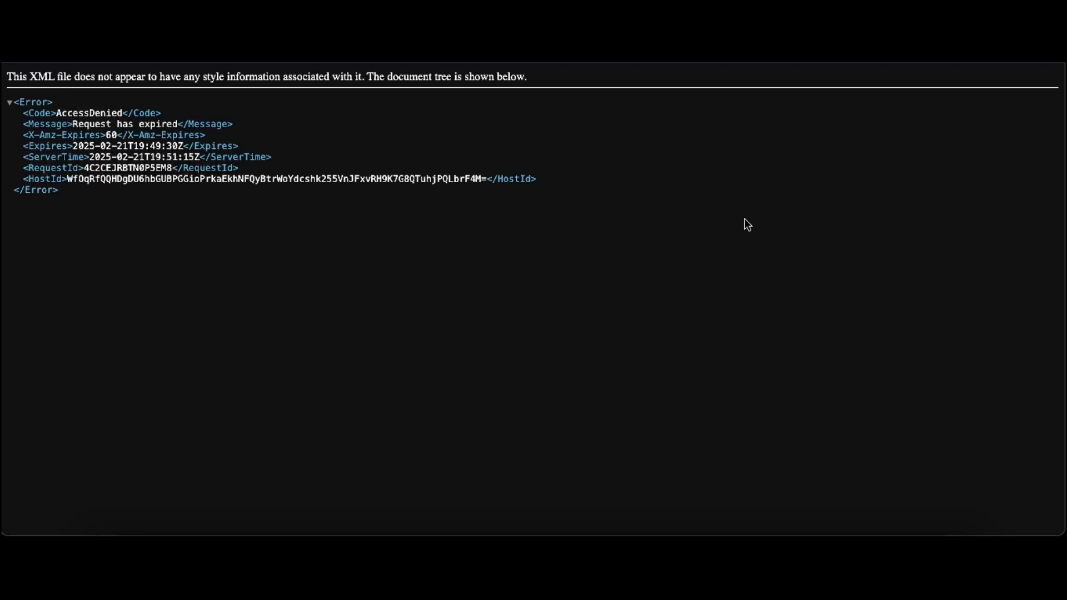
{"action": "mouse_move", "coordinate": [399, 238]}
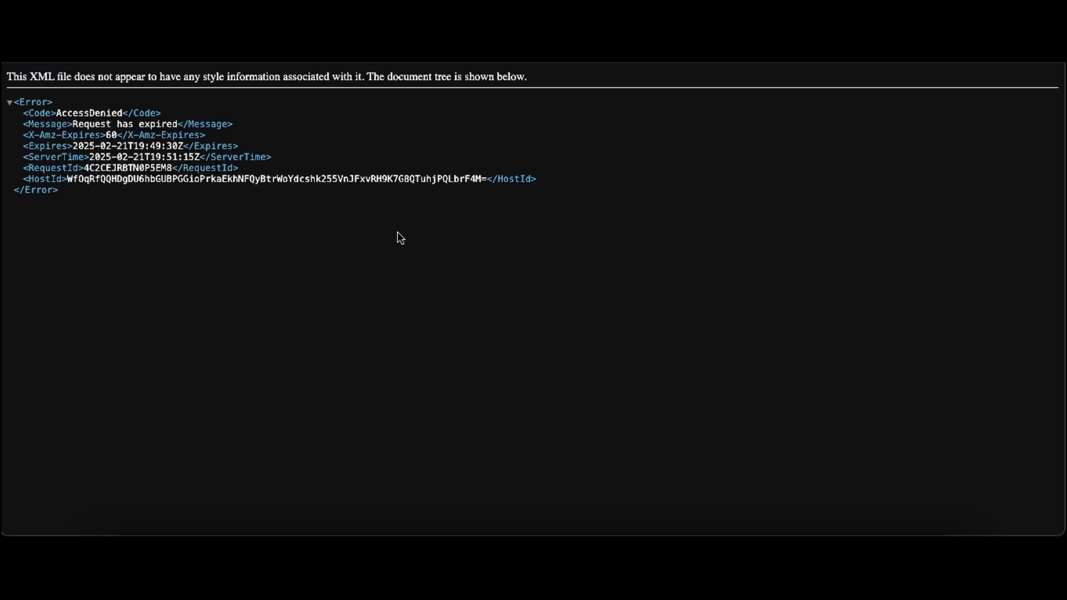
{"action": "mouse_move", "coordinate": [386, 205]}
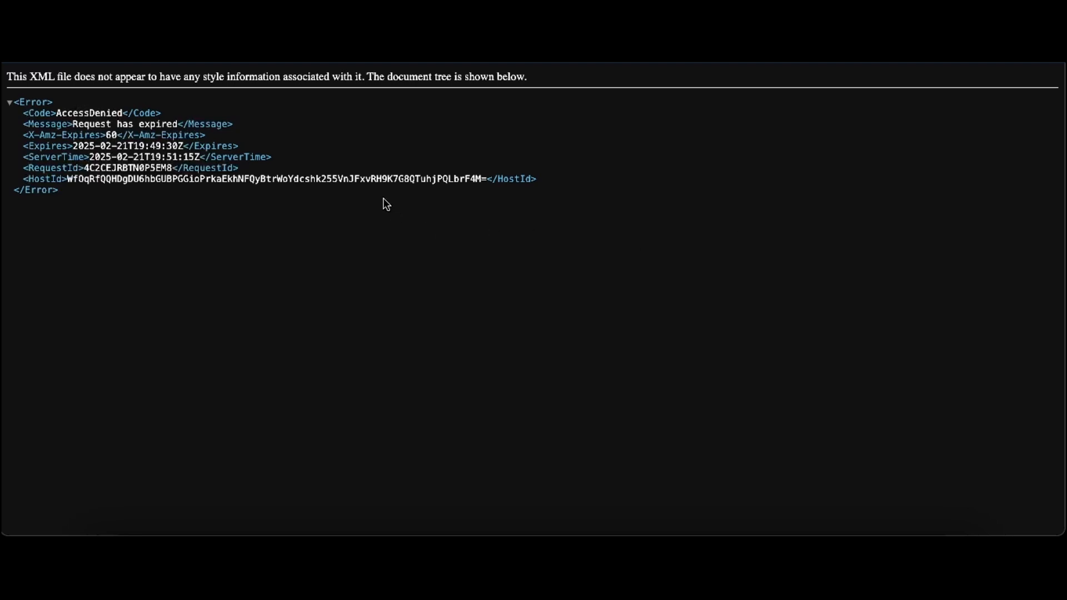
{"action": "mouse_move", "coordinate": [86, 112]}
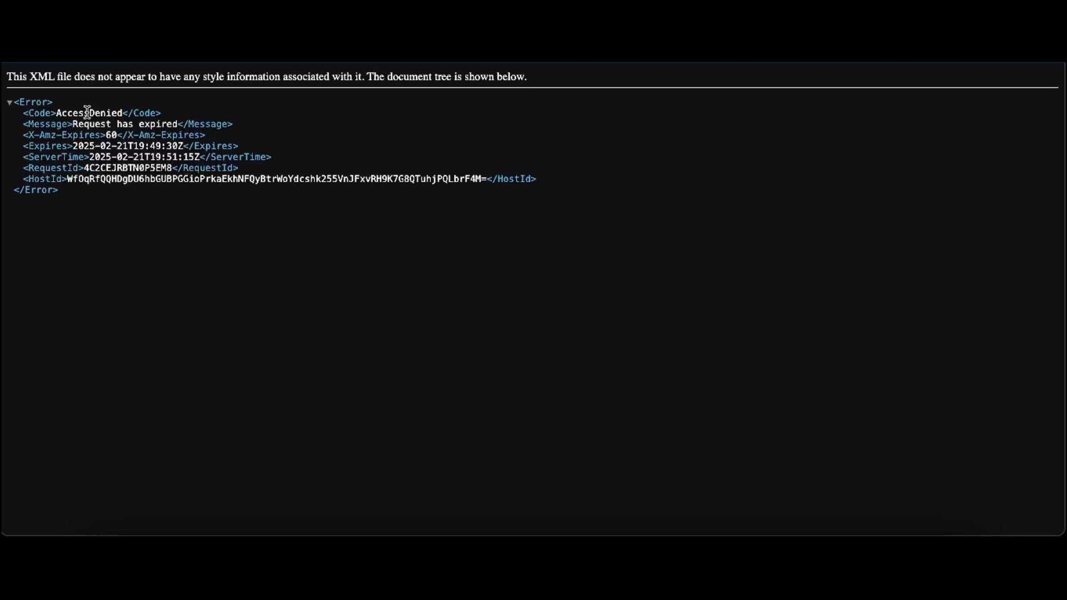
{"action": "mouse_move", "coordinate": [129, 123]}
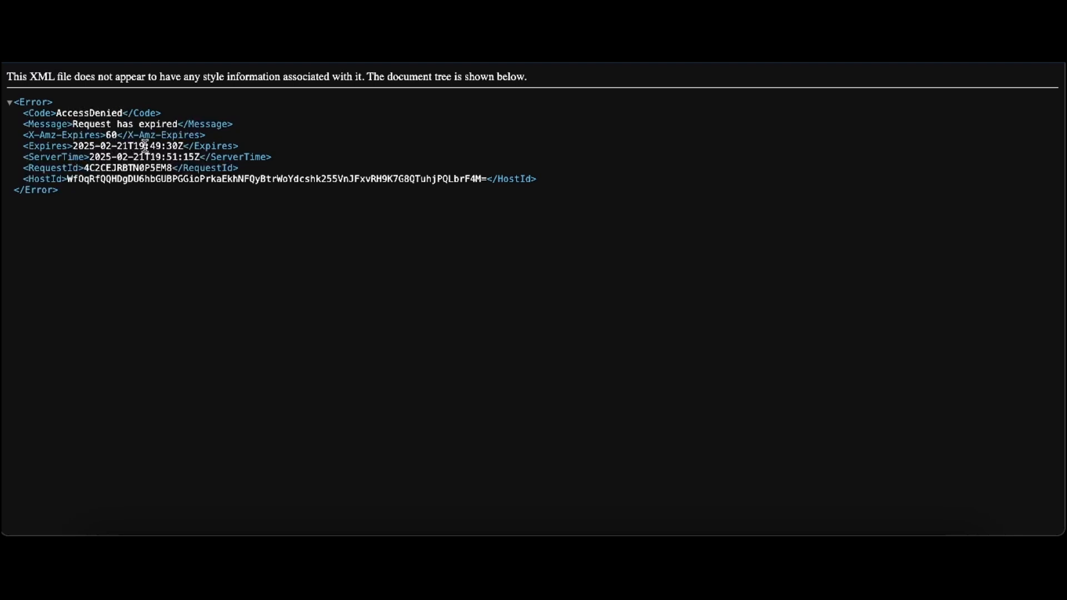
{"action": "mouse_move", "coordinate": [57, 155]}
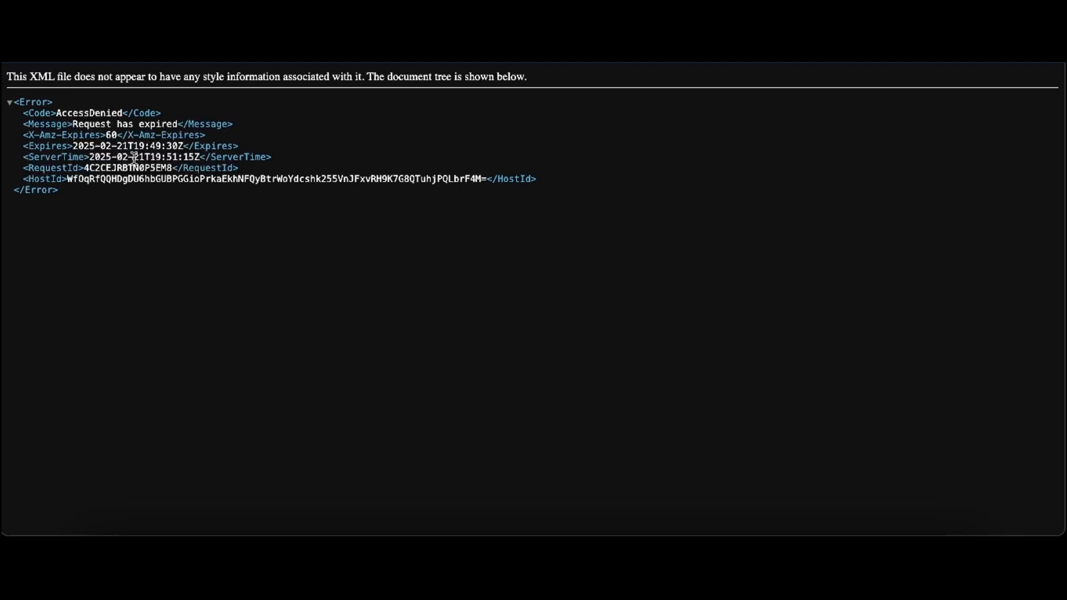
{"action": "mouse_move", "coordinate": [182, 157]}
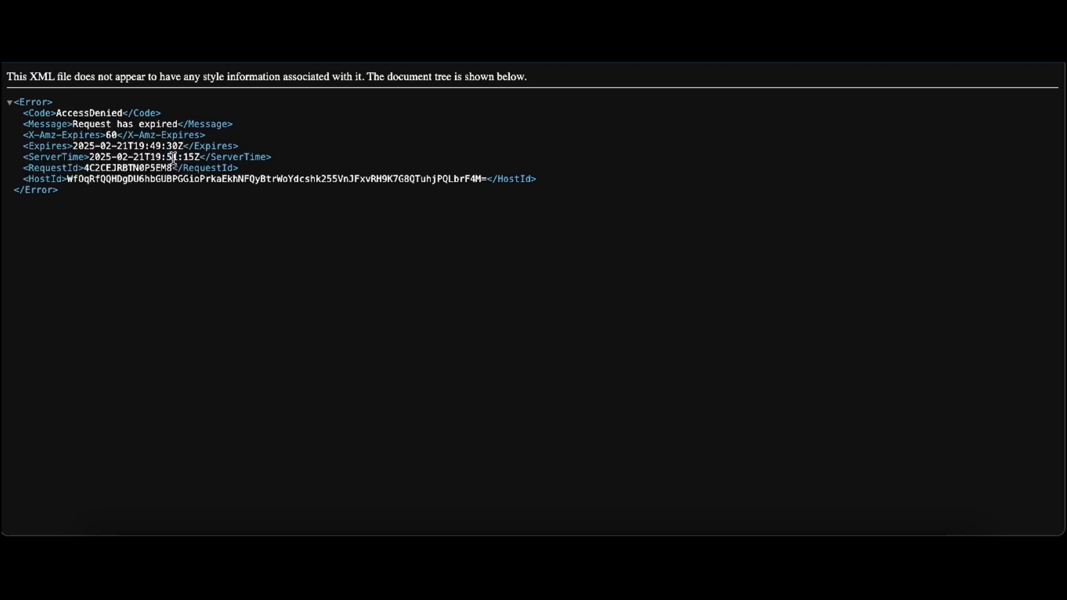
{"action": "mouse_move", "coordinate": [368, 293]}
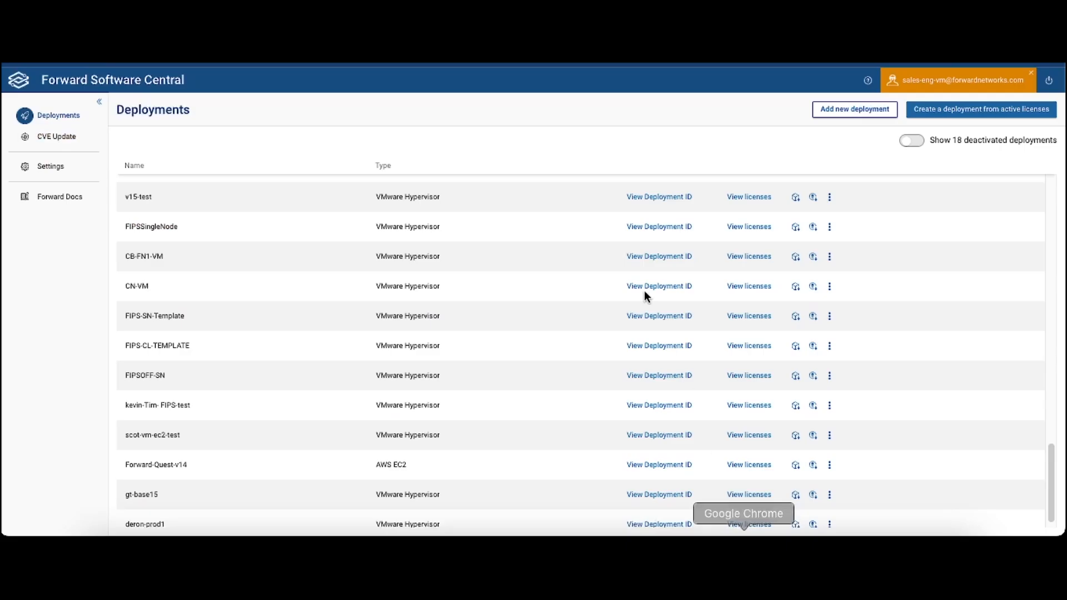
{"action": "mouse_move", "coordinate": [486, 142]}
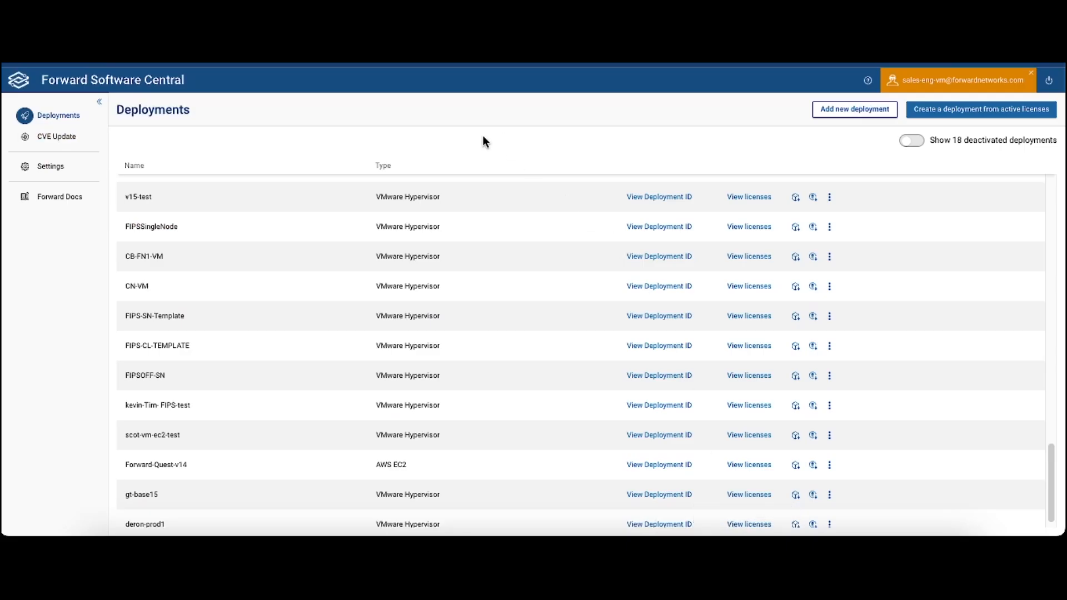
{"action": "mouse_move", "coordinate": [187, 288]}
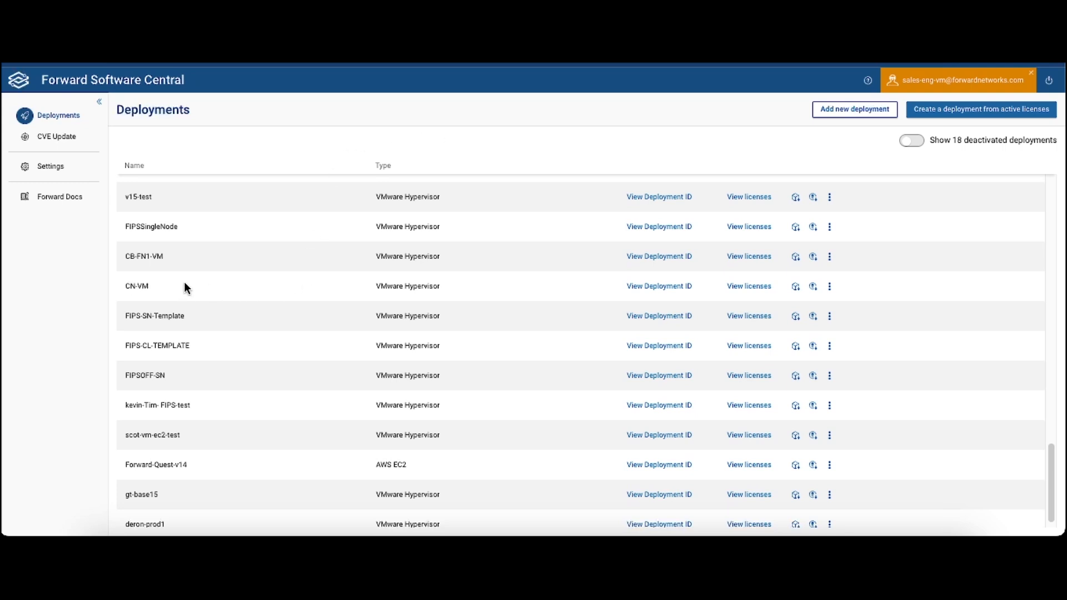
{"action": "mouse_move", "coordinate": [218, 293]}
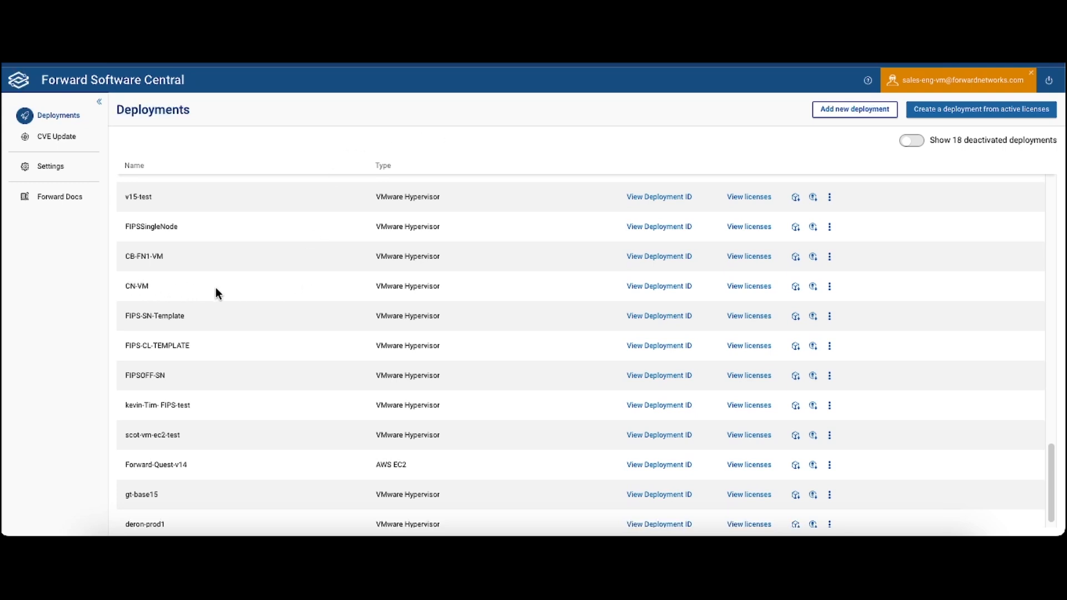
{"action": "mouse_move", "coordinate": [550, 304]}
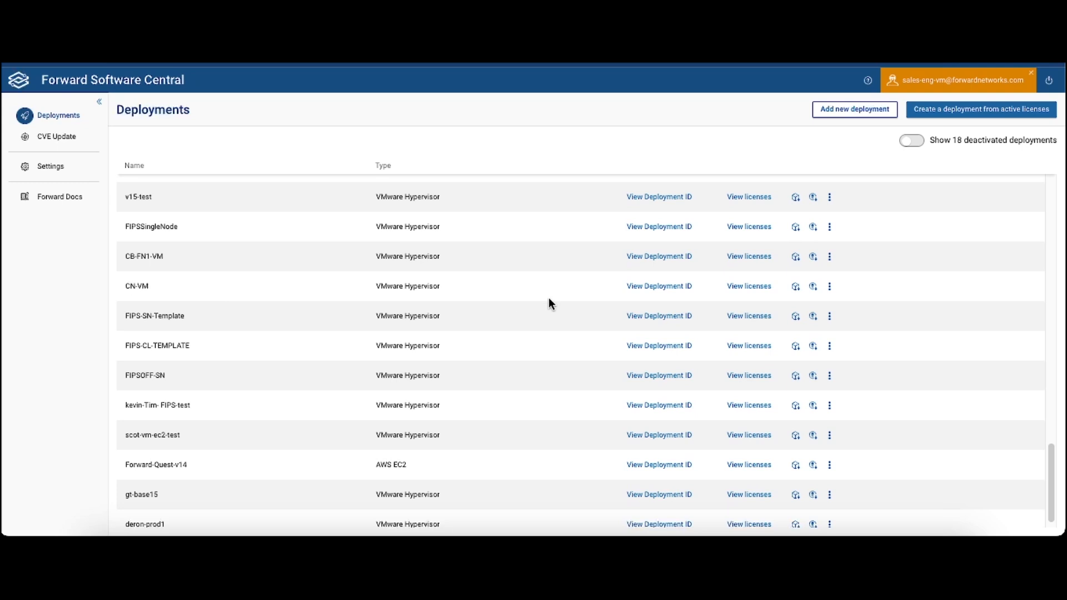
{"action": "mouse_move", "coordinate": [562, 294]}
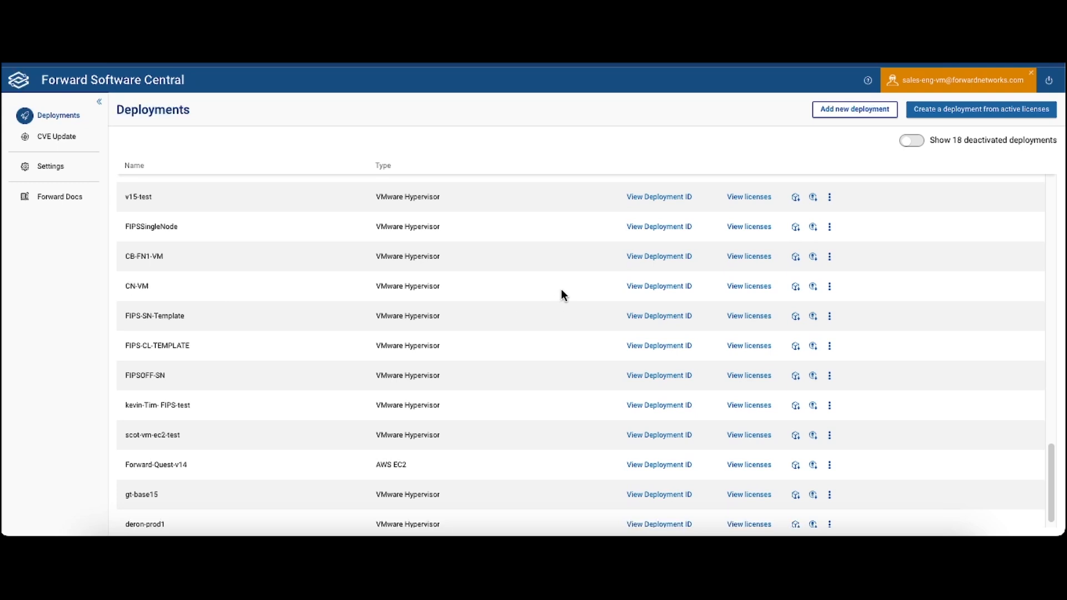
{"action": "mouse_move", "coordinate": [732, 302]}
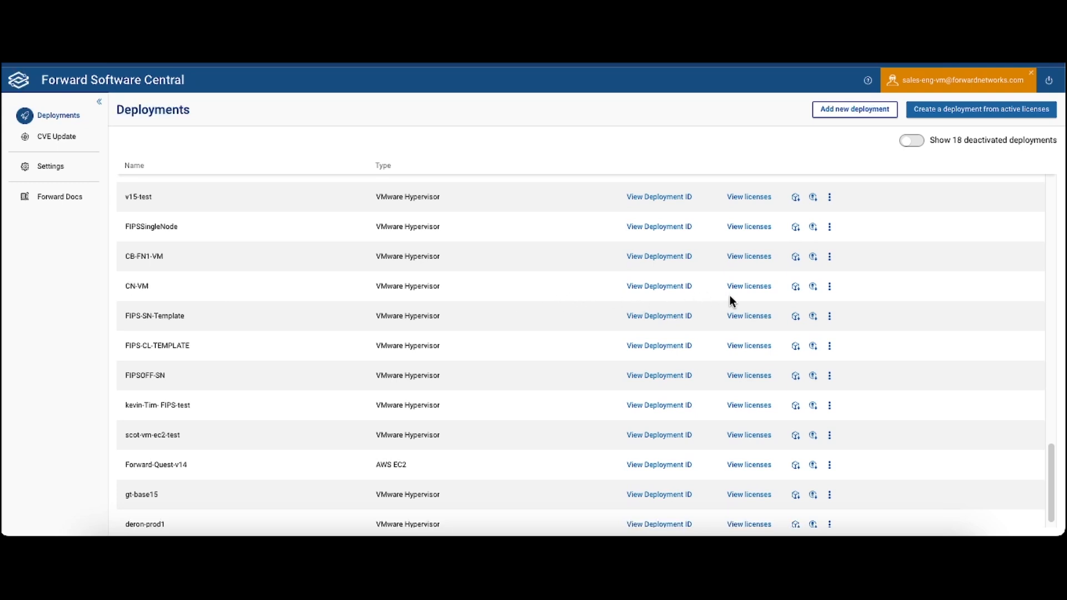
{"action": "mouse_move", "coordinate": [830, 284]}
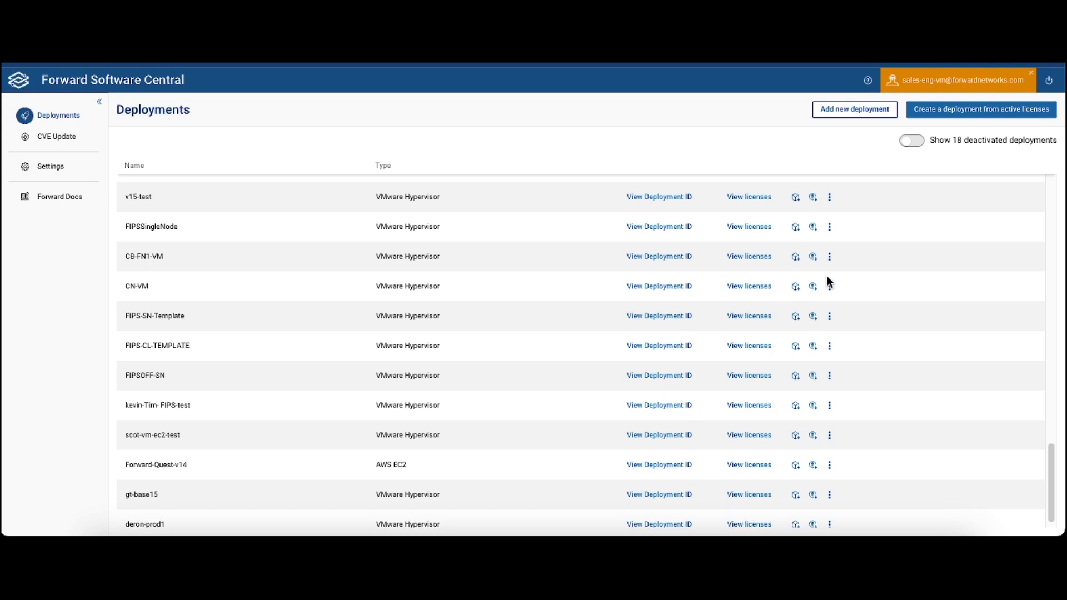
{"action": "mouse_move", "coordinate": [793, 301]}
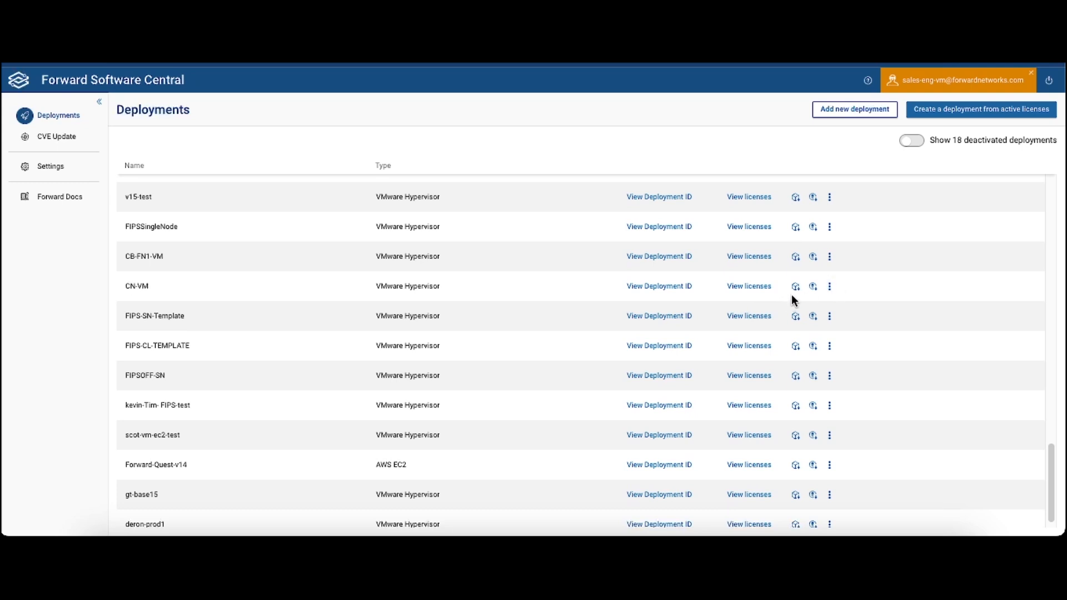
Copy the CN-VM installation download command, then the upgrade command for the recommended 25.1.3-02 release.
{"action": "left_click", "coordinate": [795, 286]}
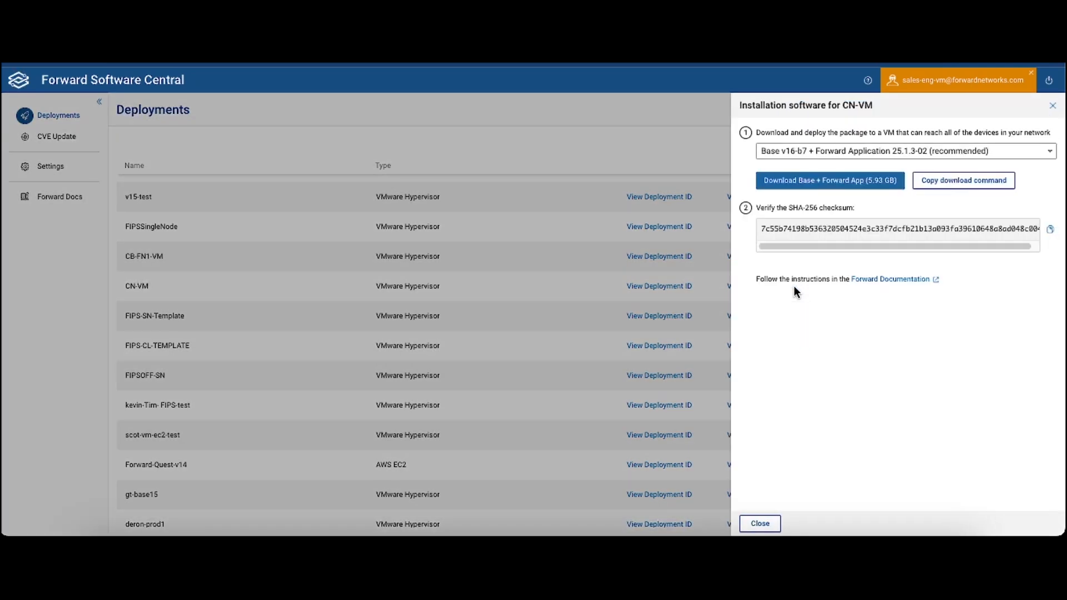
{"action": "mouse_move", "coordinate": [830, 335]}
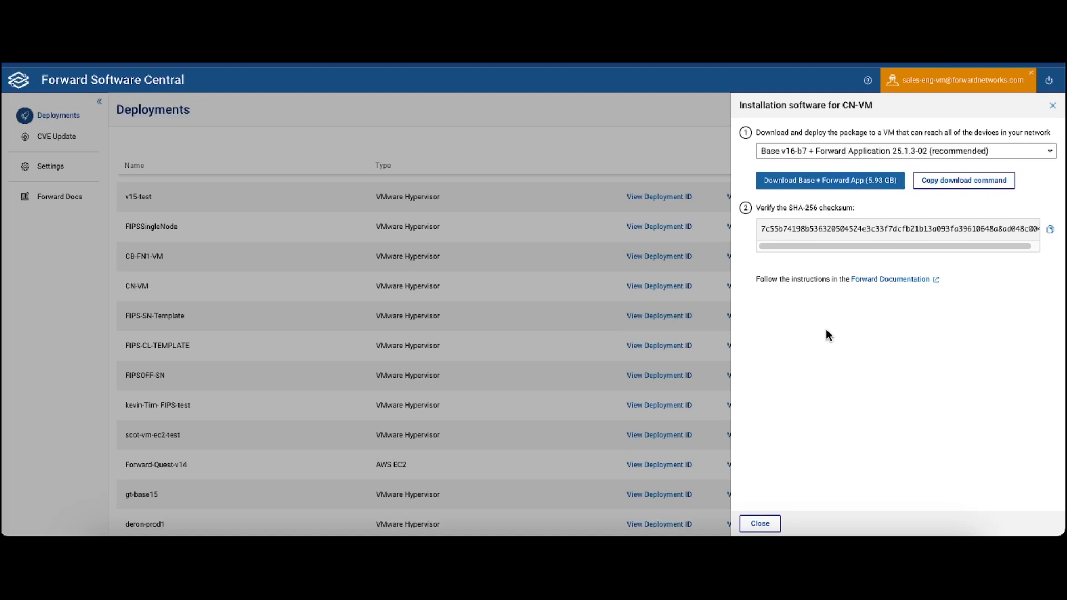
{"action": "mouse_move", "coordinate": [831, 180]}
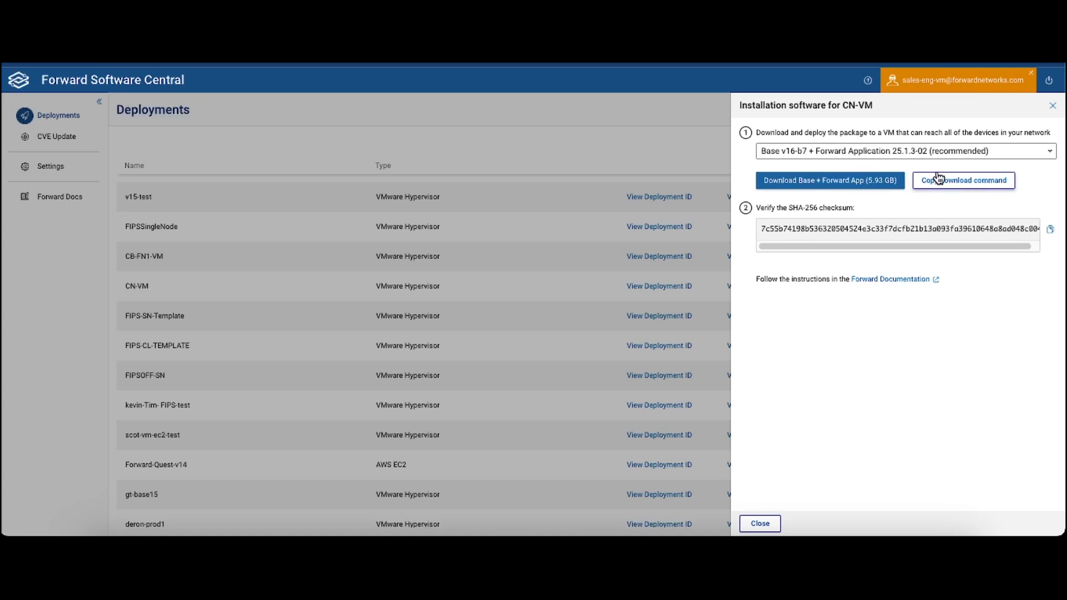
{"action": "left_click", "coordinate": [759, 523]}
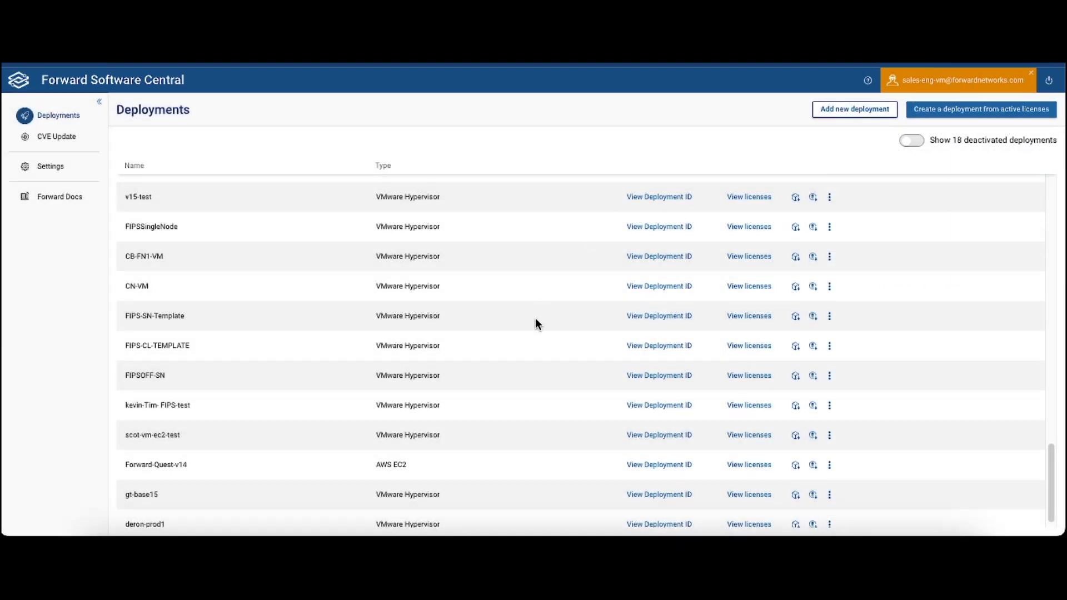
{"action": "mouse_move", "coordinate": [812, 285]}
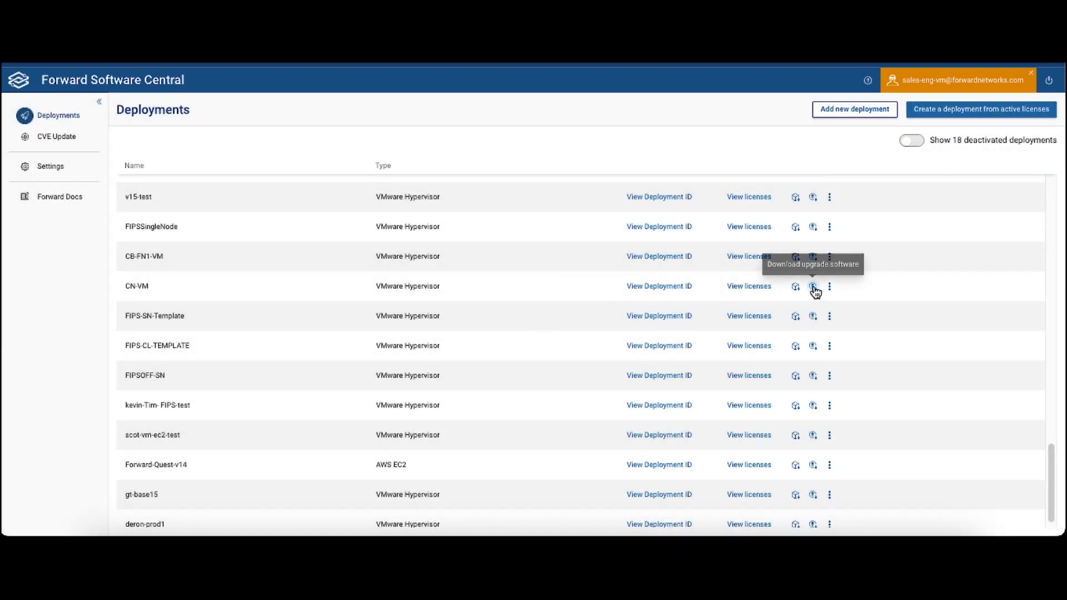
{"action": "left_click", "coordinate": [812, 285]}
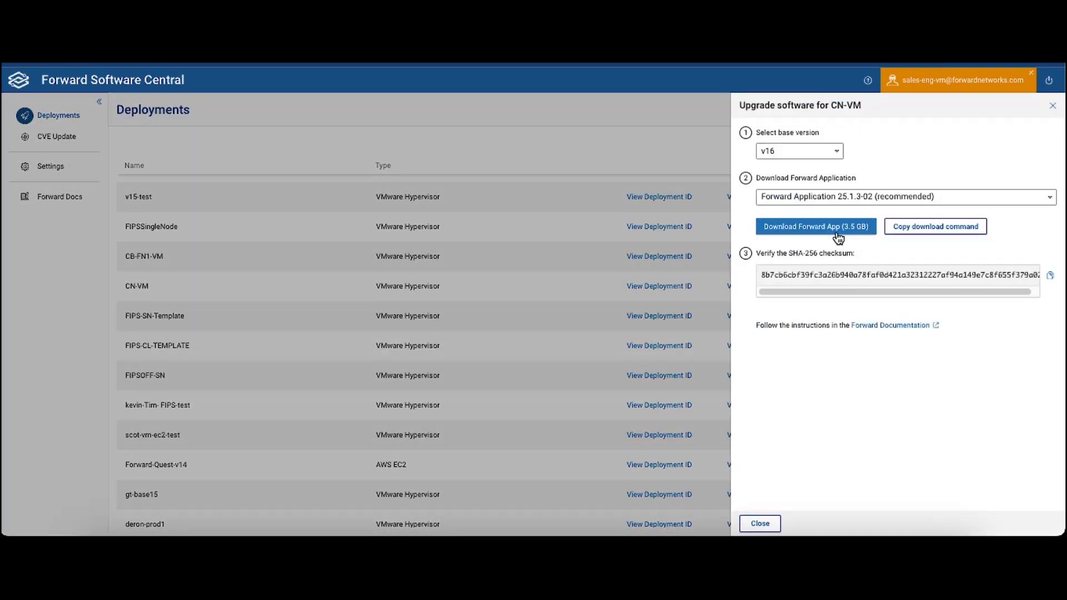
{"action": "mouse_move", "coordinate": [934, 226]}
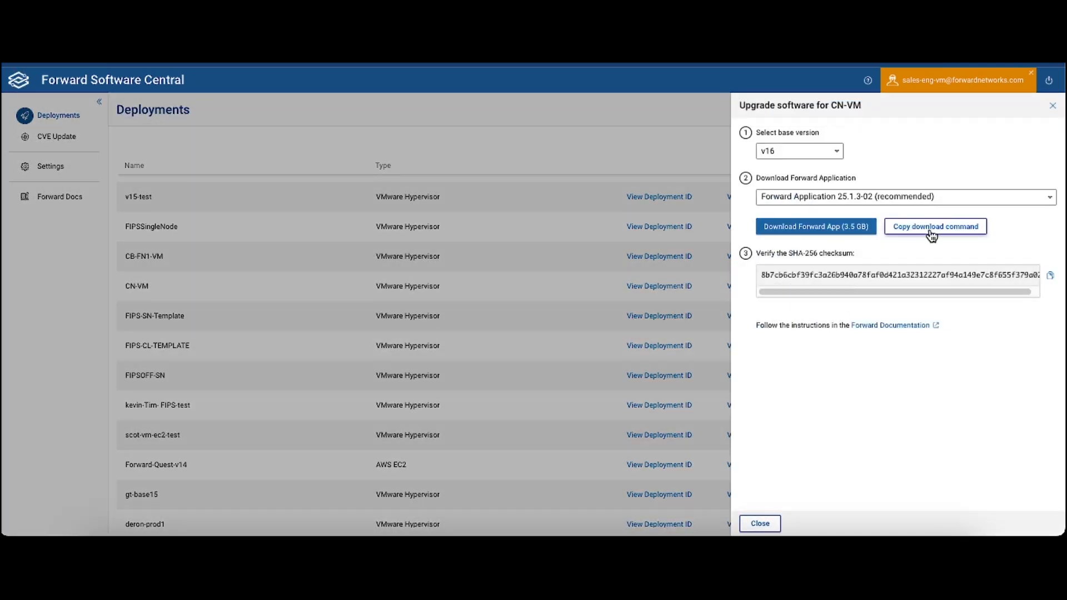
{"action": "mouse_move", "coordinate": [945, 231]}
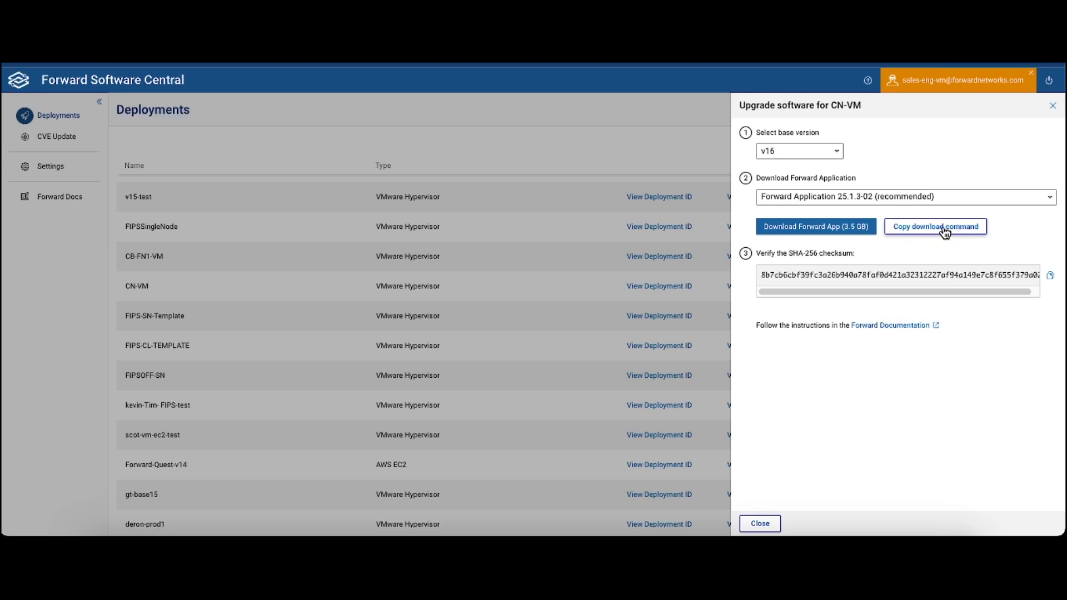
{"action": "left_click", "coordinate": [935, 225]}
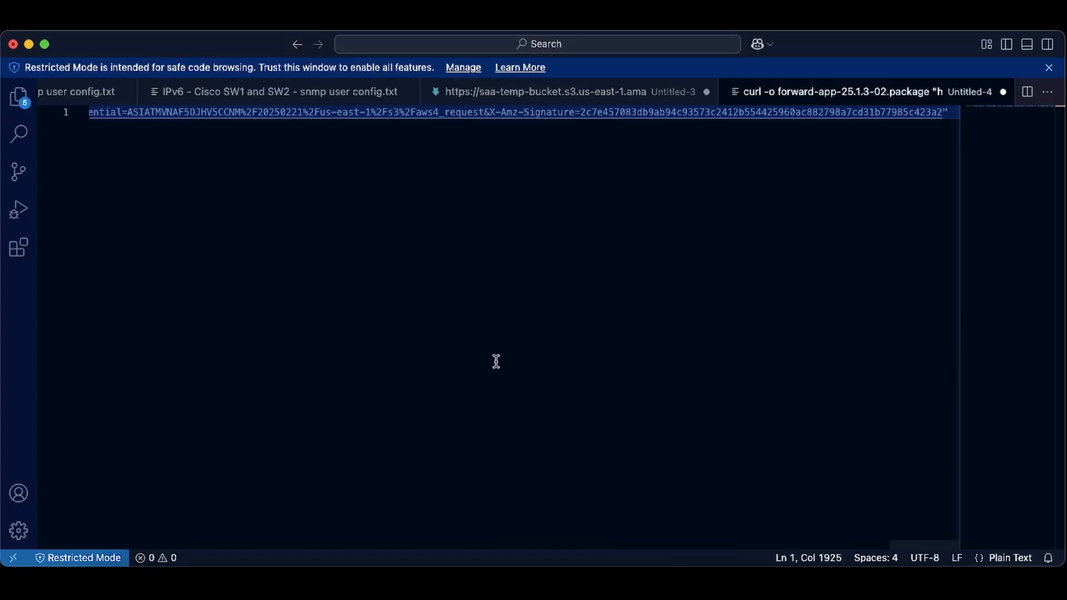
{"action": "mouse_move", "coordinate": [312, 201]}
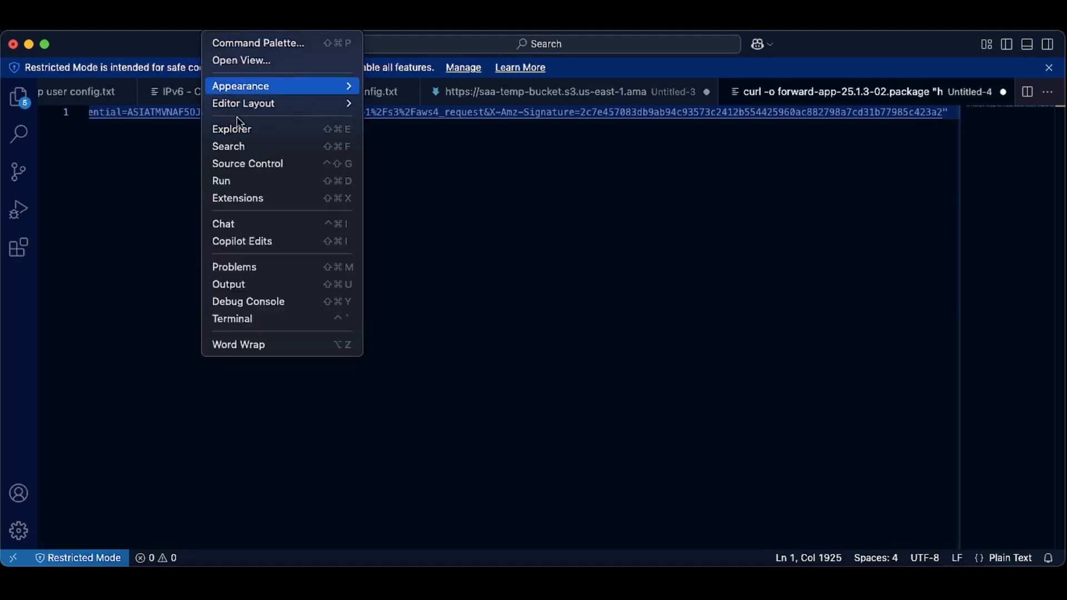
Enable Word Wrap and put the URL, X-Amz-Date, SignedHeaders and 1800 s Expires on separate lines.
{"action": "left_click", "coordinate": [238, 344]}
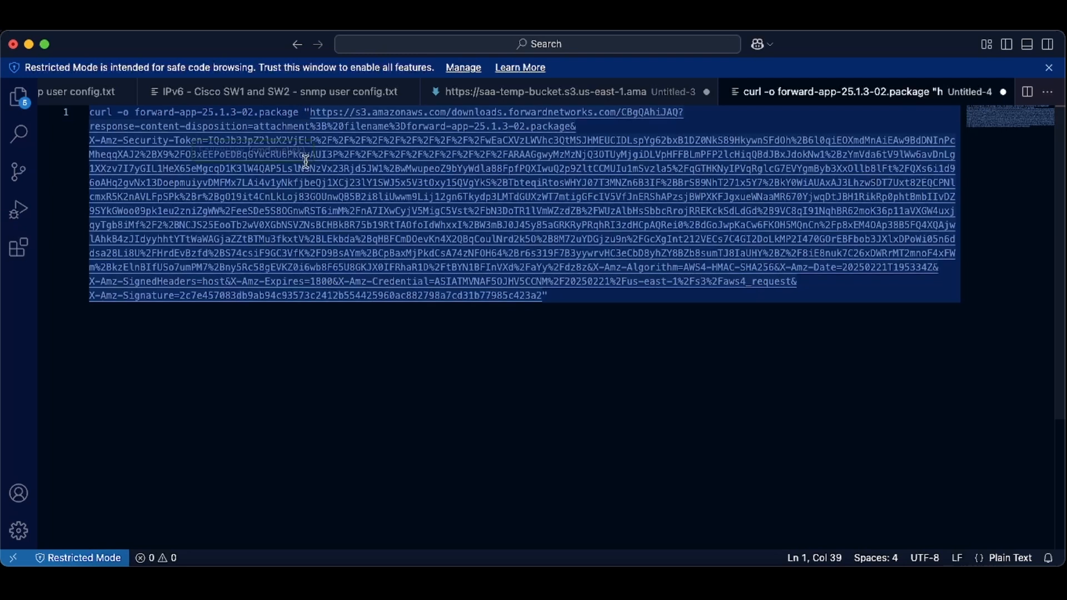
{"action": "key", "text": "Enter"}
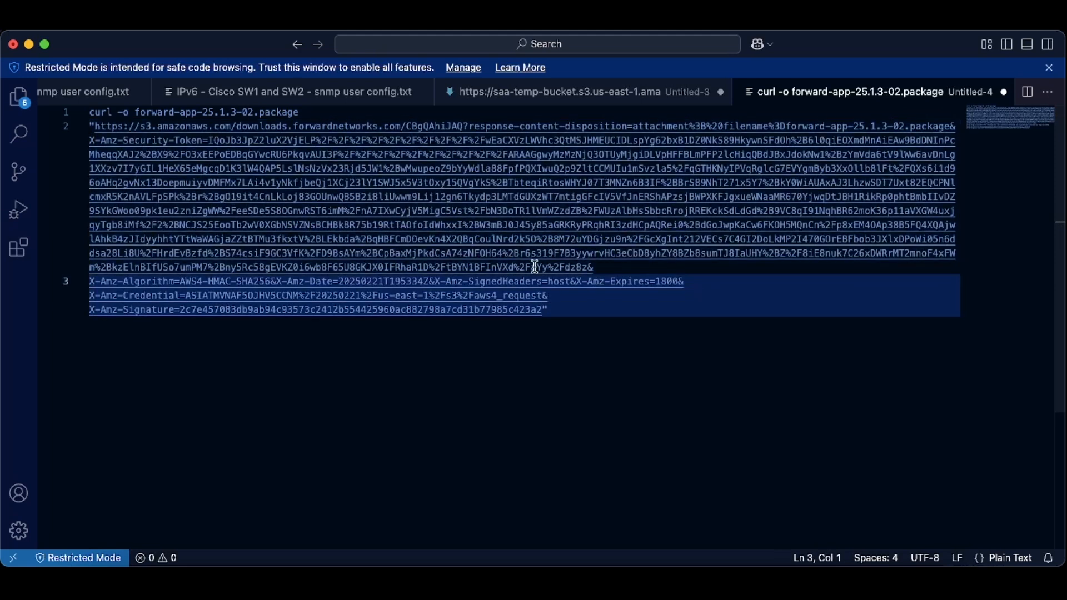
{"action": "key", "text": "Enter"}
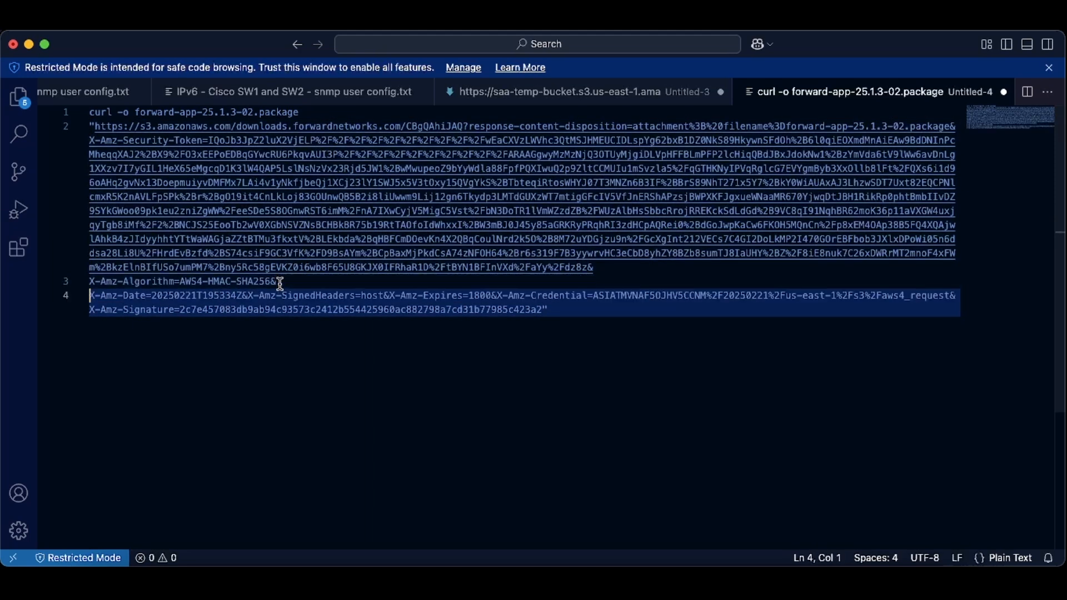
{"action": "key", "text": "Enter"}
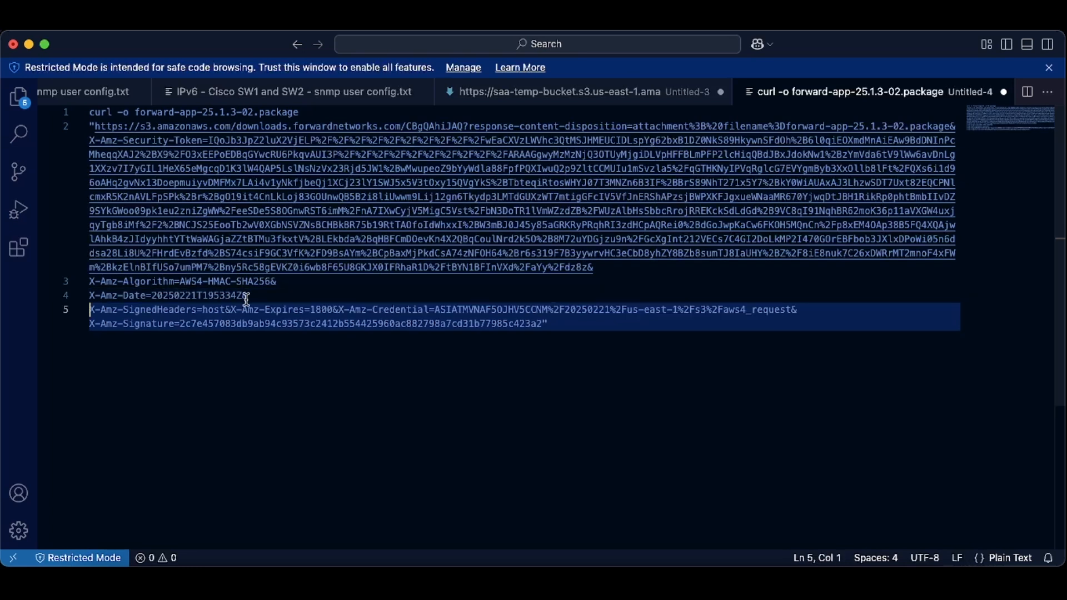
{"action": "key", "text": "Enter"}
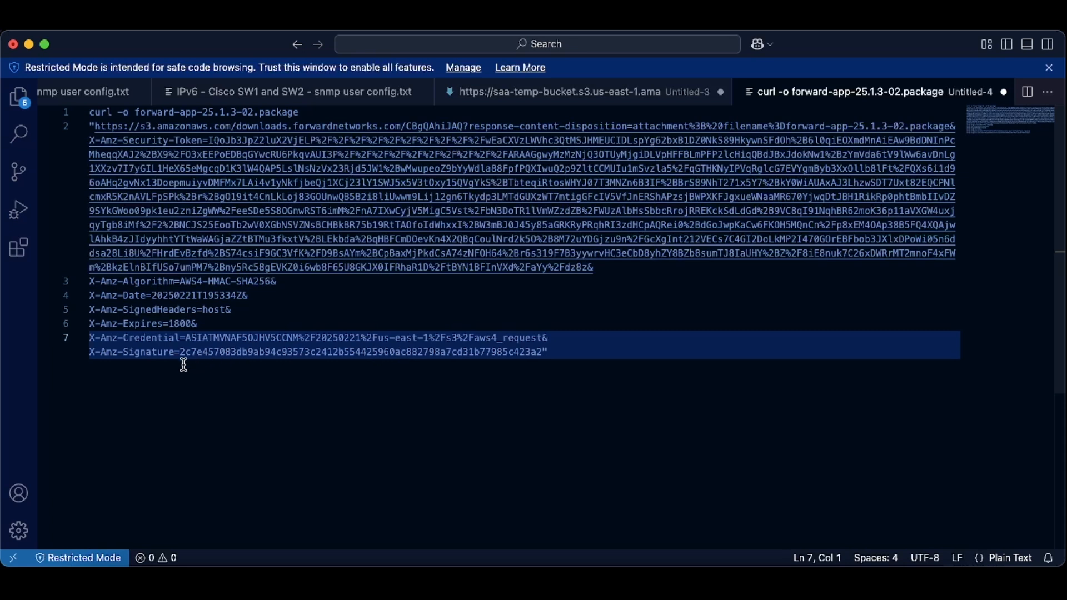
{"action": "mouse_move", "coordinate": [353, 456]}
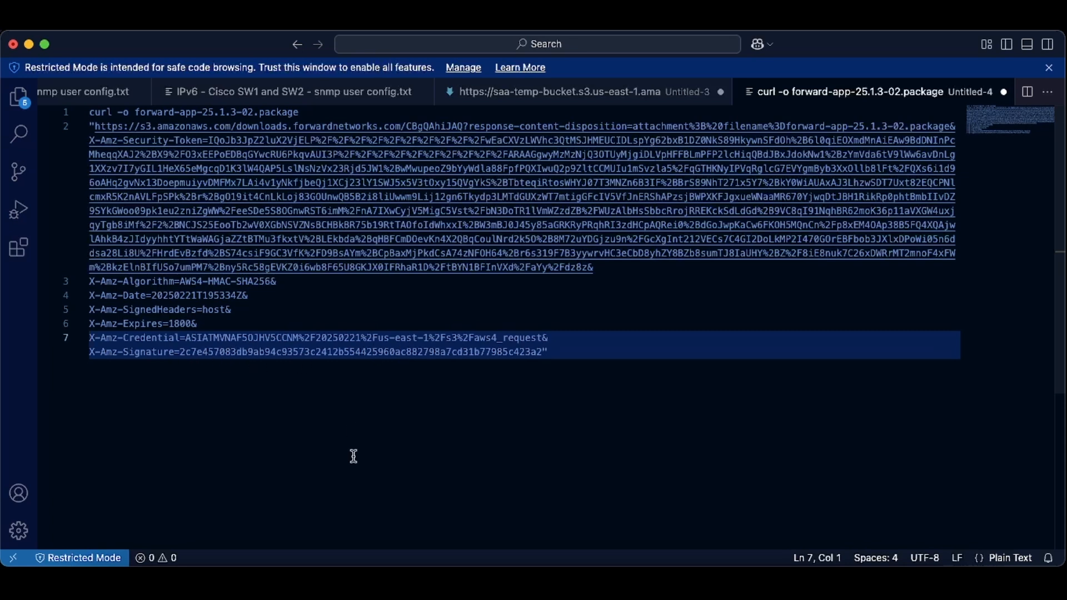
{"action": "mouse_move", "coordinate": [224, 174]}
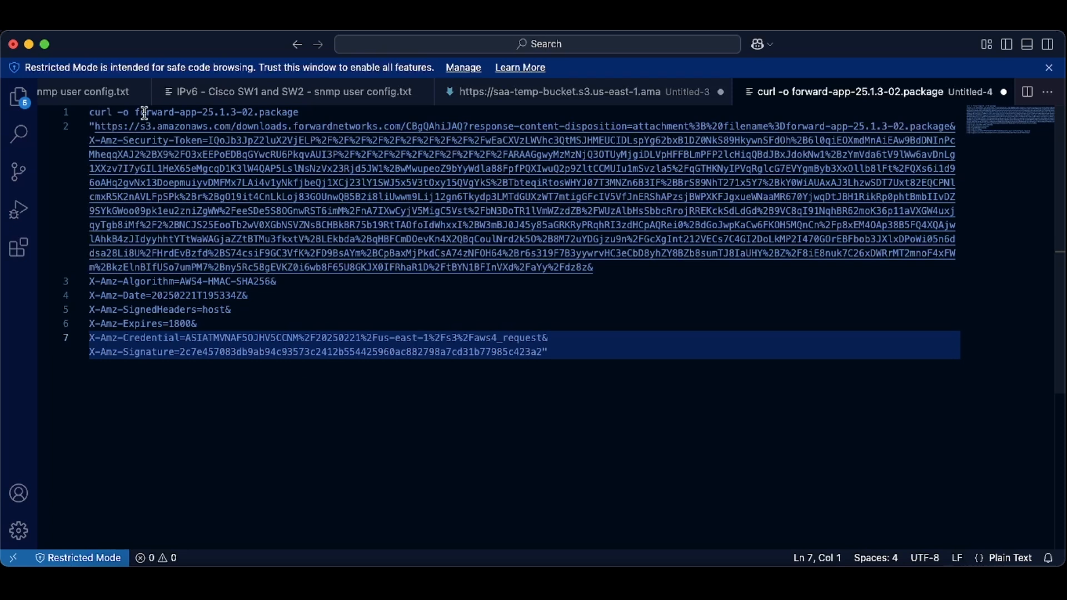
{"action": "mouse_move", "coordinate": [200, 106]}
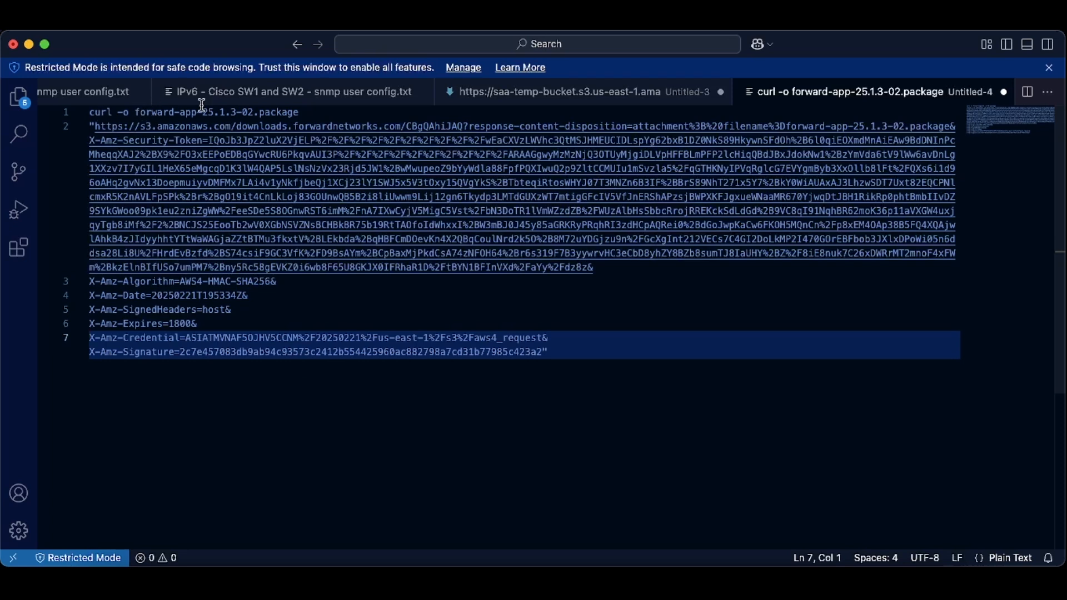
{"action": "mouse_move", "coordinate": [259, 175]}
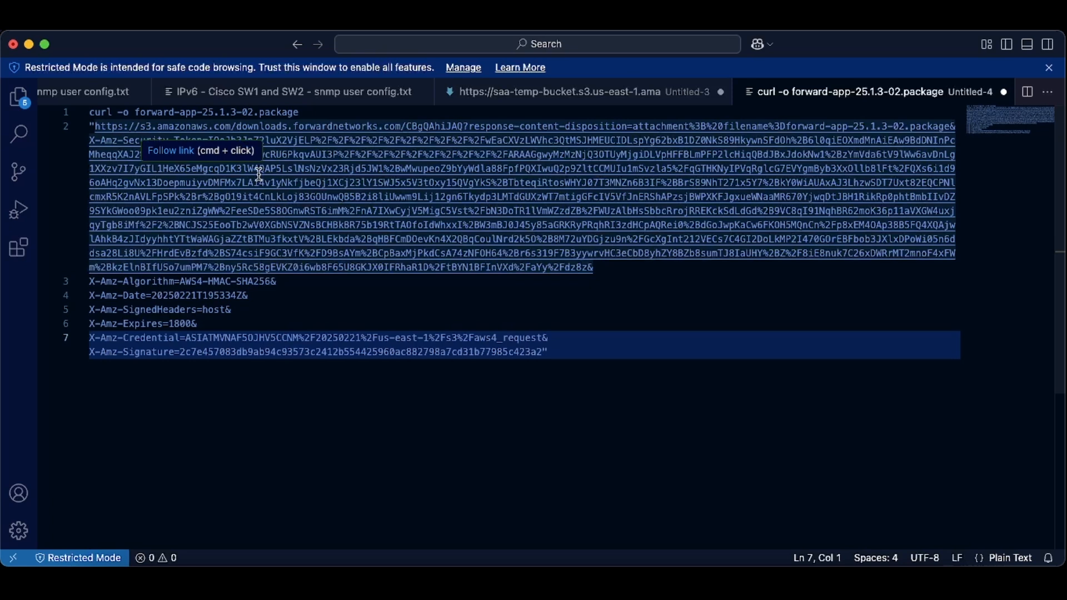
{"action": "mouse_move", "coordinate": [294, 243]}
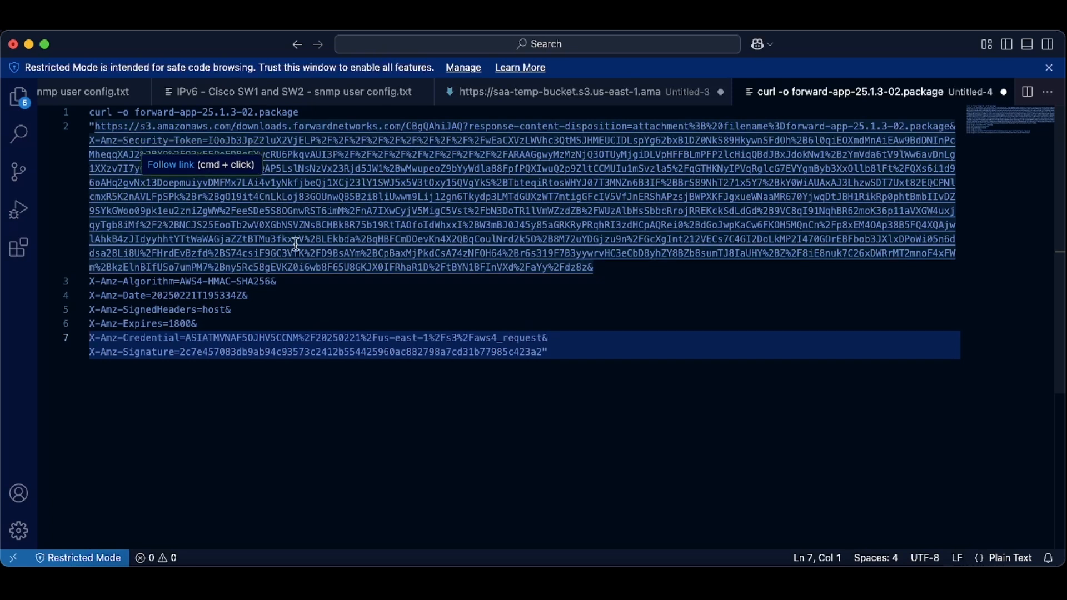
{"action": "mouse_move", "coordinate": [323, 307]}
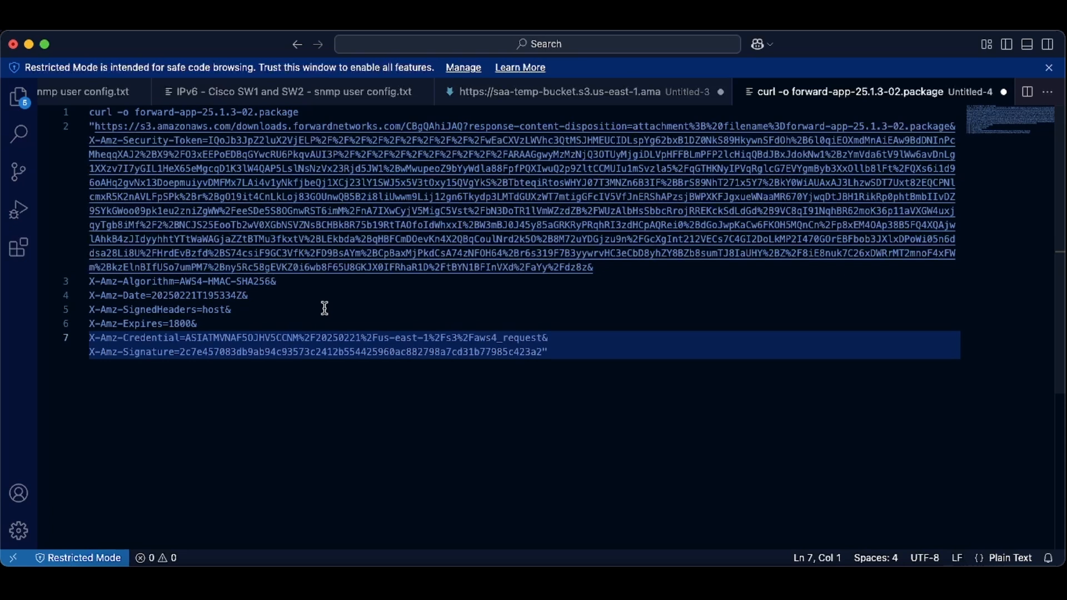
{"action": "mouse_move", "coordinate": [295, 304]}
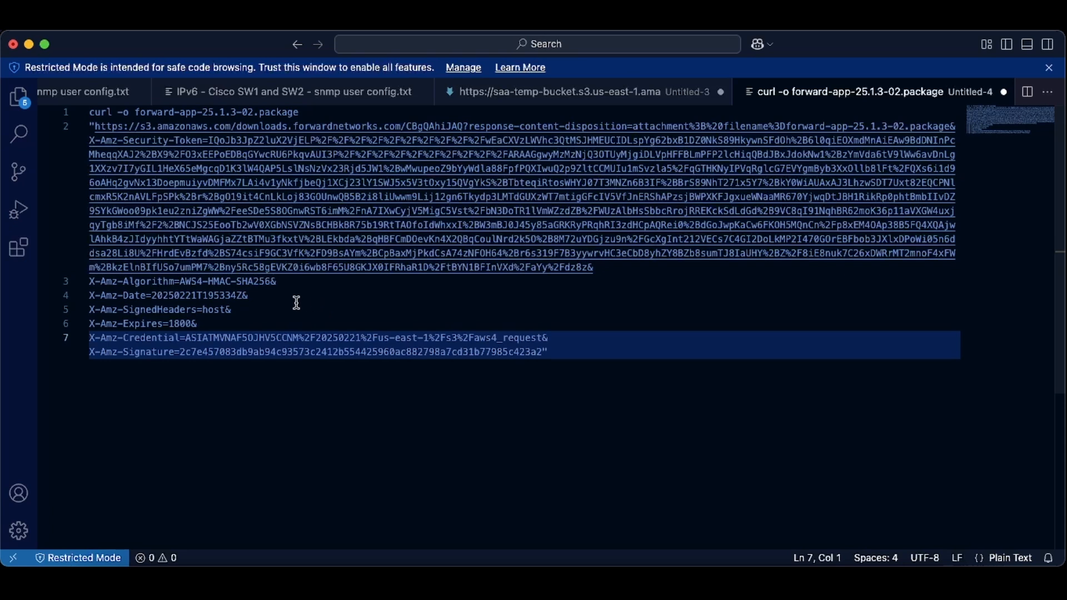
{"action": "mouse_move", "coordinate": [254, 298]}
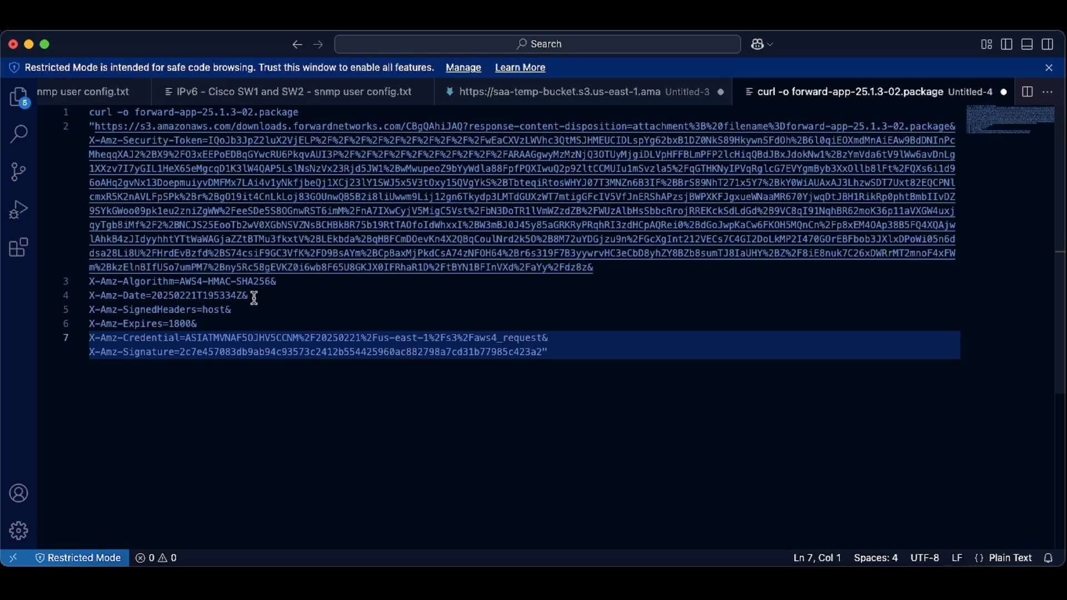
{"action": "mouse_move", "coordinate": [189, 299]}
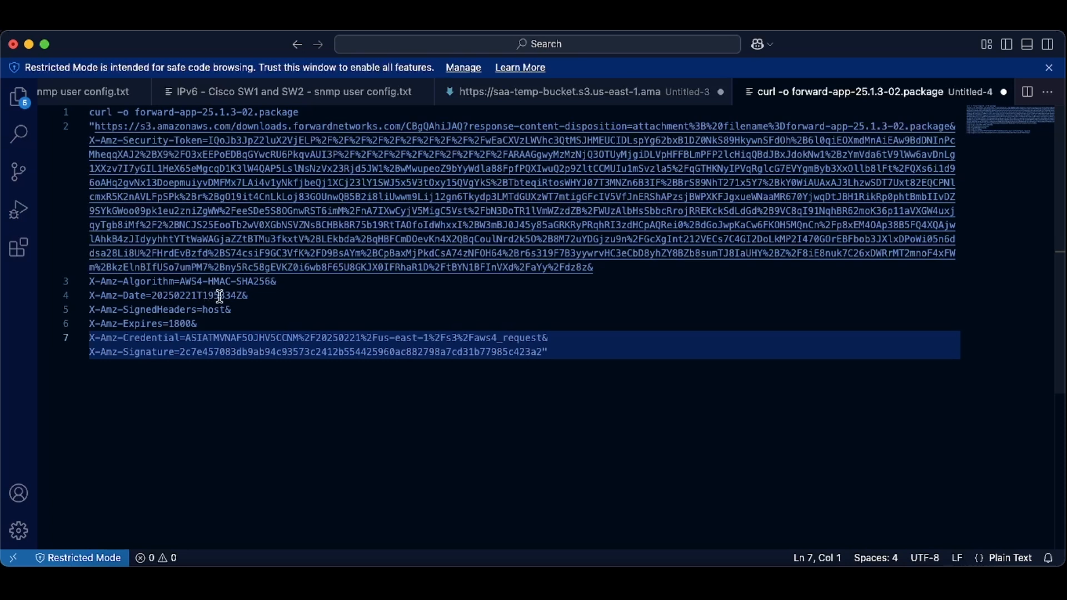
{"action": "mouse_move", "coordinate": [250, 313]}
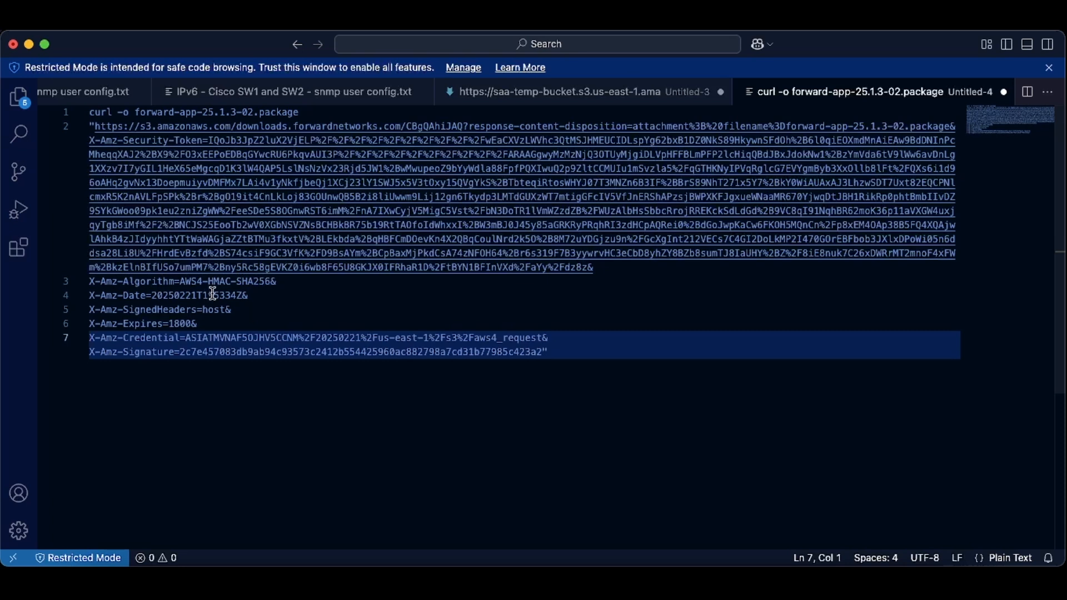
{"action": "mouse_move", "coordinate": [269, 308]}
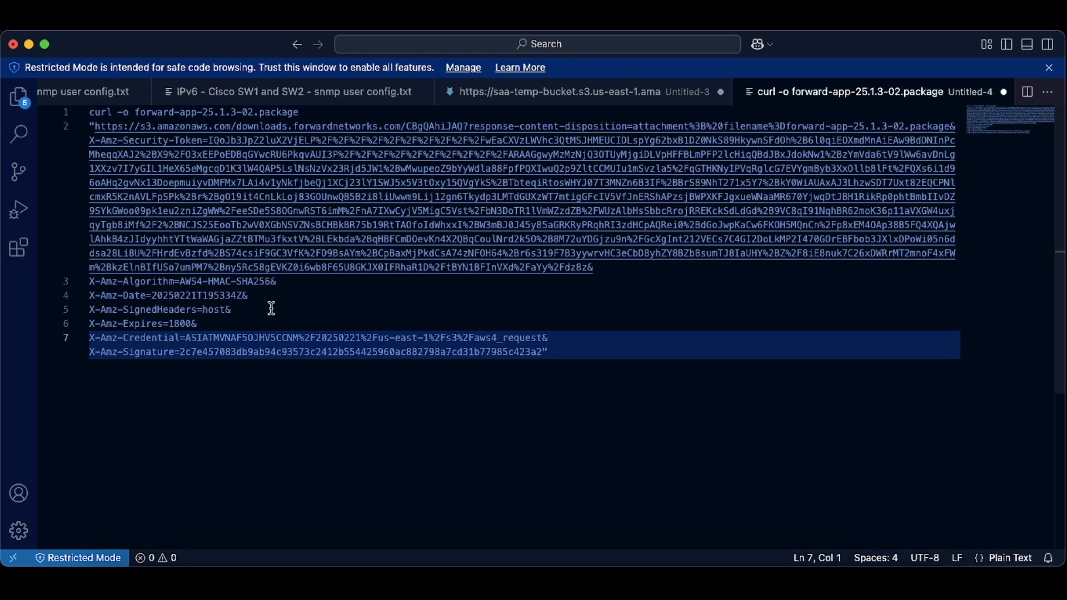
{"action": "mouse_move", "coordinate": [113, 327]}
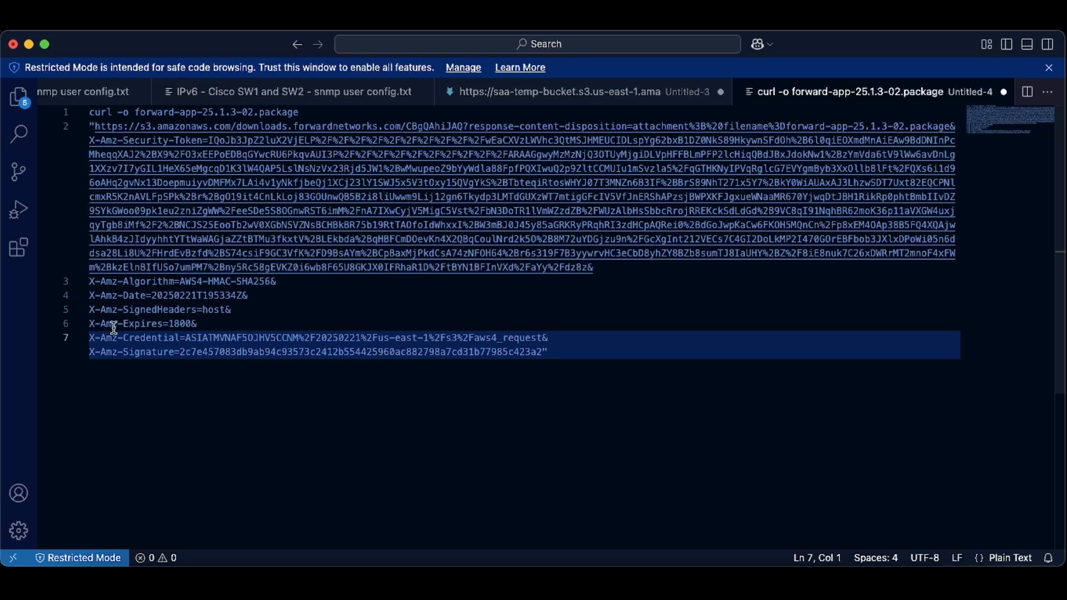
{"action": "mouse_move", "coordinate": [93, 323]}
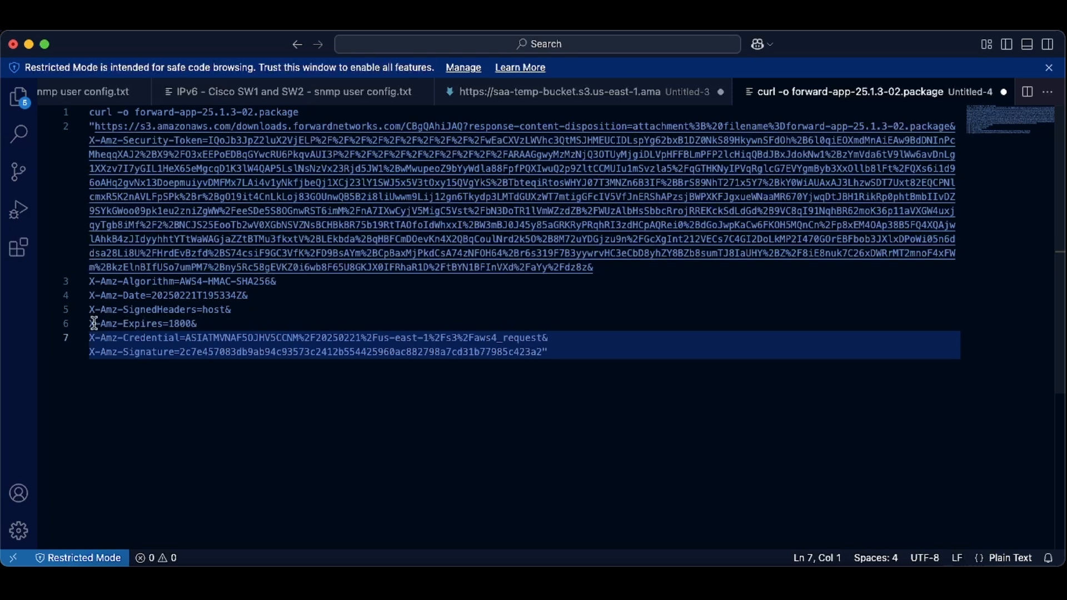
{"action": "mouse_move", "coordinate": [112, 320]}
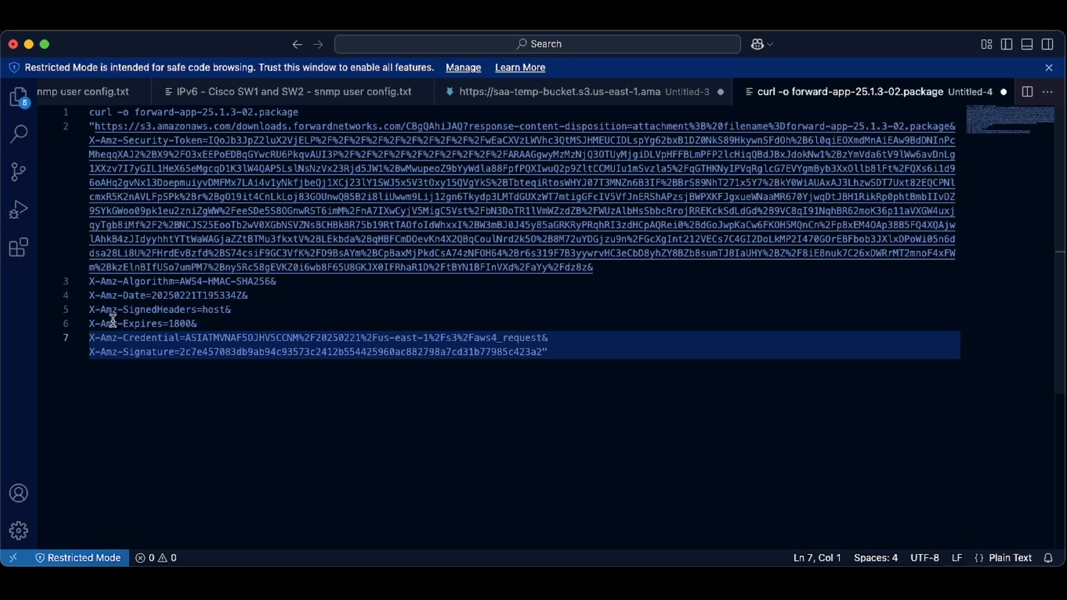
{"action": "mouse_move", "coordinate": [187, 329]}
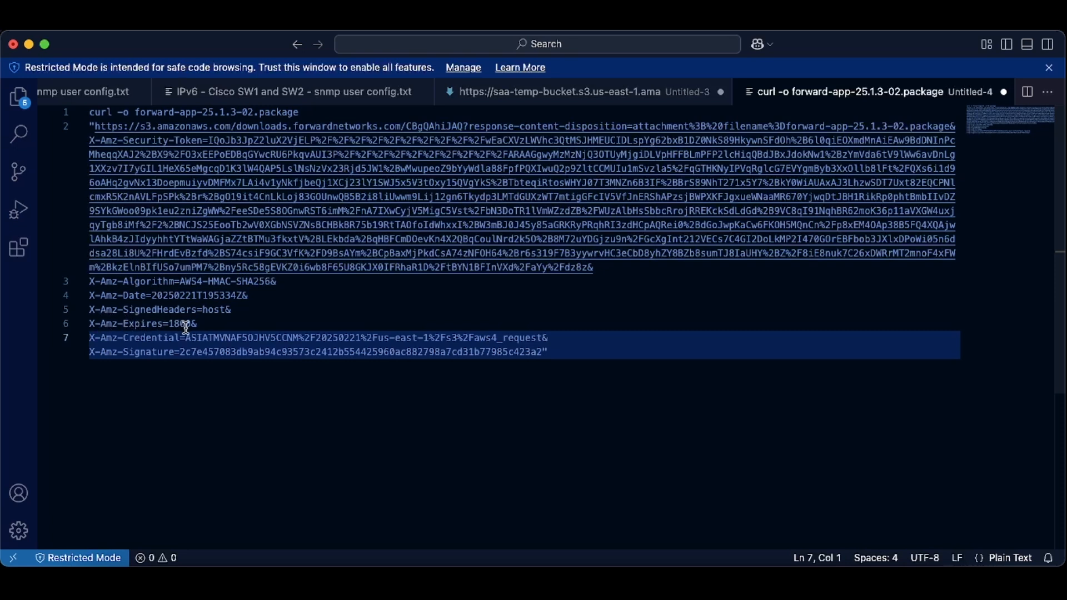
{"action": "mouse_move", "coordinate": [169, 324]}
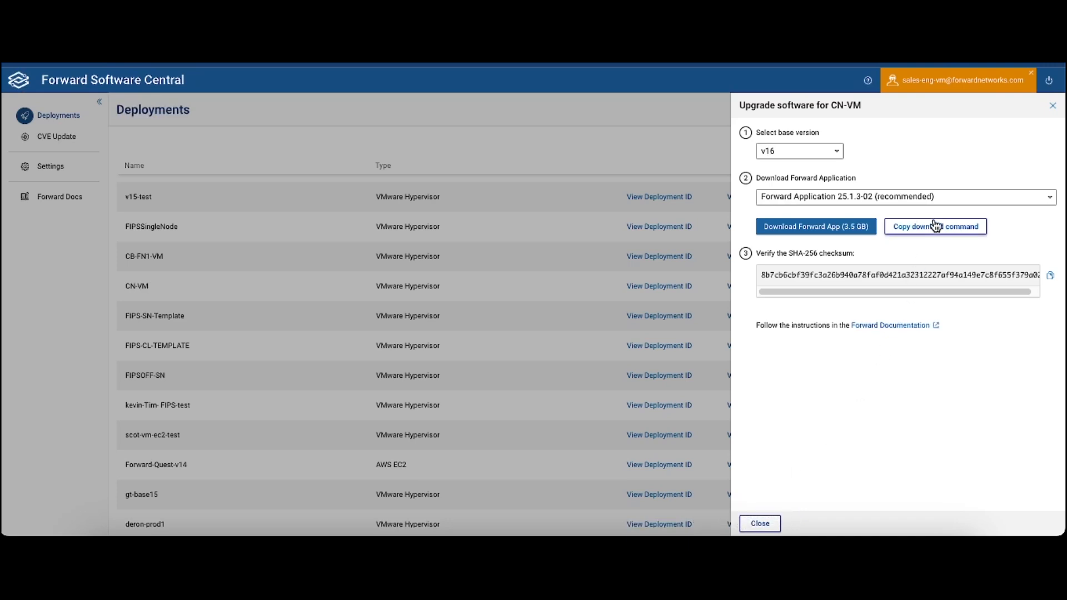
{"action": "mouse_move", "coordinate": [898, 366]}
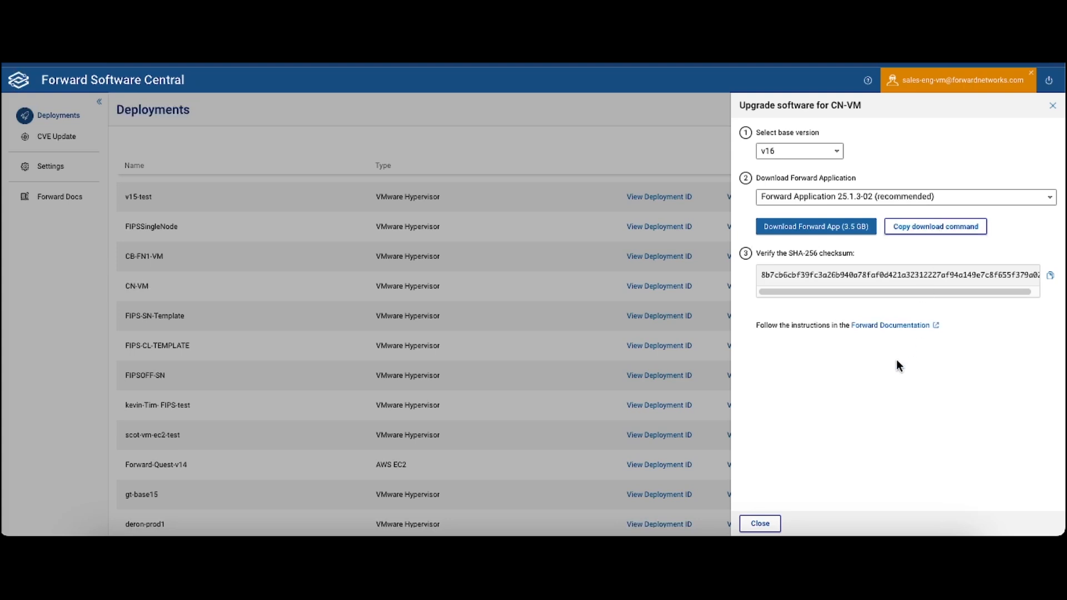
{"action": "mouse_move", "coordinate": [761, 524]}
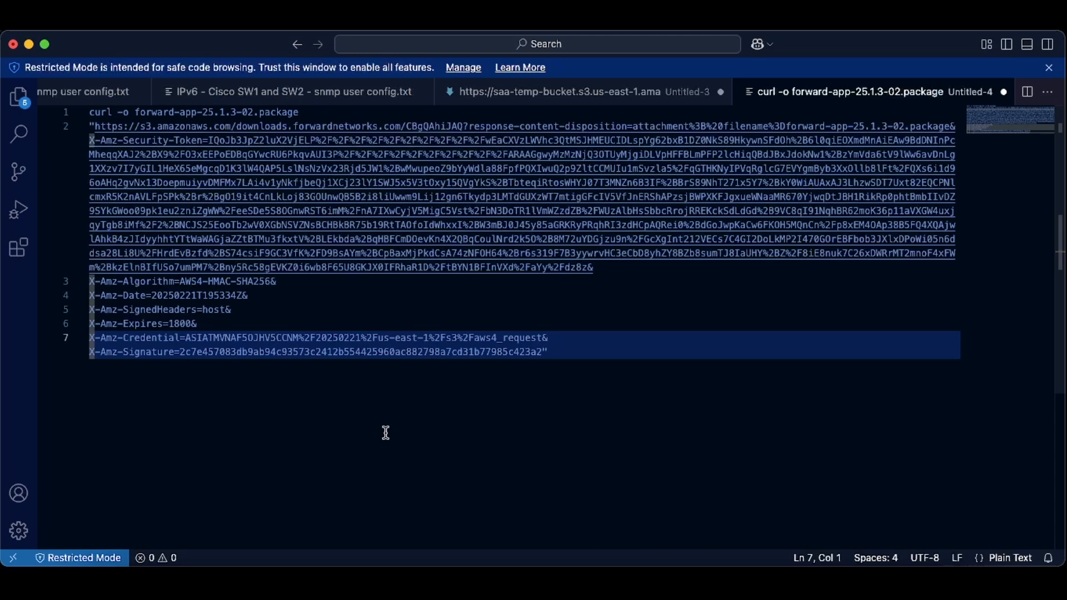
{"action": "mouse_move", "coordinate": [501, 438]}
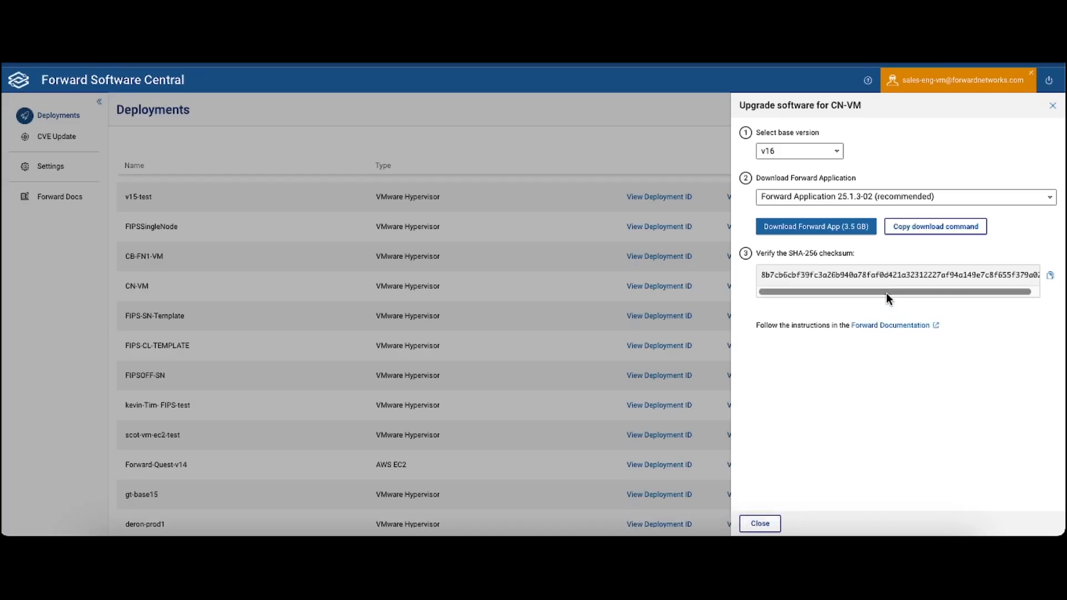
{"action": "mouse_move", "coordinate": [932, 247]}
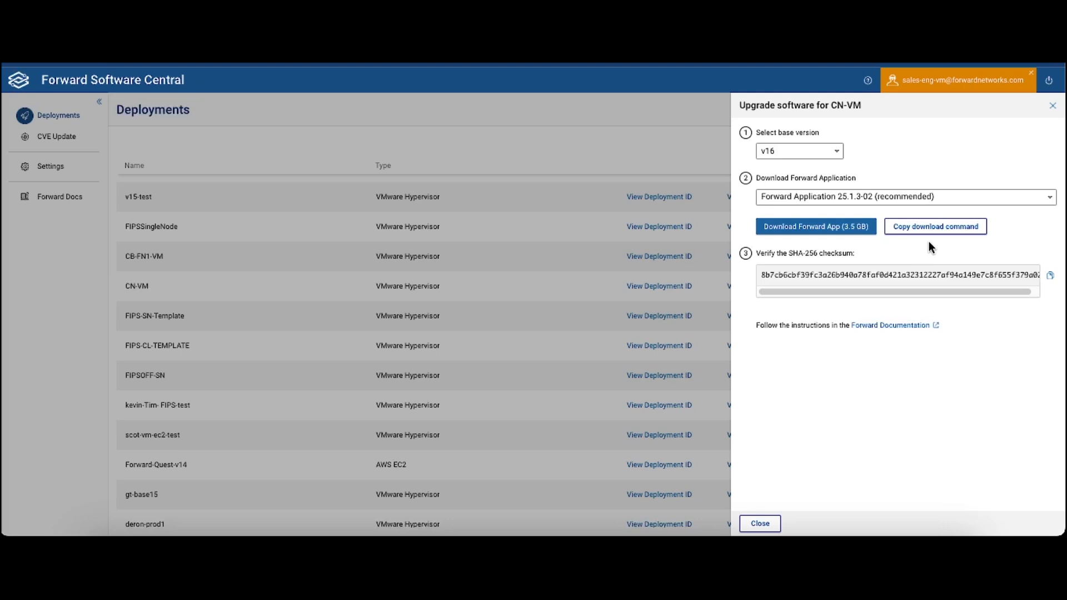
{"action": "mouse_move", "coordinate": [830, 458]}
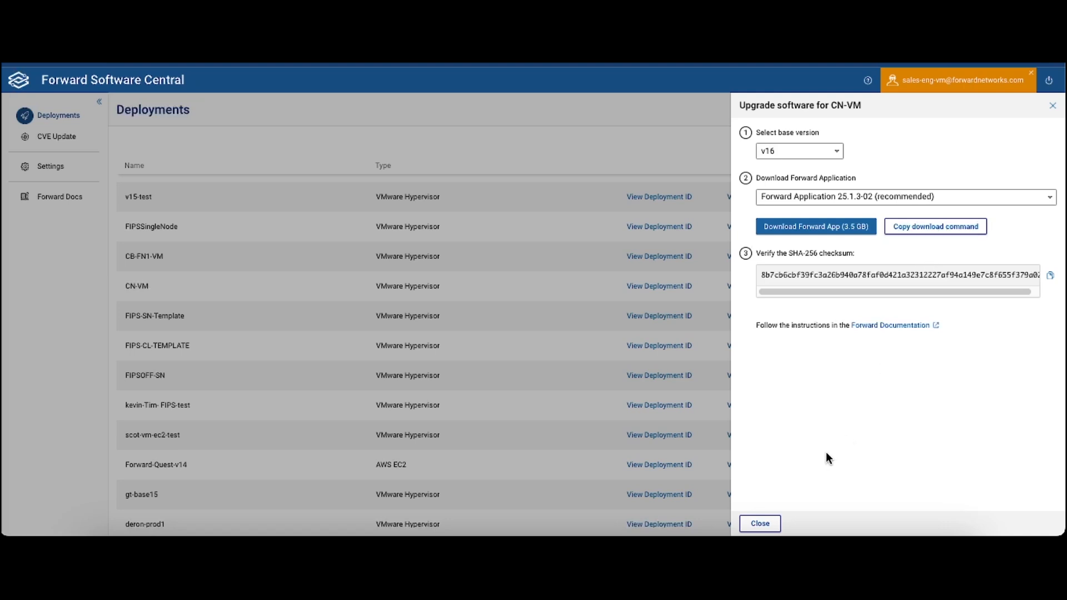